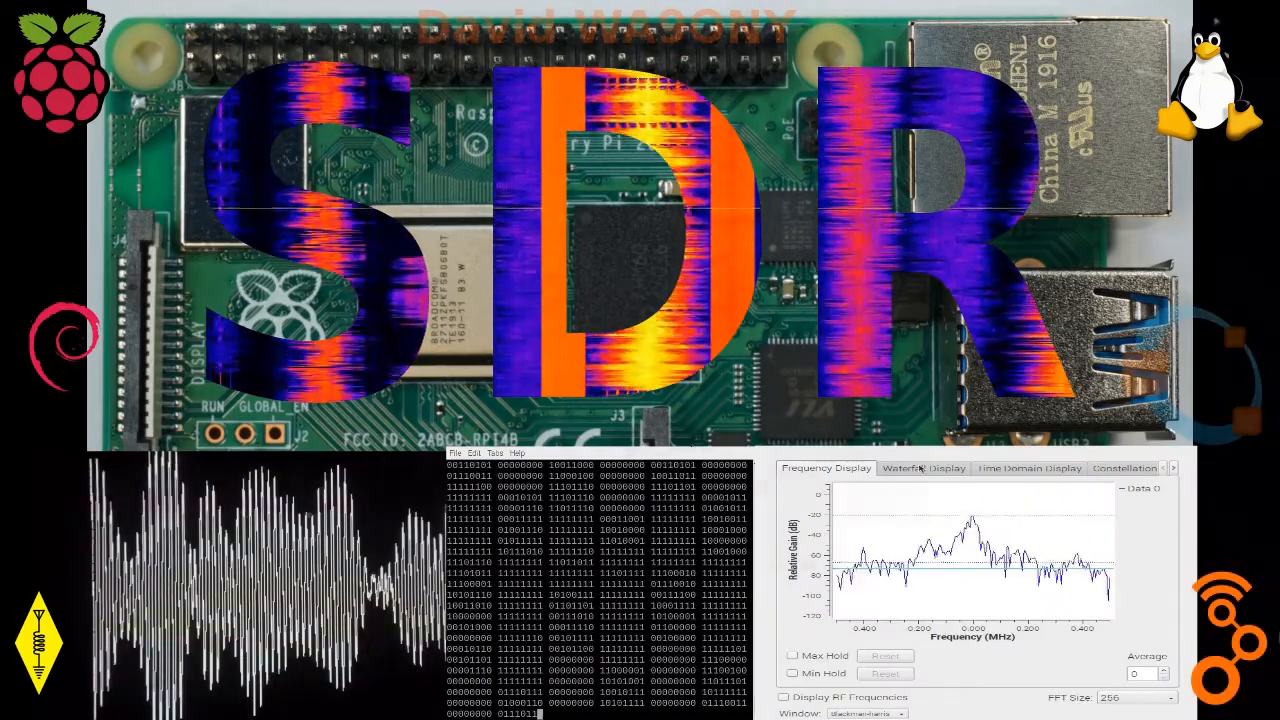
From the panel's Panel Preferences, add the CPUFreq frontend applet.
left_click(924, 468)
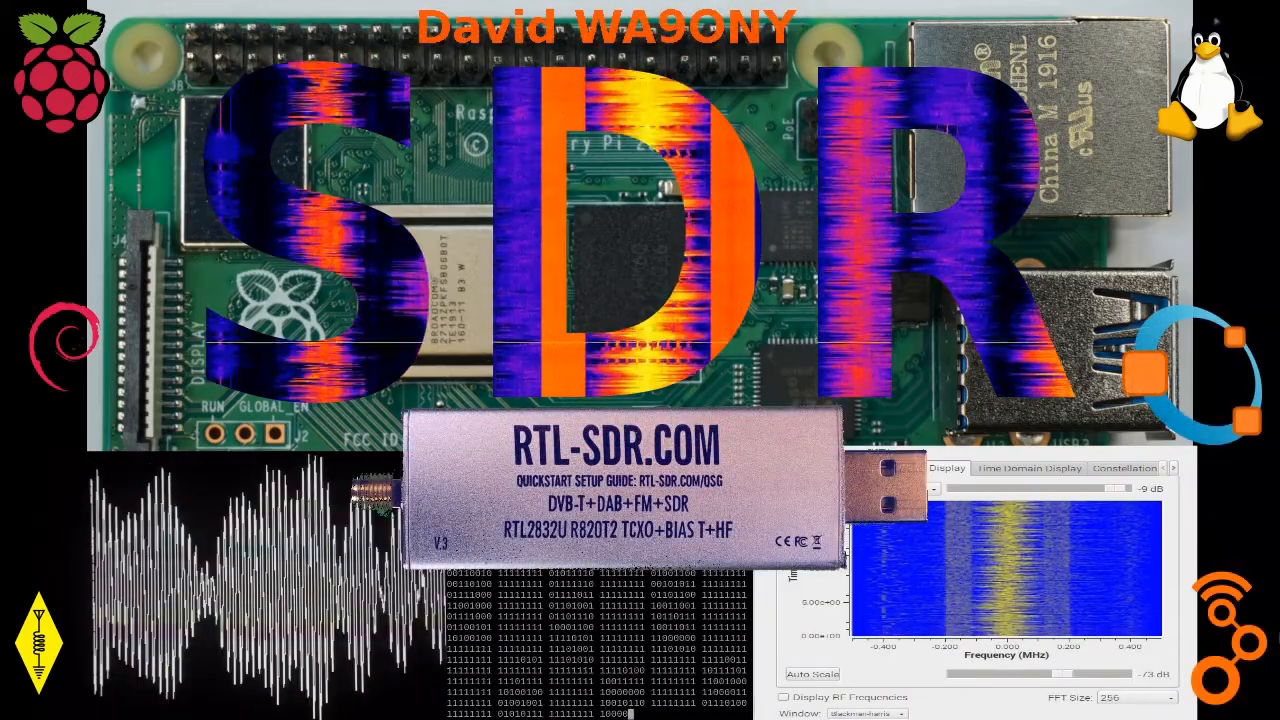
left_click(1028, 468)
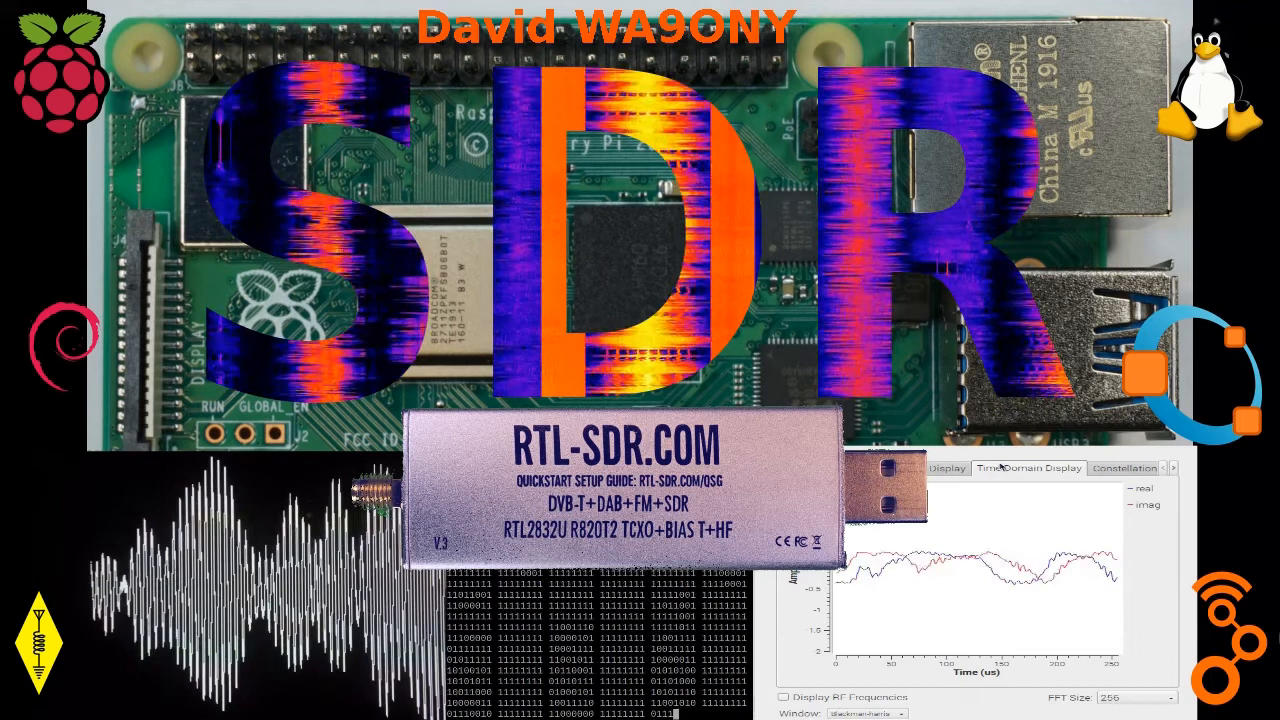
left_click(1124, 468)
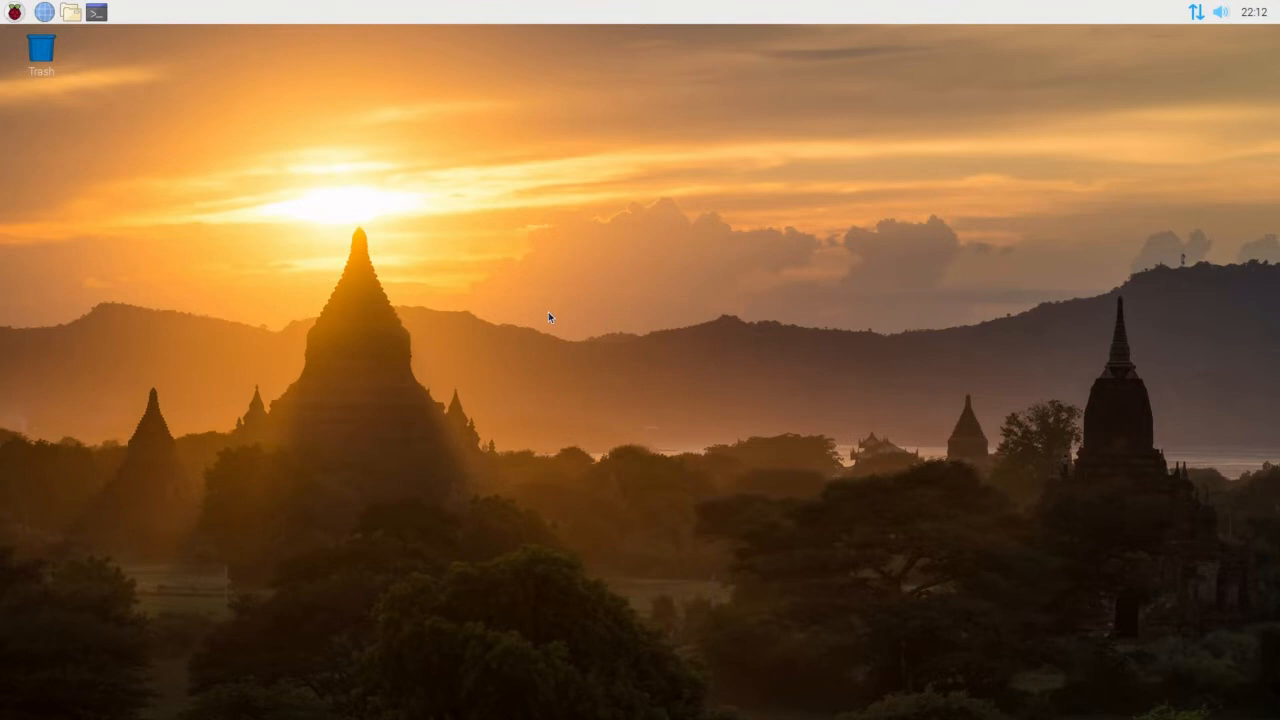
mouse_move(228, 140)
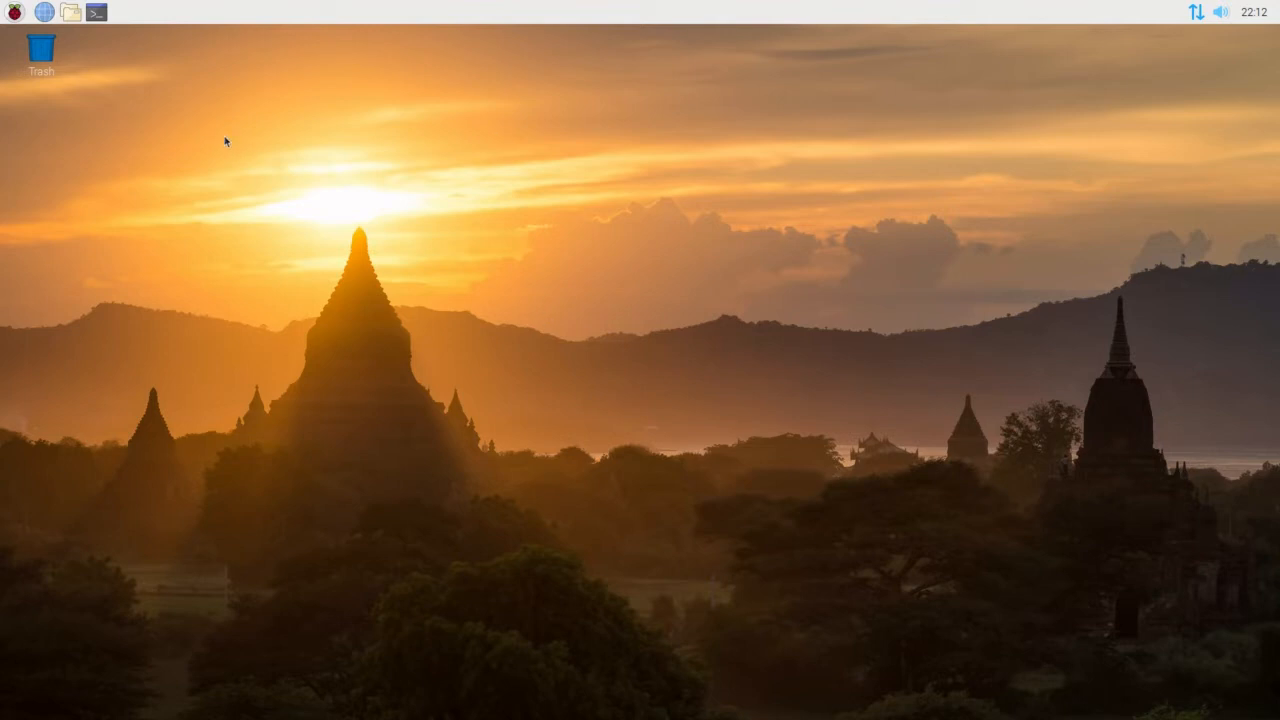
mouse_move(204, 156)
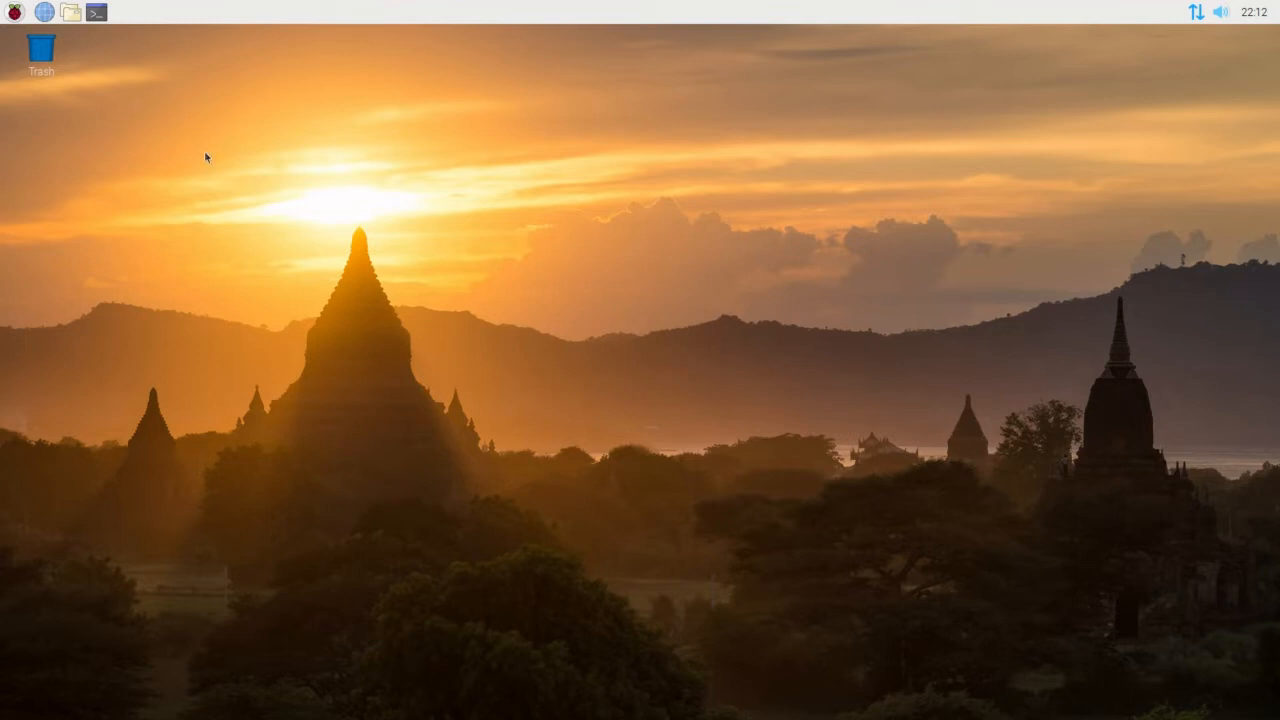
mouse_move(208, 172)
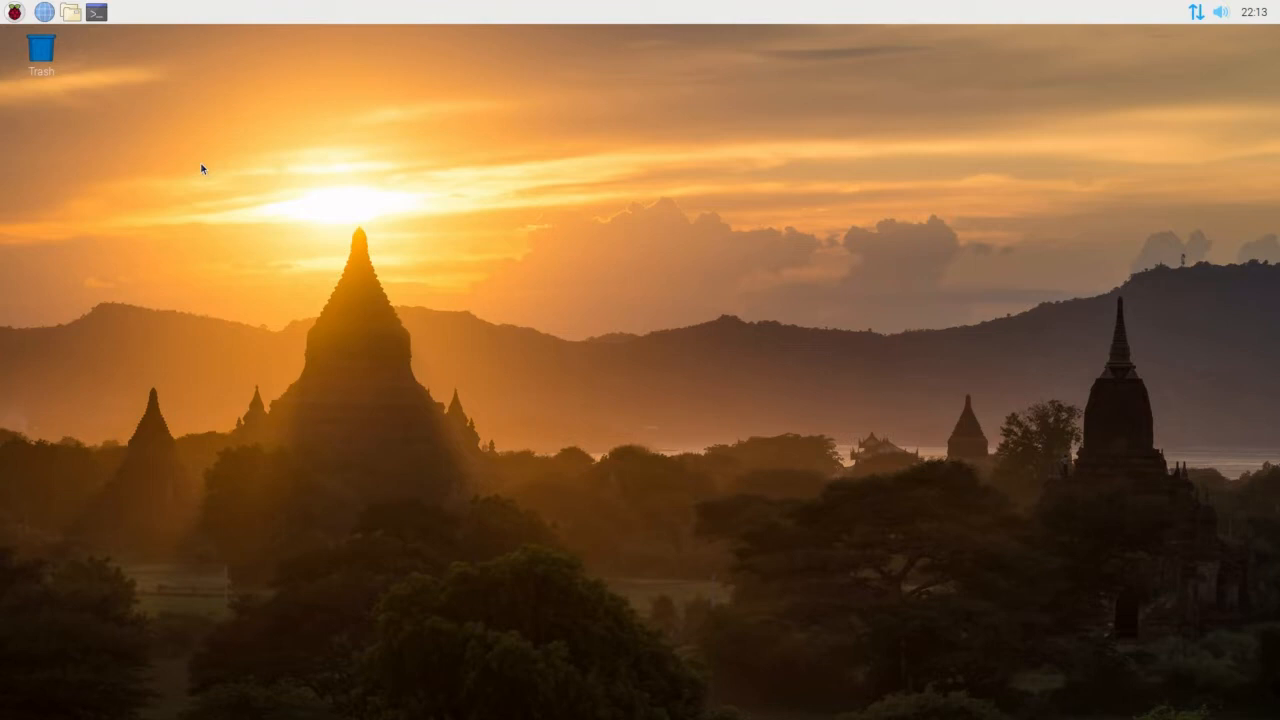
mouse_move(490, 214)
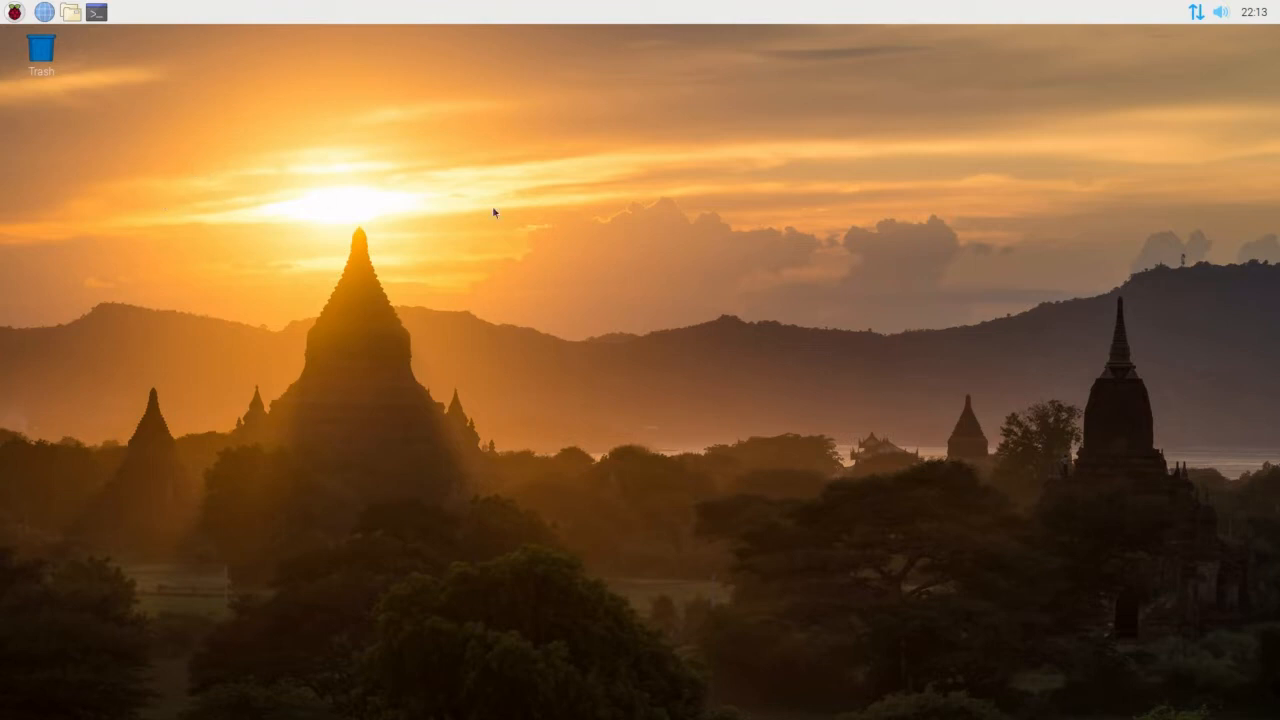
mouse_move(1136, 12)
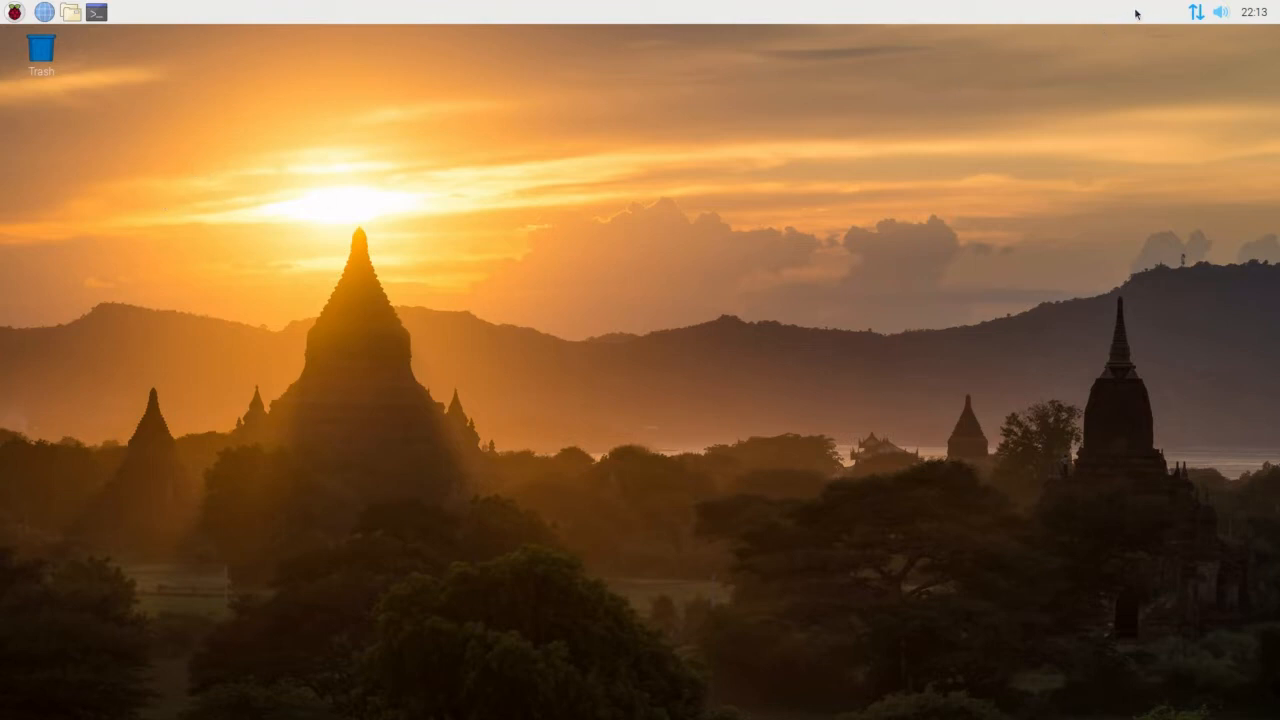
right_click(1108, 14)
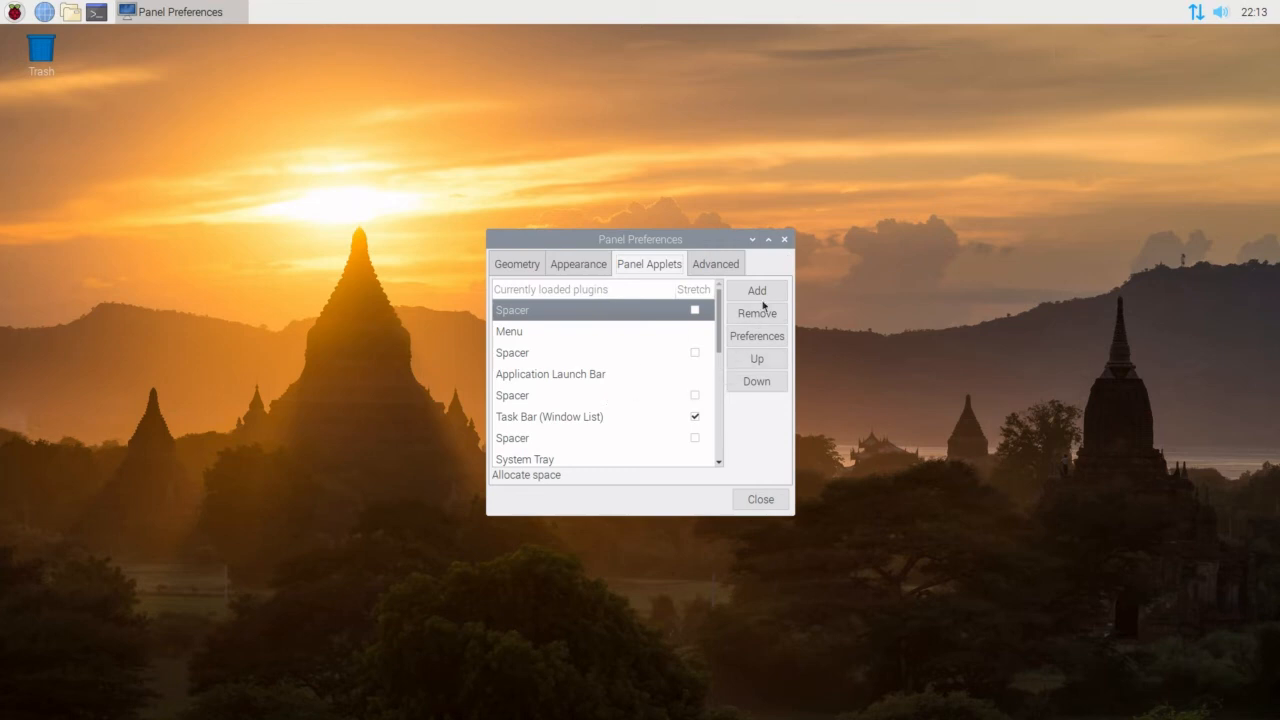
left_click(756, 290)
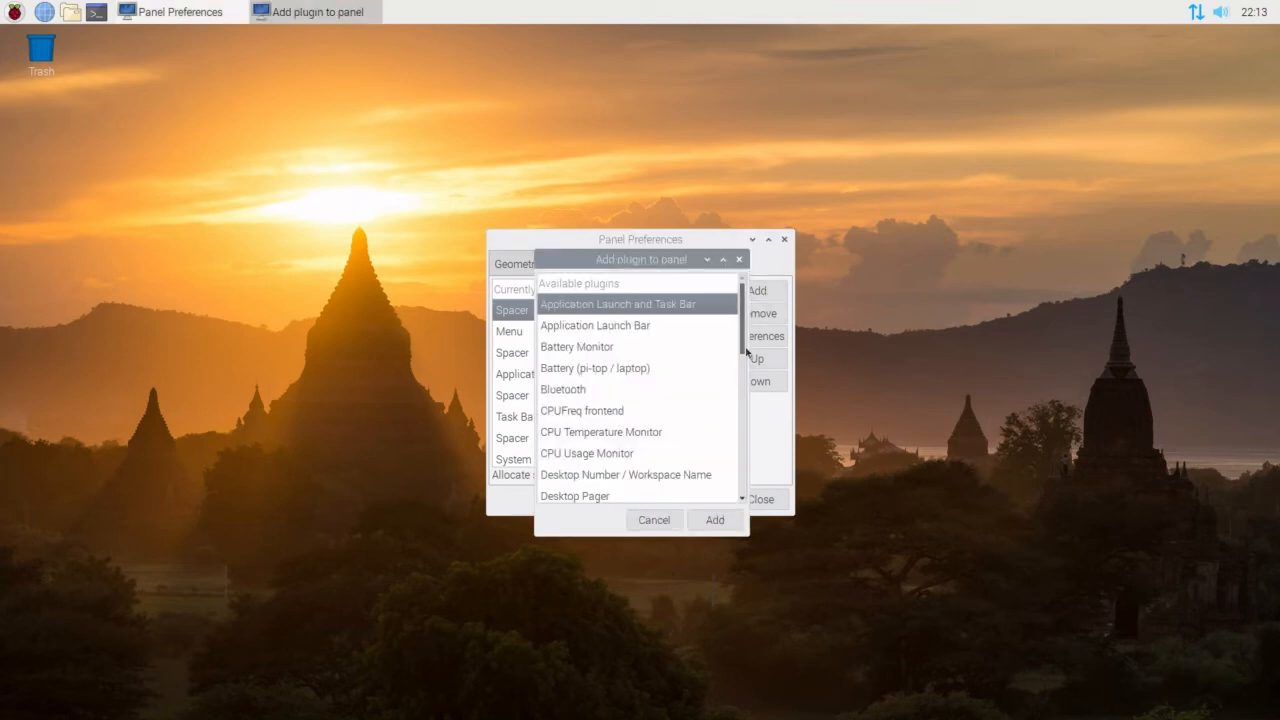
left_click(580, 410)
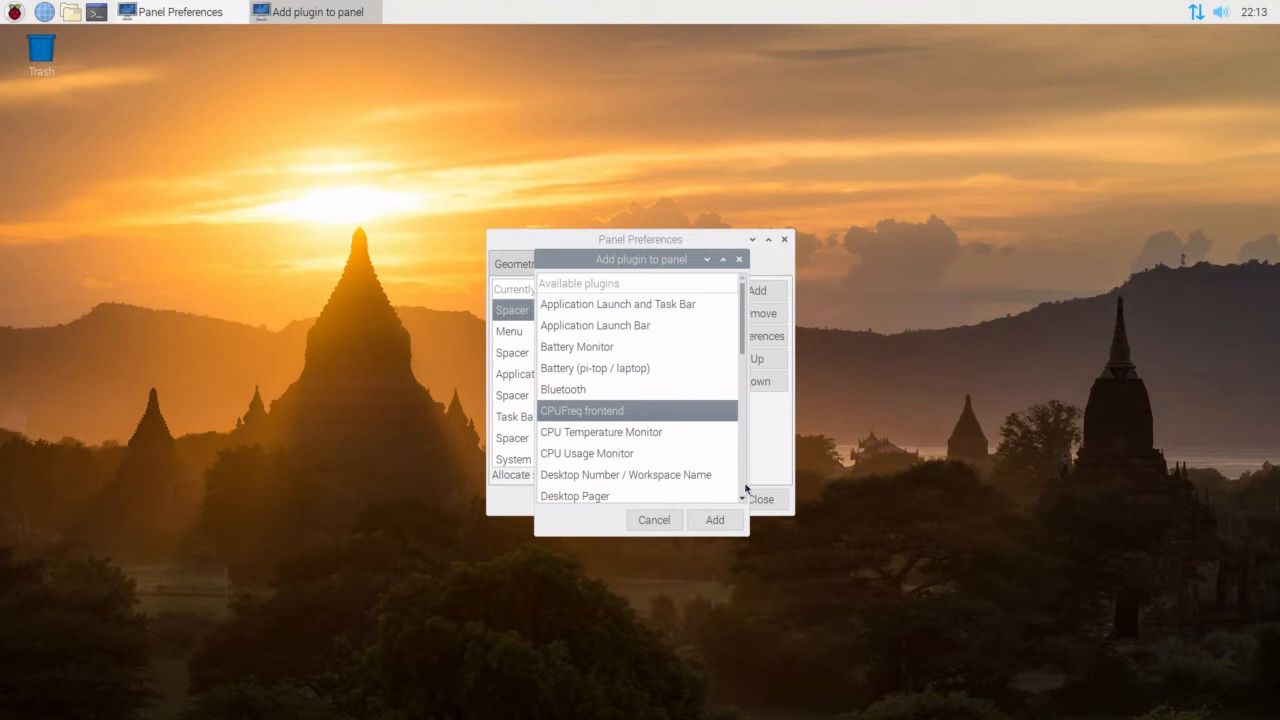
left_click(714, 520)
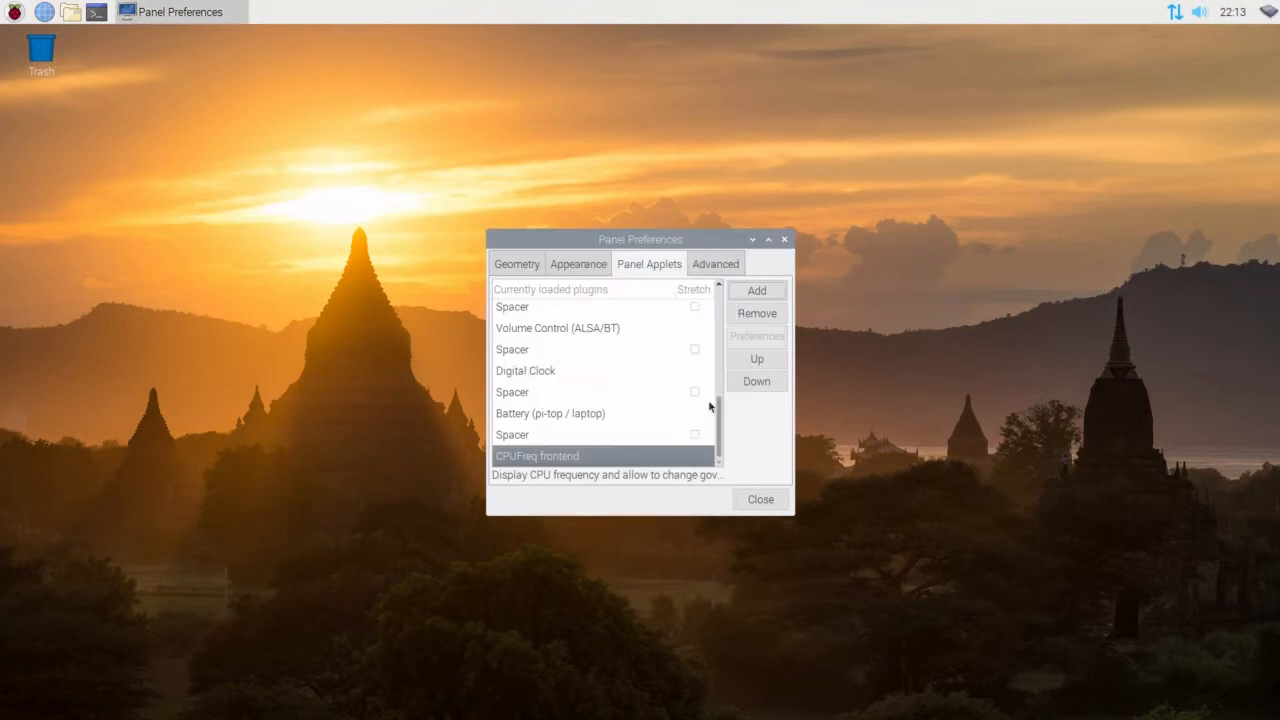
Add the CPU Temperature Monitor and CPU Usage Monitor applets as well.
left_click(756, 290)
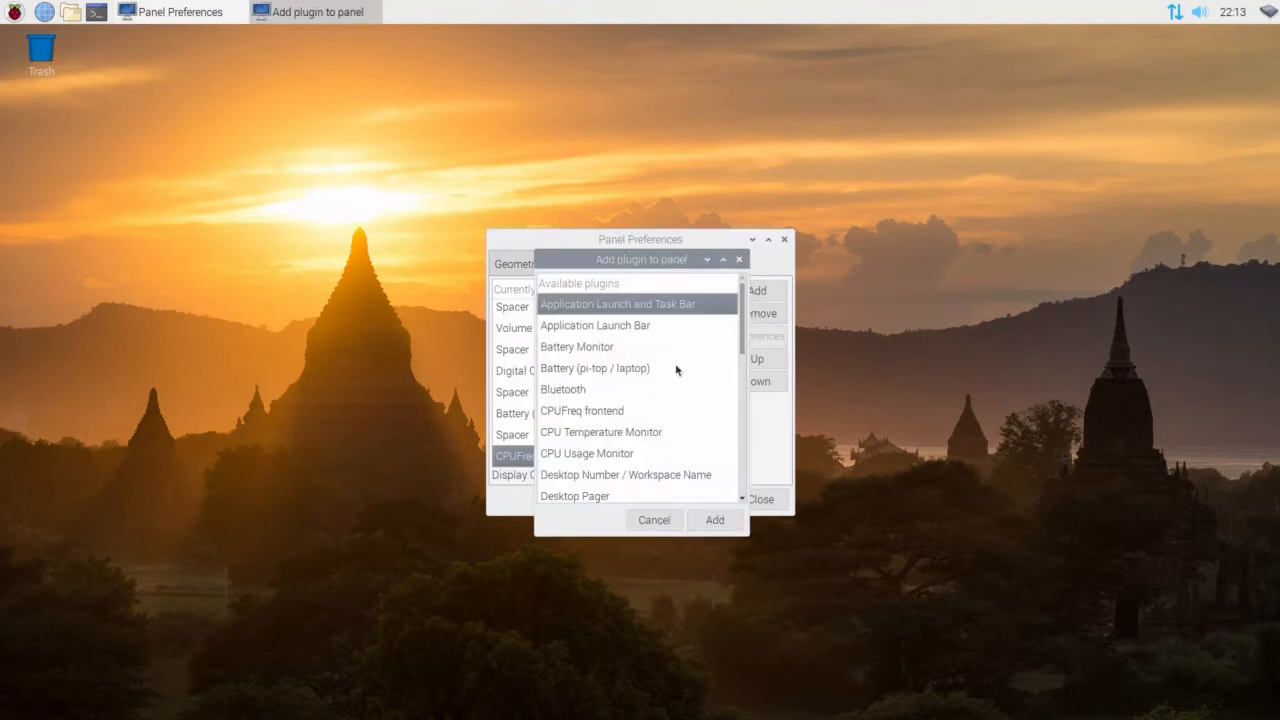
left_click(600, 432)
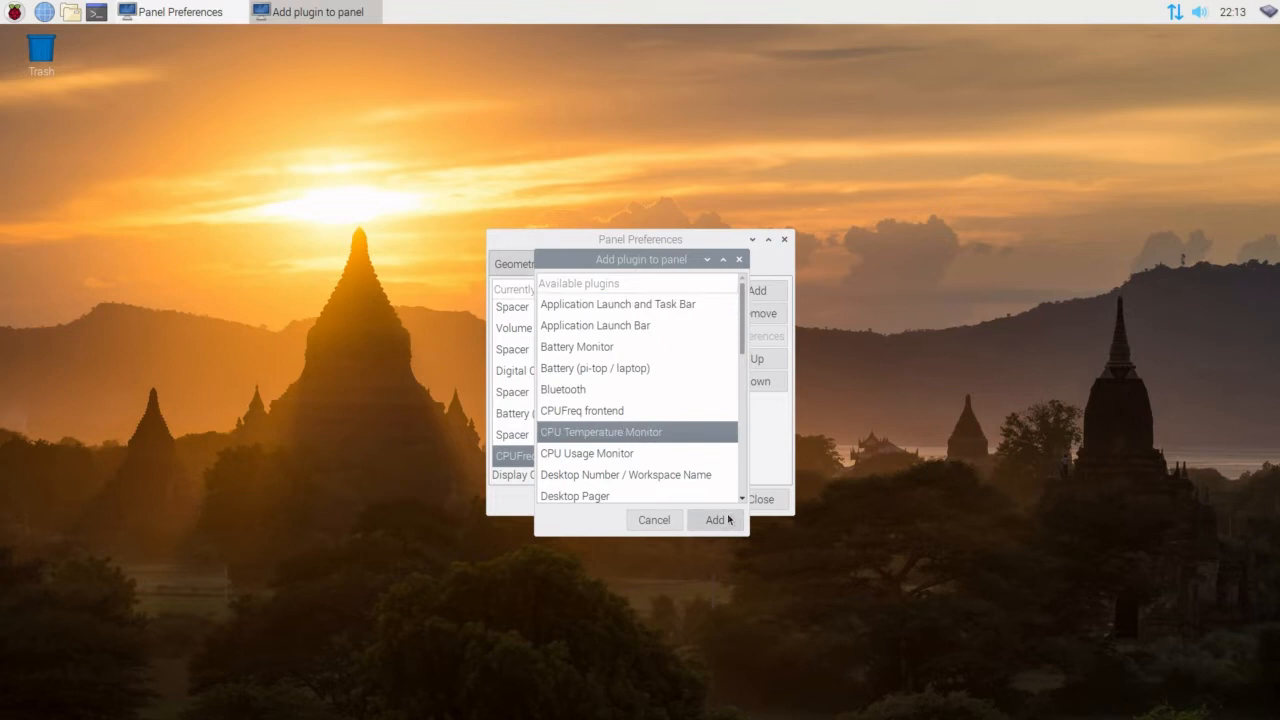
left_click(716, 520)
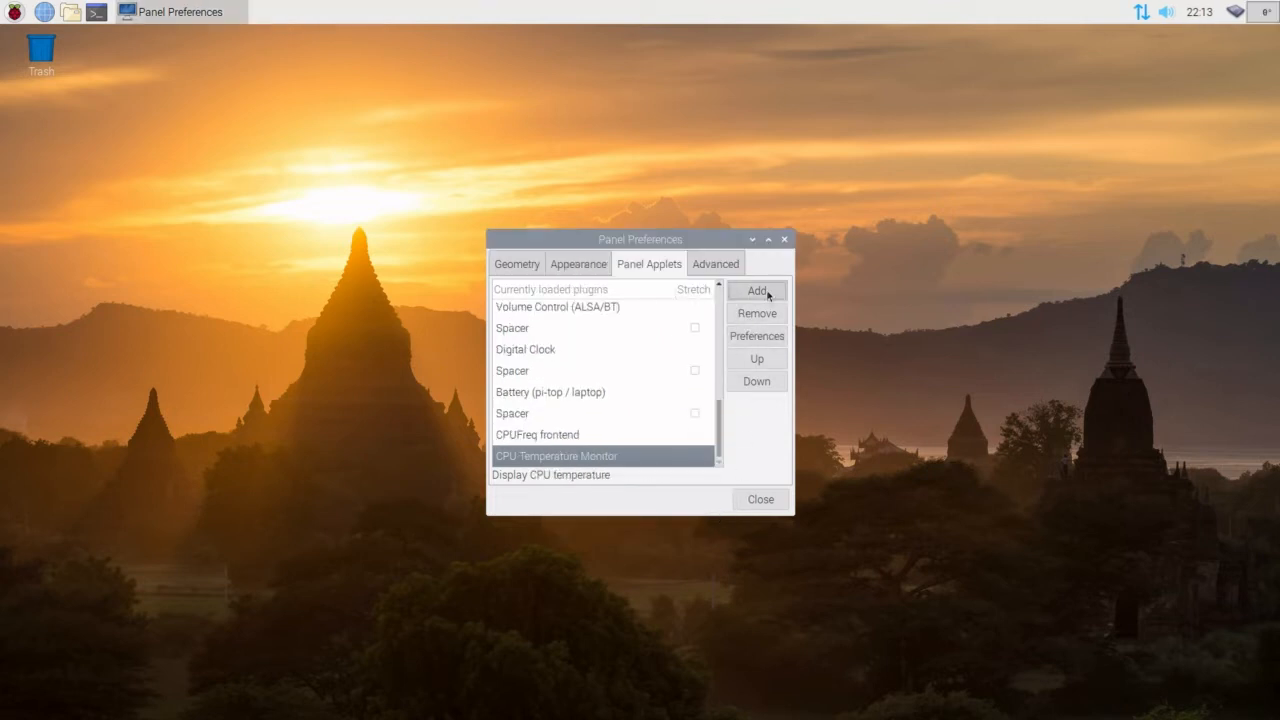
left_click(756, 292)
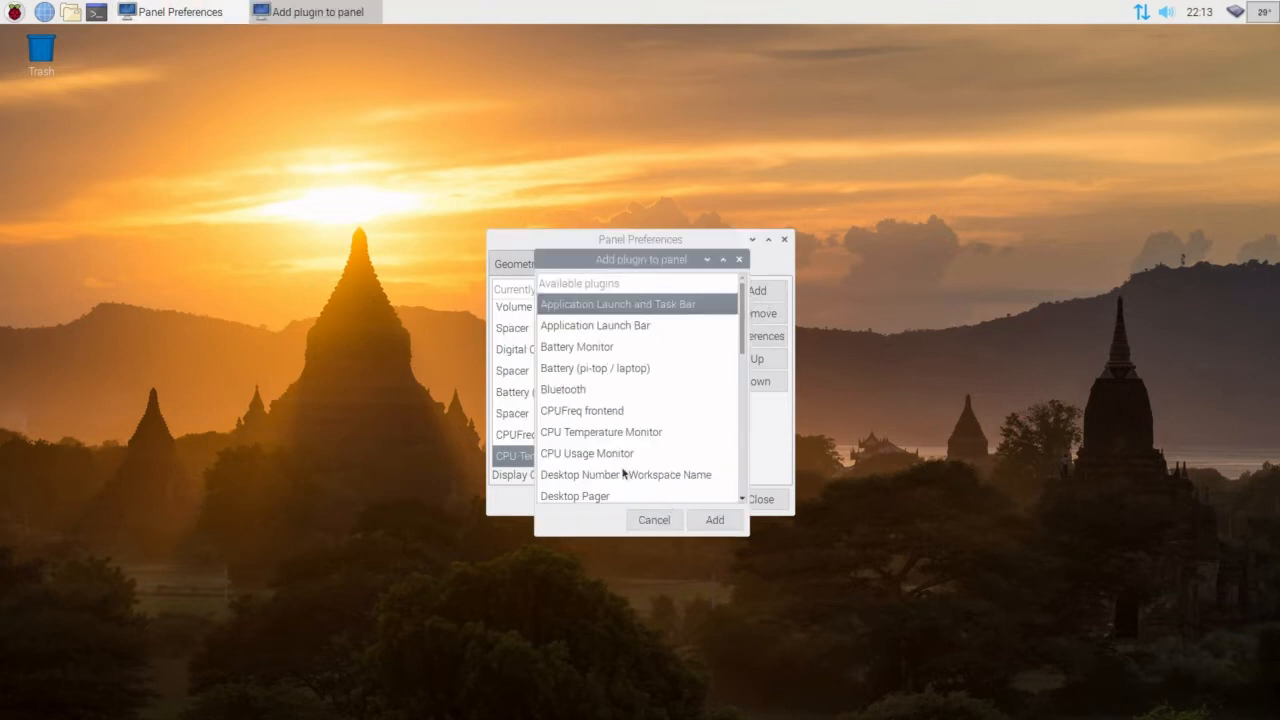
left_click(588, 452)
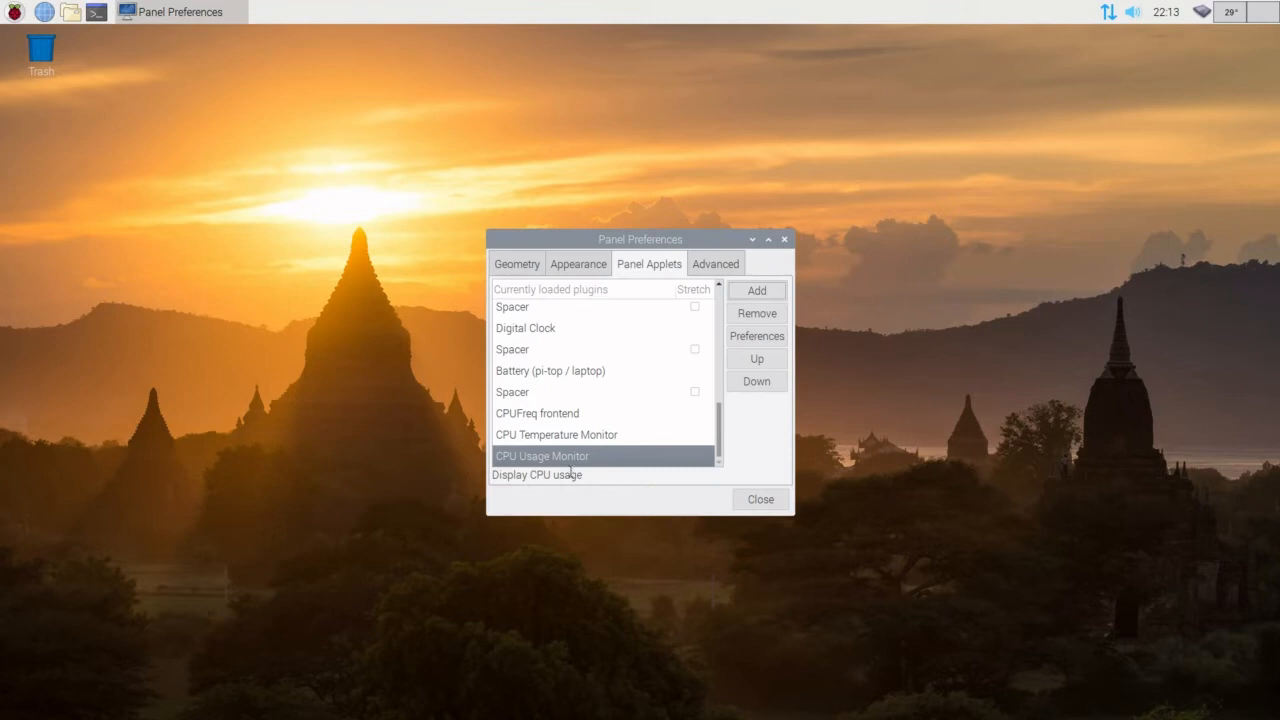
Move CPUFreq frontend and CPU Temperature Monitor one place earlier in the applet order.
left_click(536, 412)
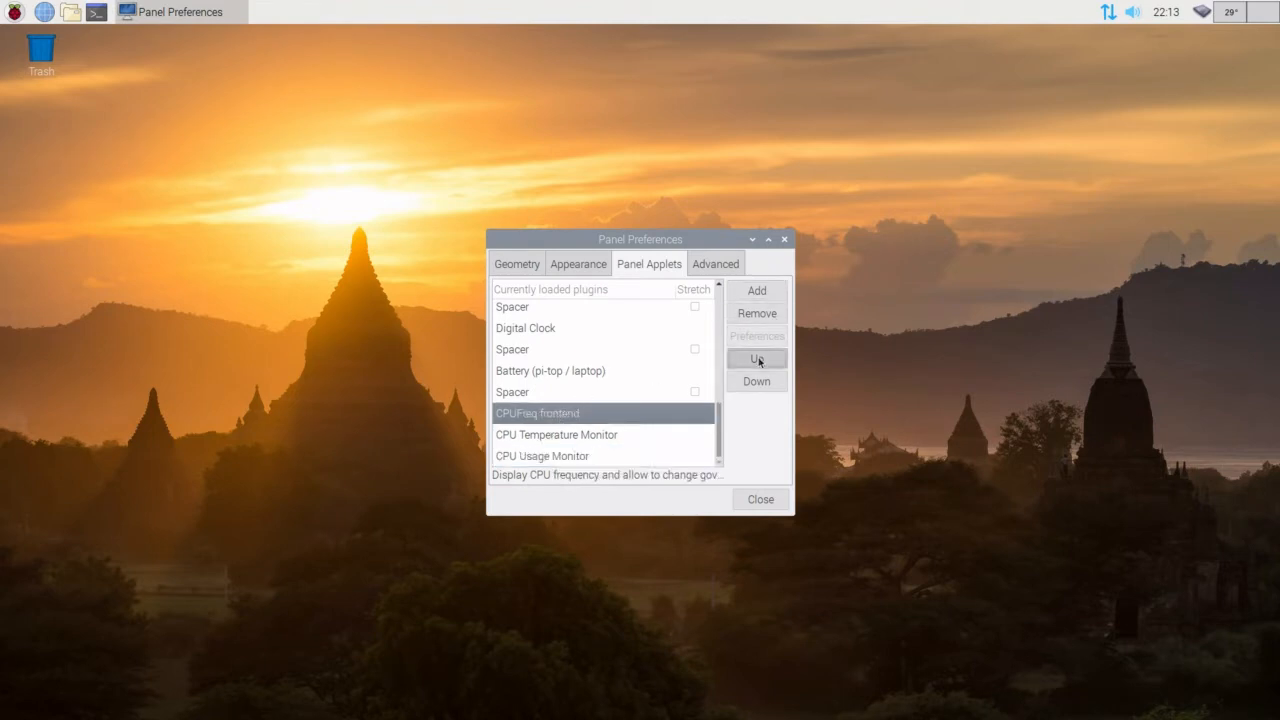
left_click(756, 358)
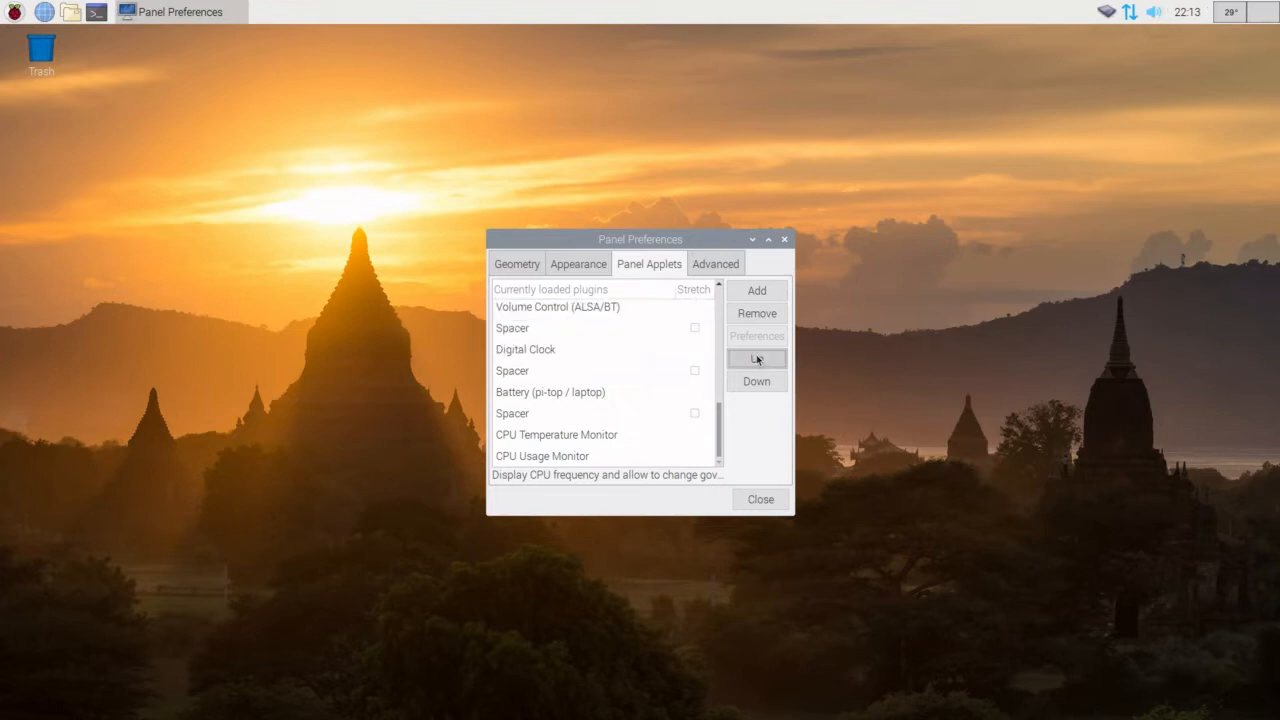
mouse_move(570, 464)
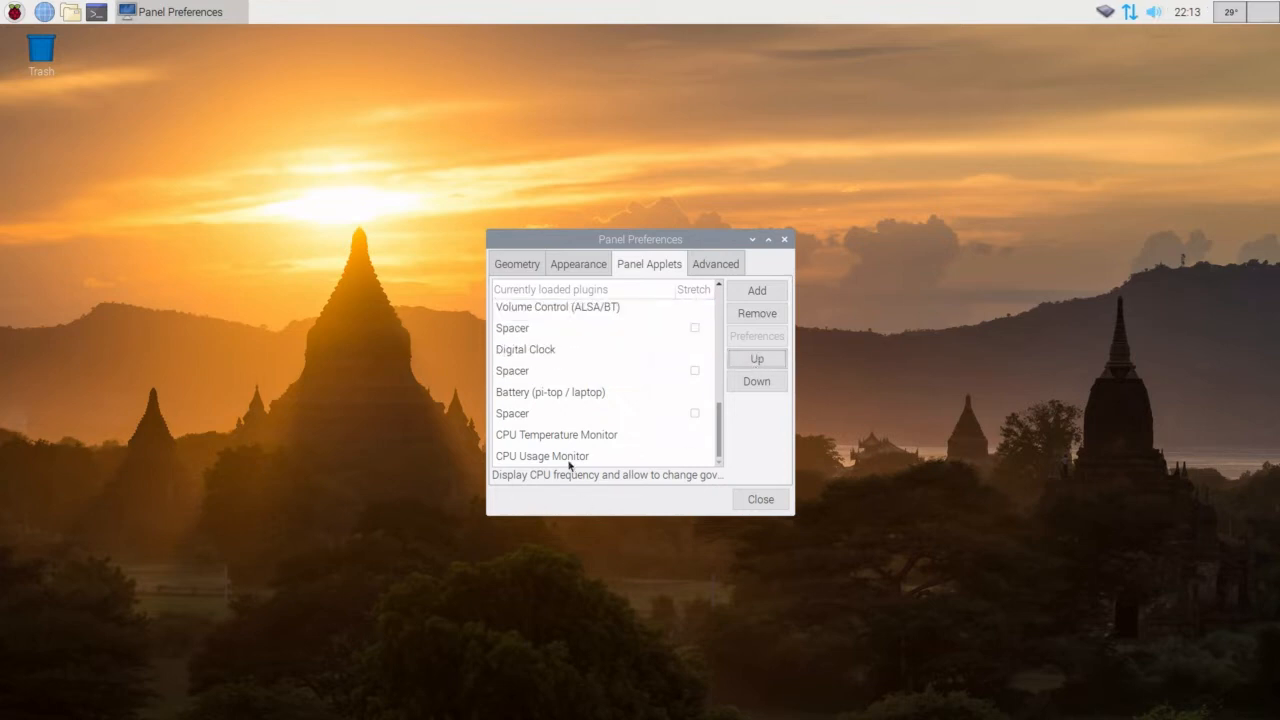
left_click(586, 436)
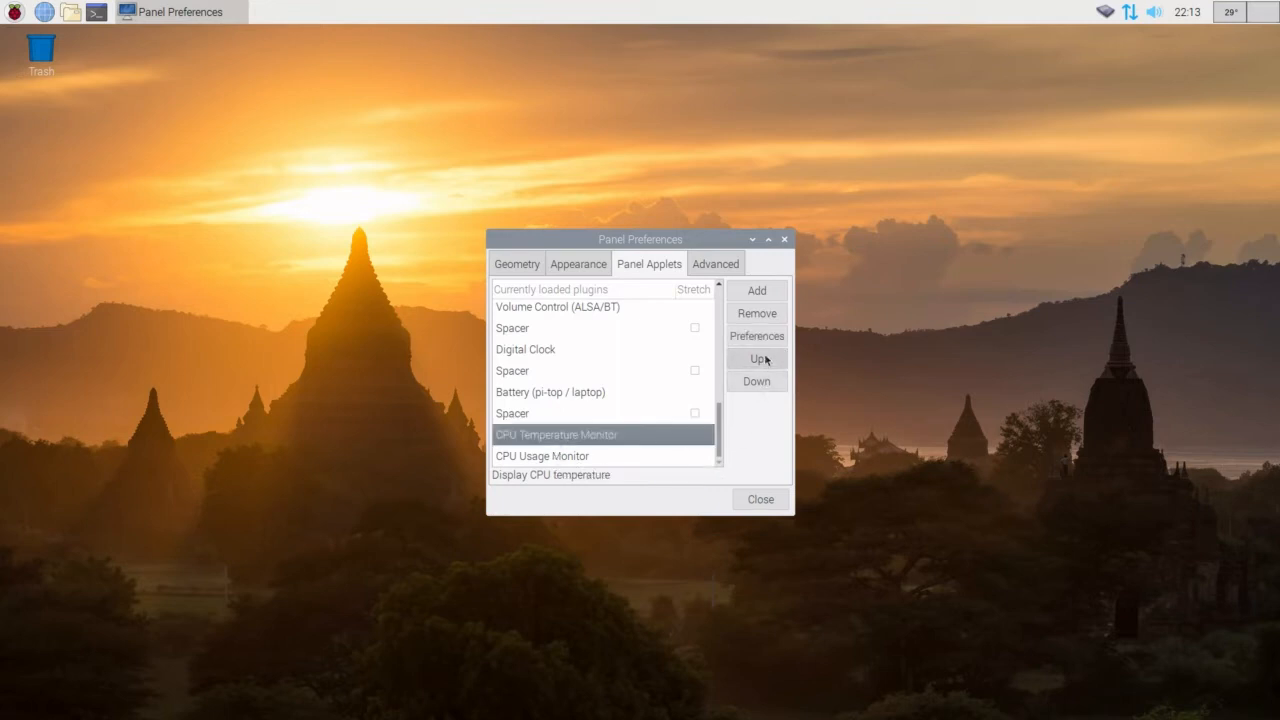
left_click(756, 360)
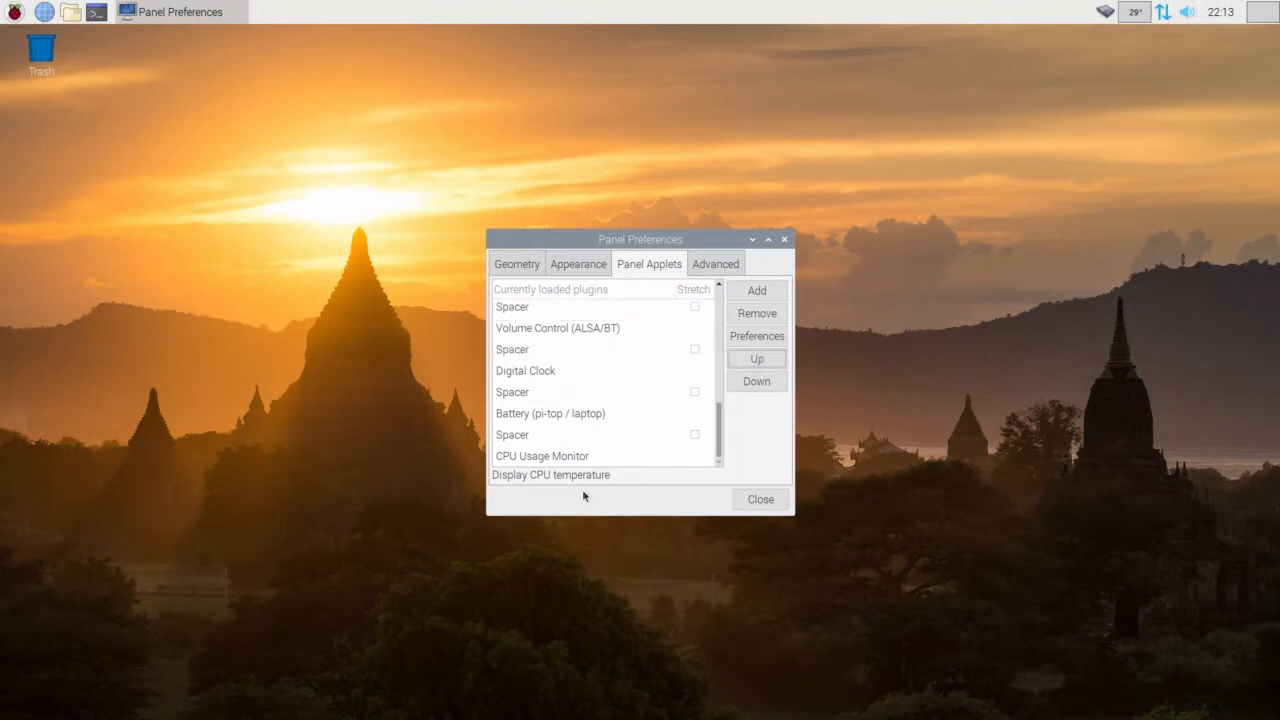
mouse_move(748, 420)
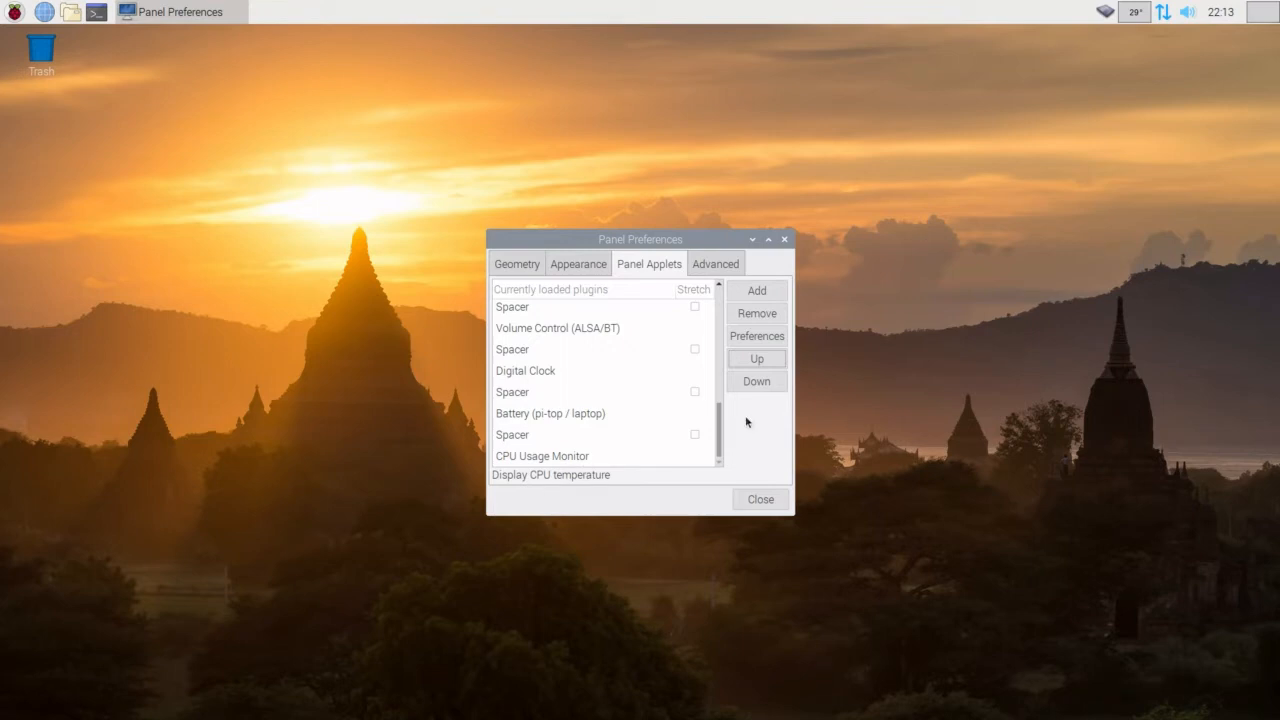
Move CPU Usage Monitor up two places, above the Digital Clock, and close Panel Preferences.
left_click(542, 456)
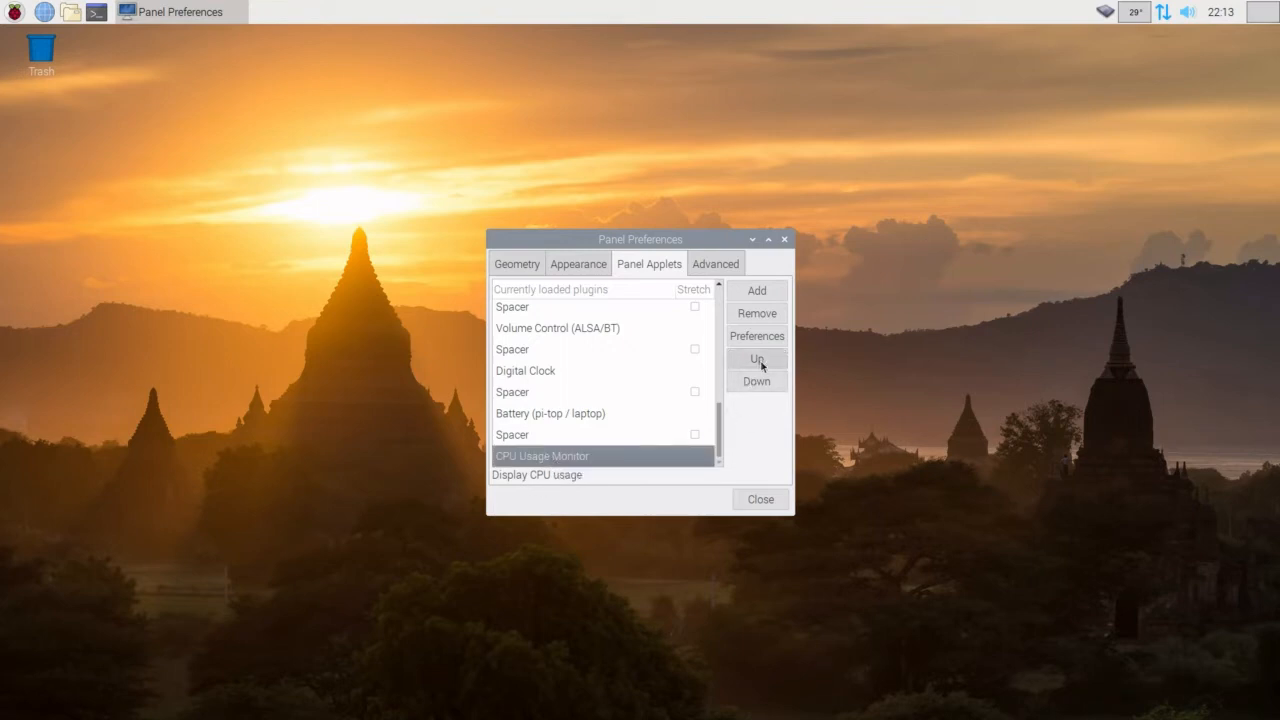
left_click(756, 360)
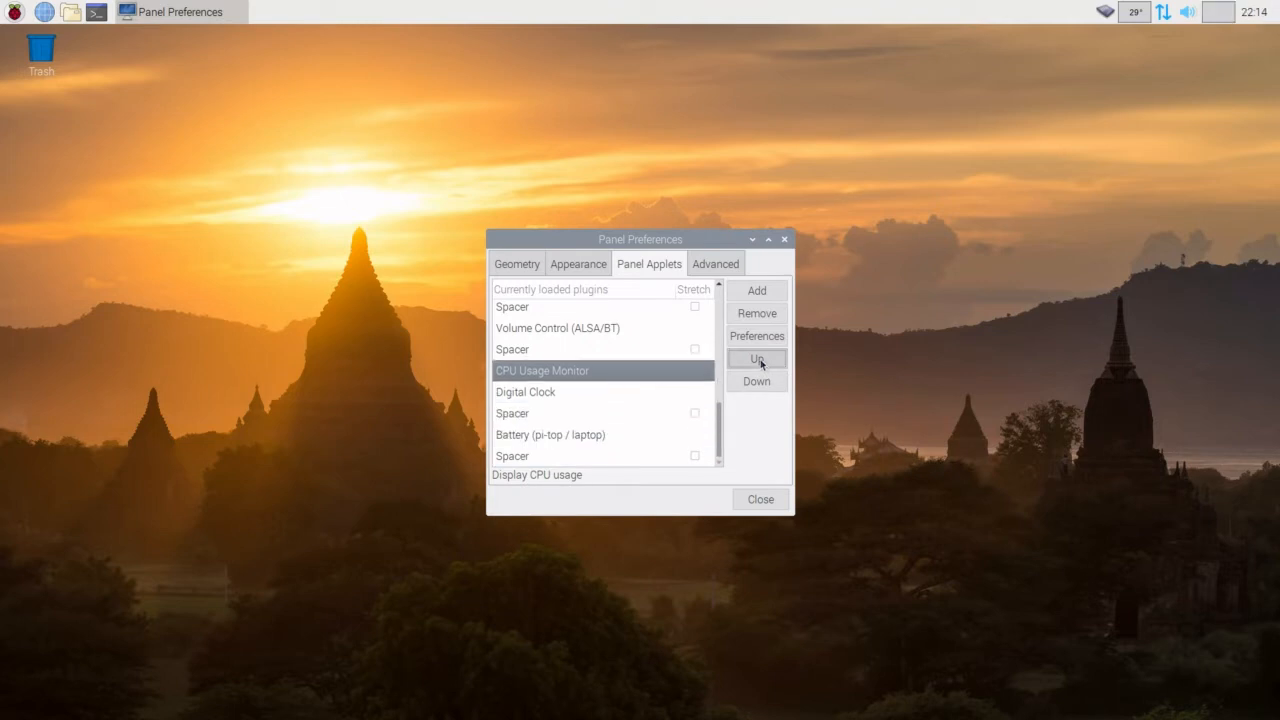
left_click(756, 360)
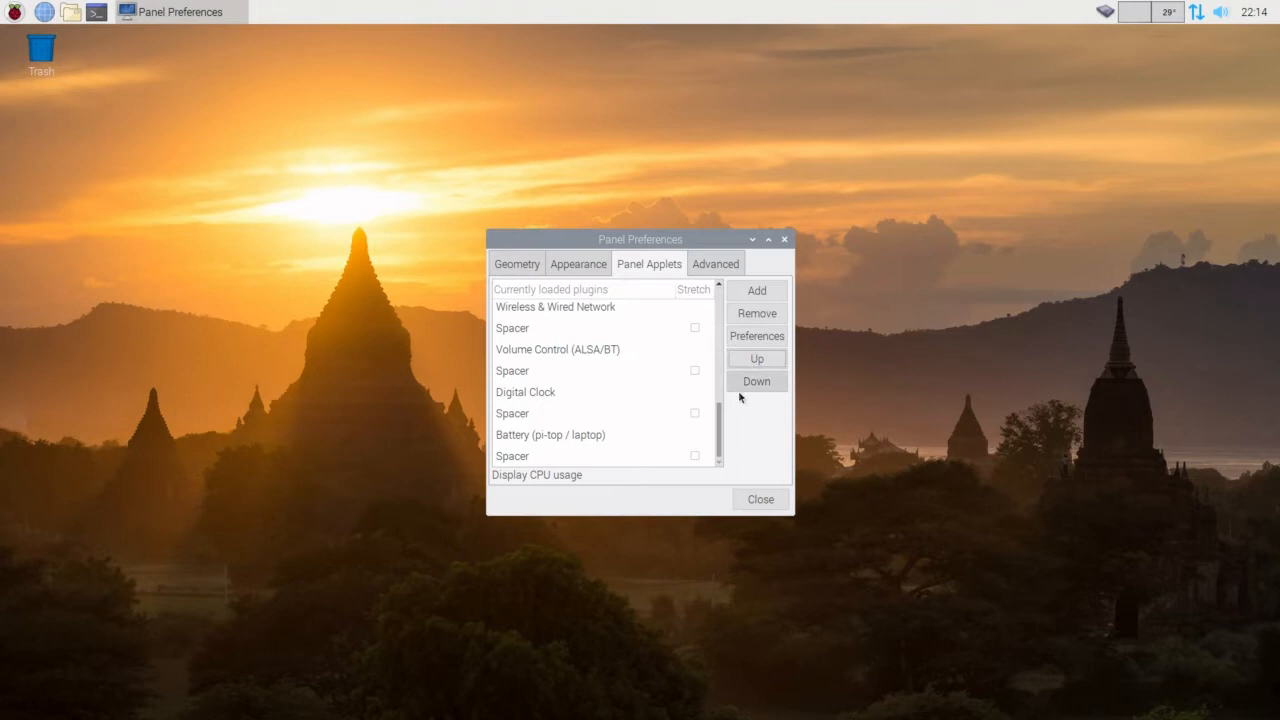
mouse_move(770, 504)
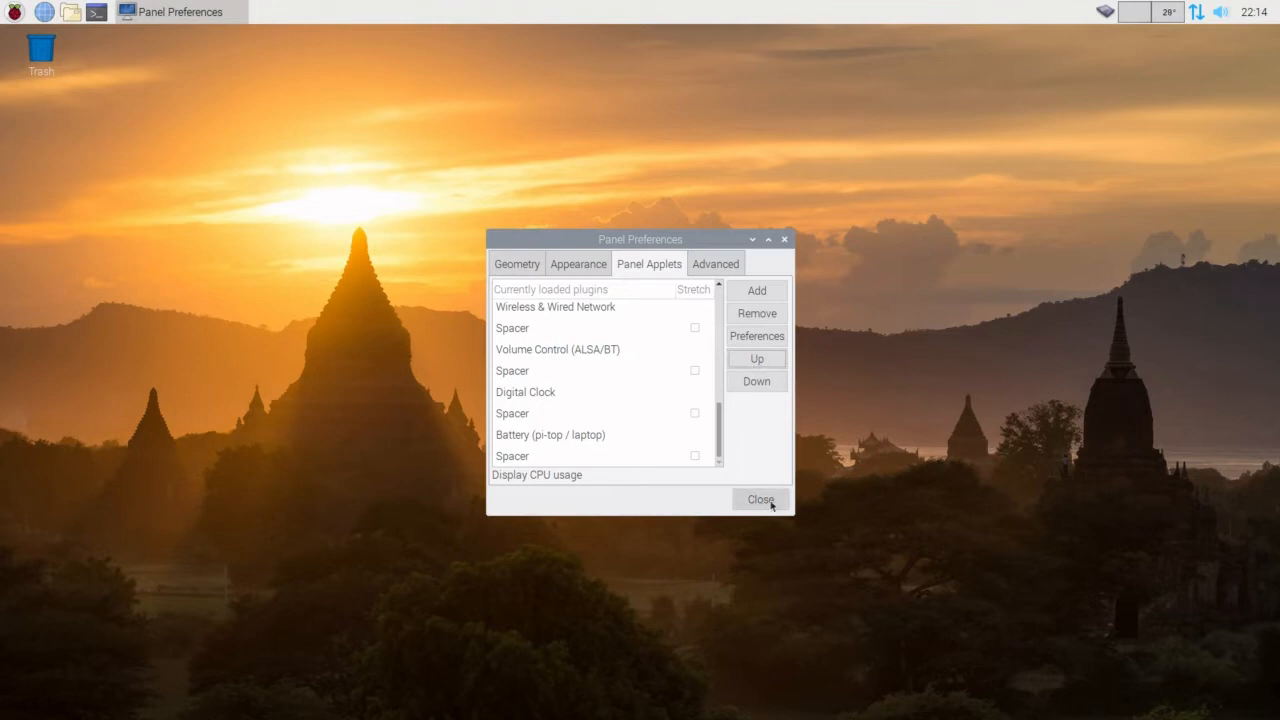
left_click(760, 500)
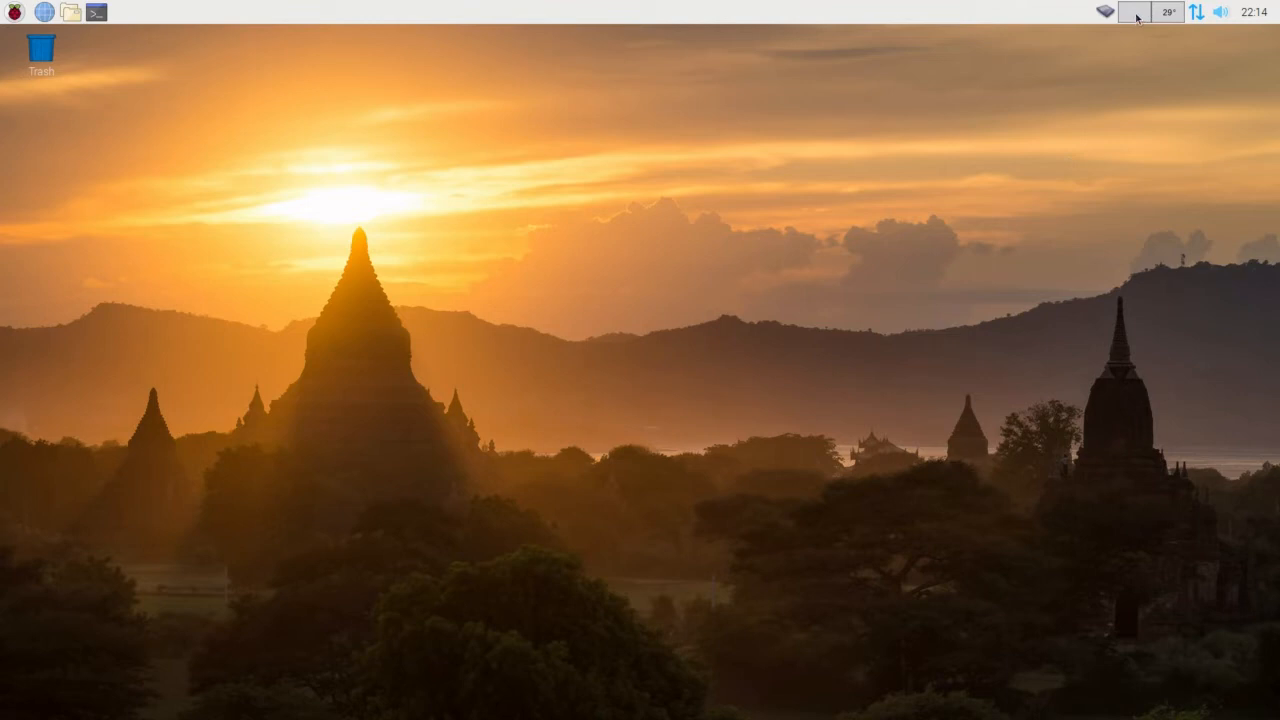
mouse_move(1138, 16)
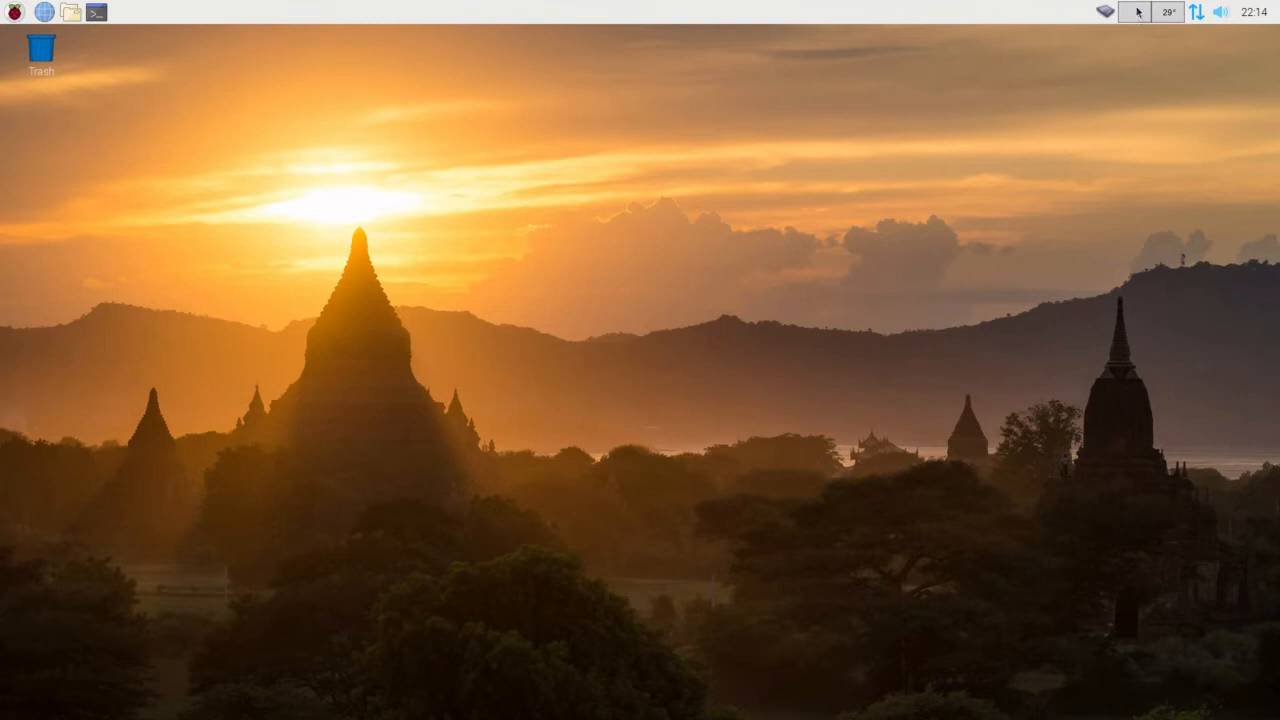
Set the panel's CPU Usage Monitor to show usage as a percentage.
right_click(1128, 16)
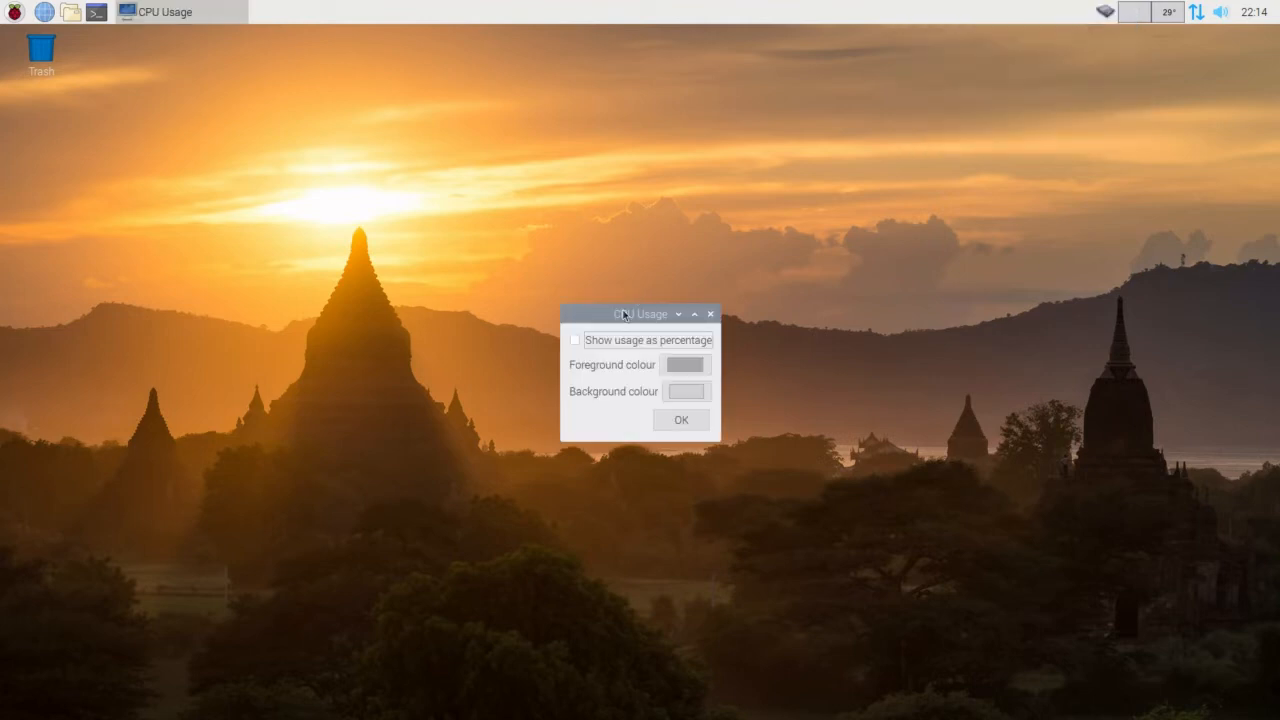
left_click(576, 340)
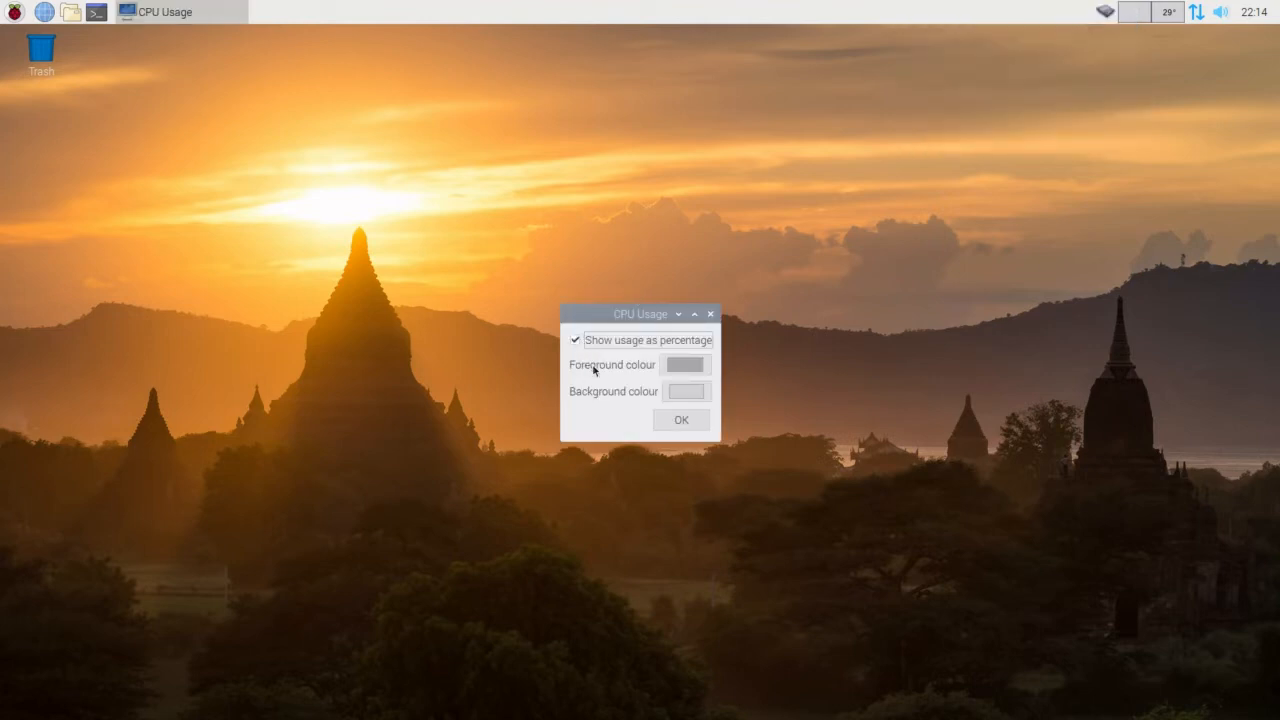
left_click(680, 420)
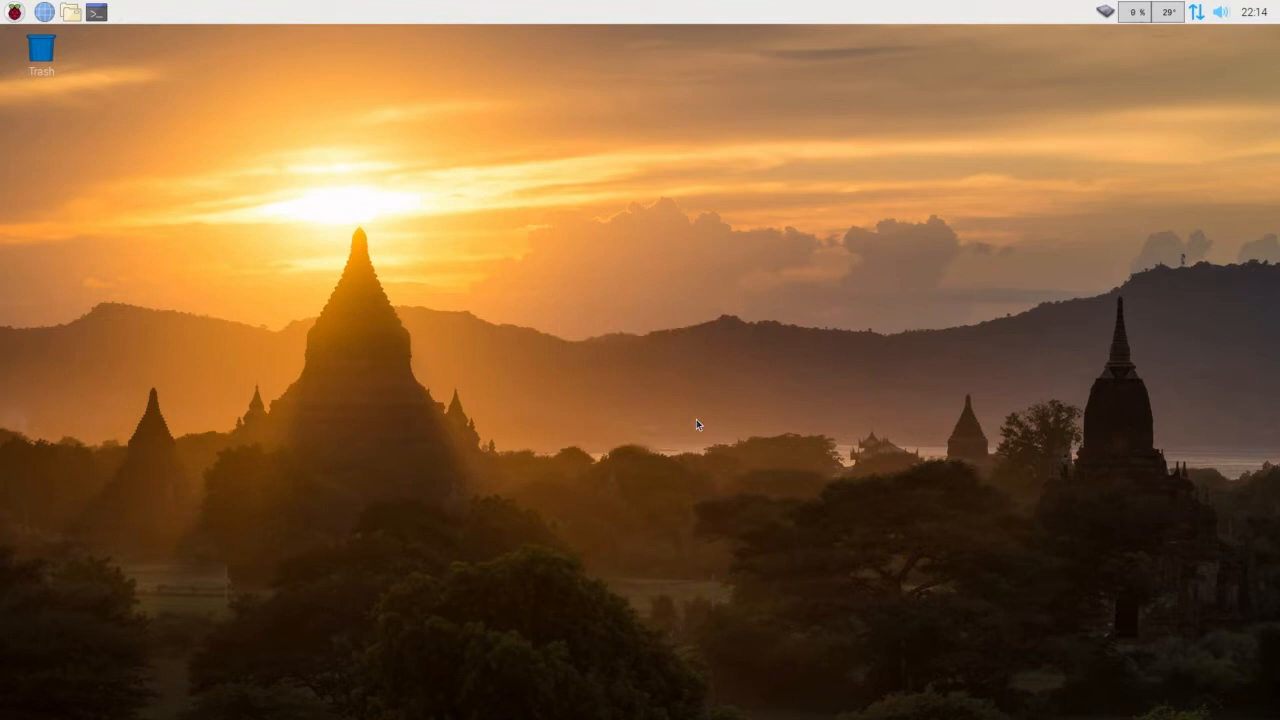
mouse_move(1044, 174)
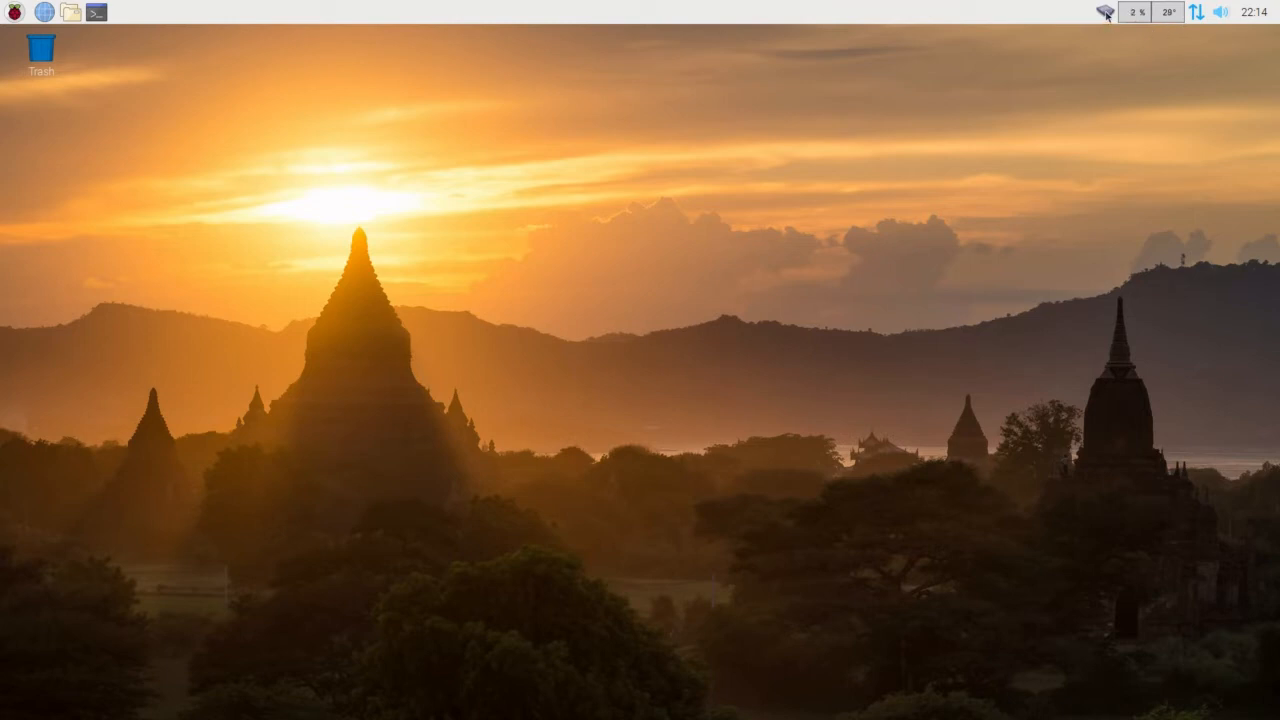
right_click(1100, 16)
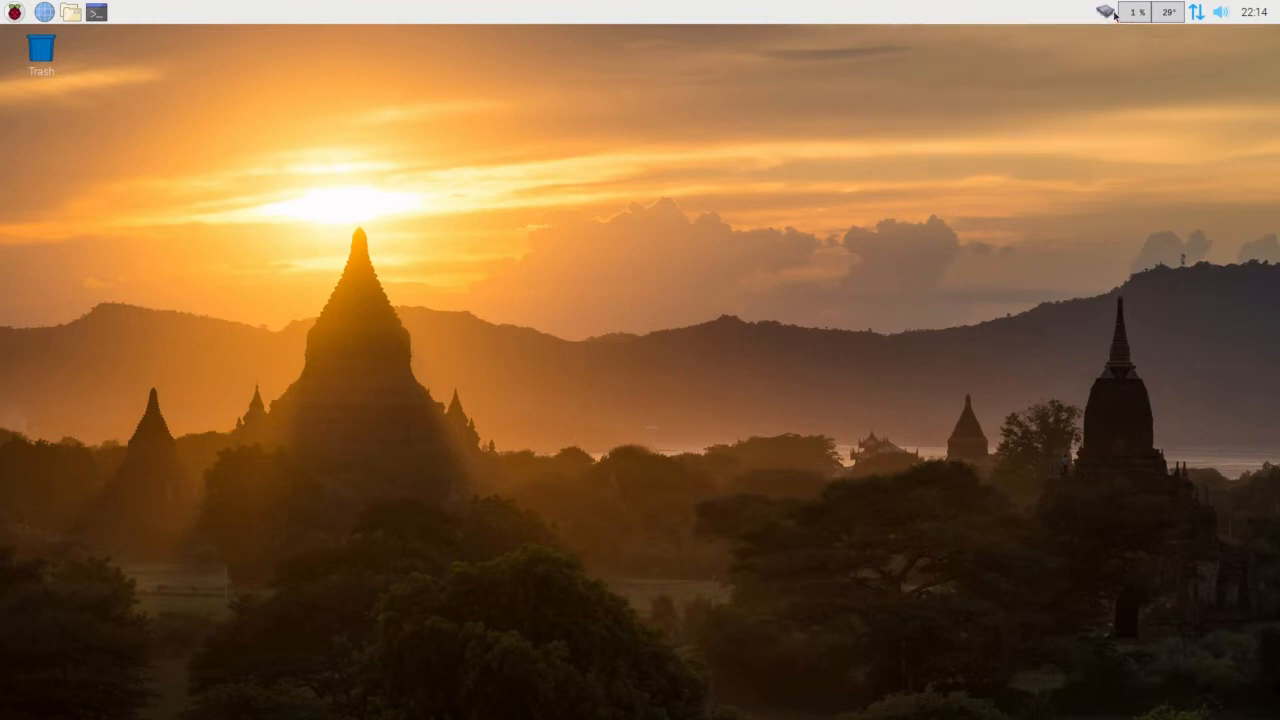
mouse_move(1108, 16)
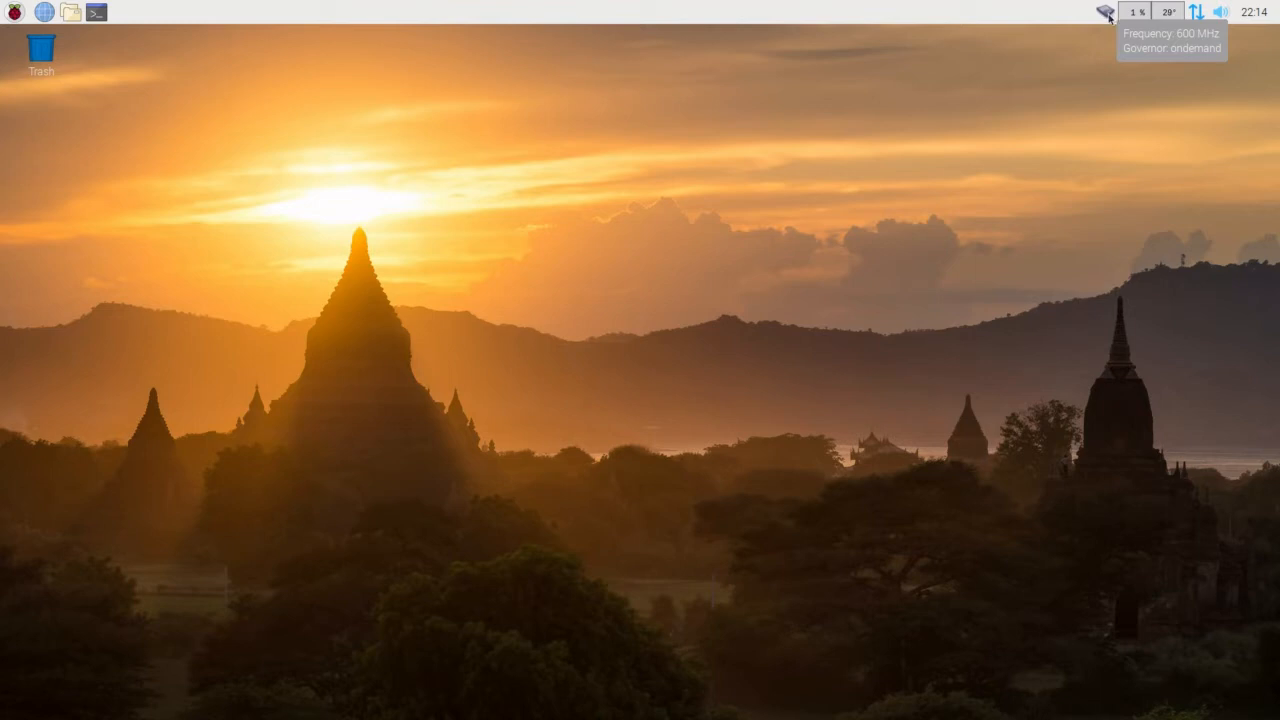
mouse_move(1144, 76)
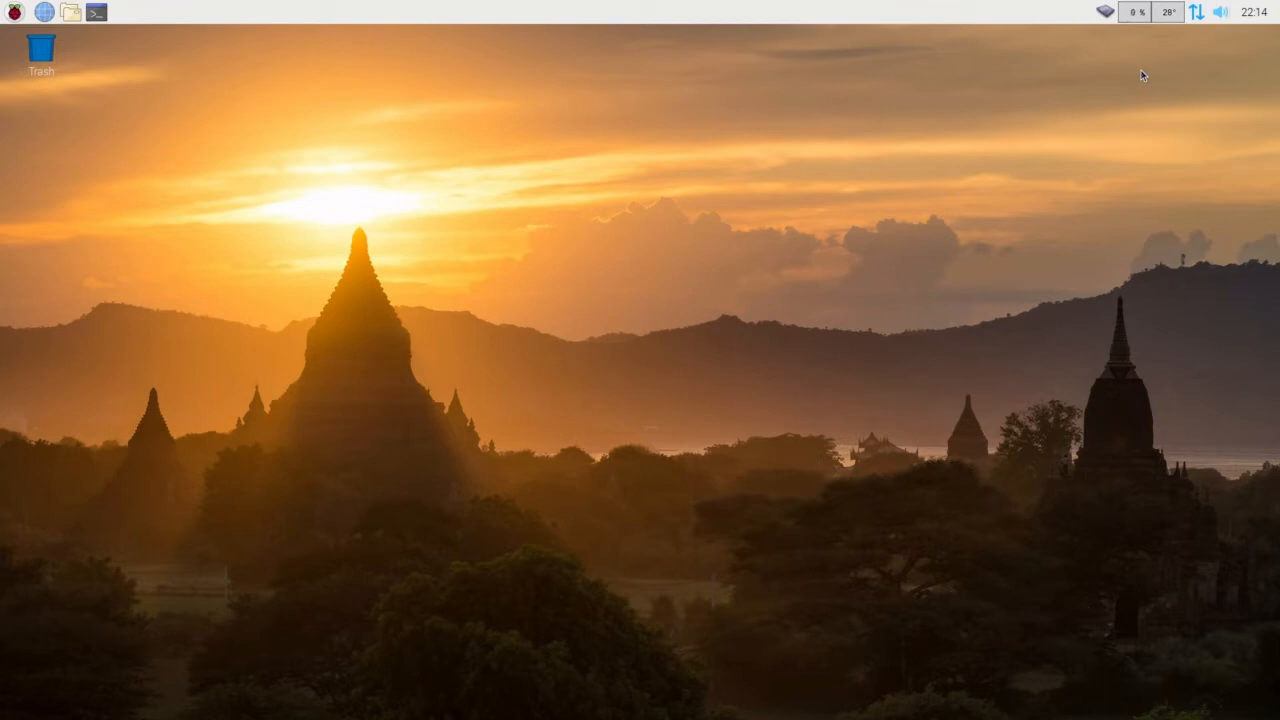
mouse_move(1154, 42)
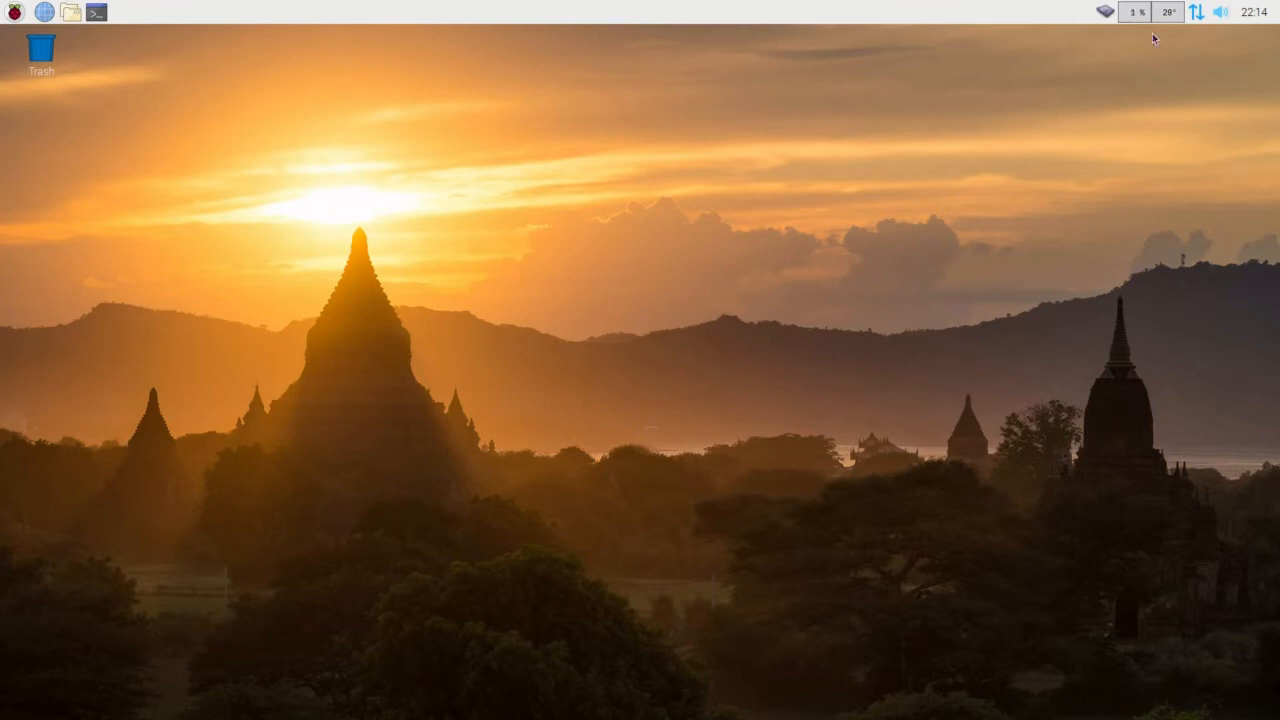
mouse_move(928, 156)
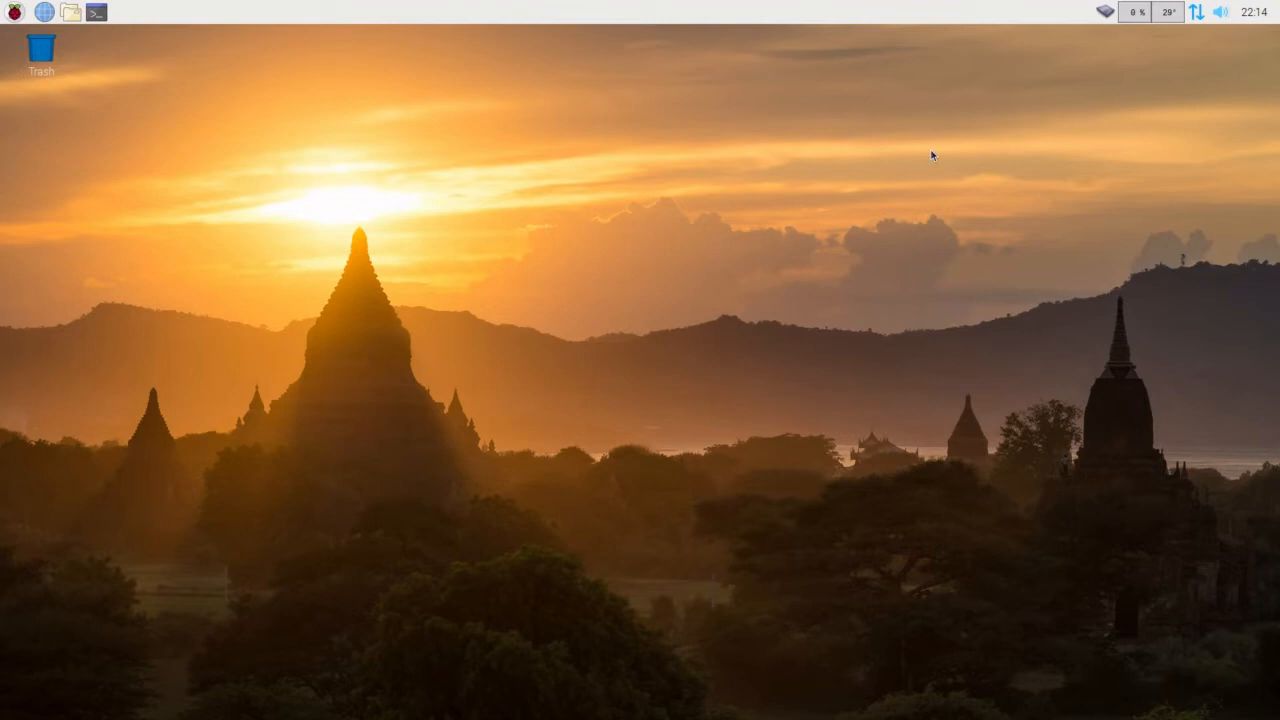
mouse_move(348, 198)
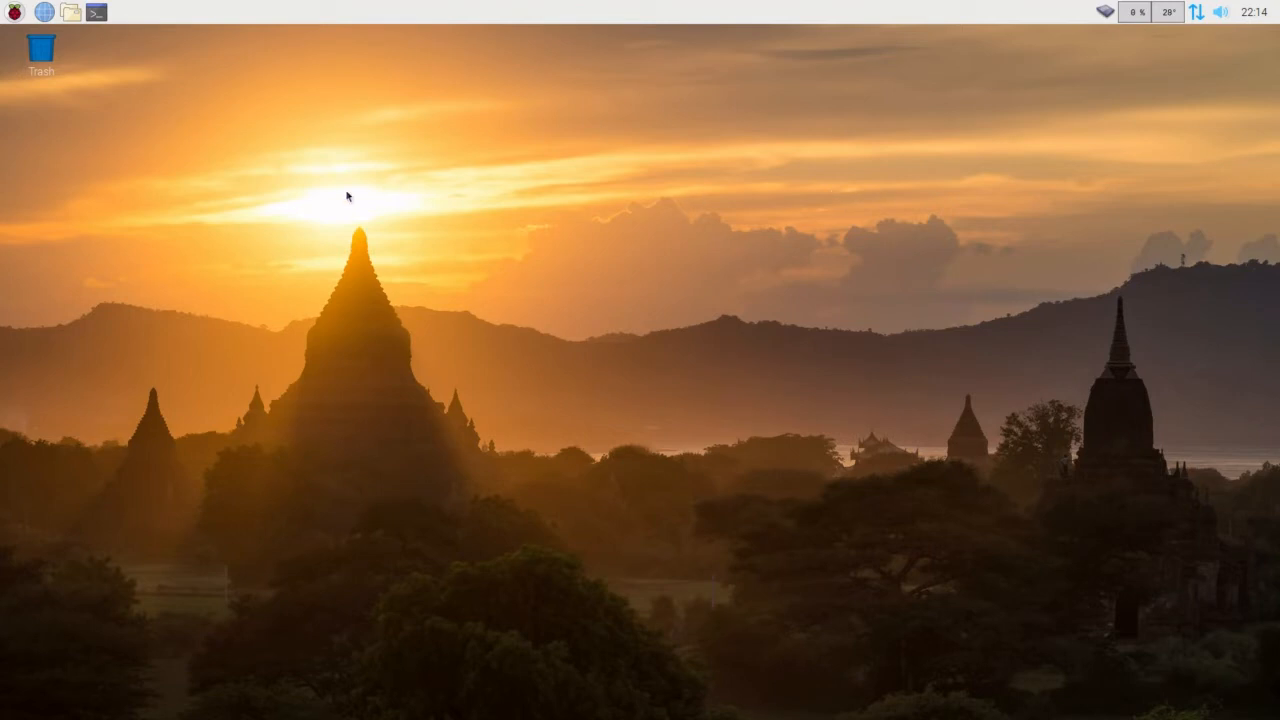
mouse_move(156, 160)
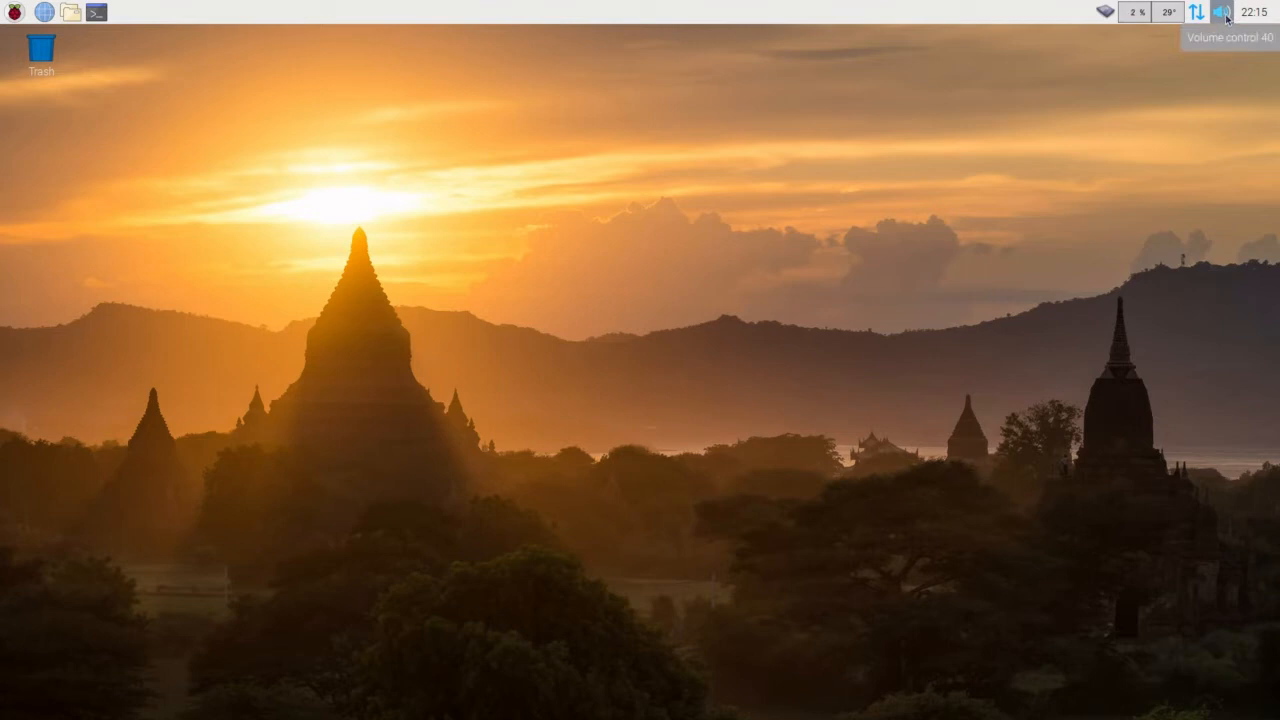
left_click(1224, 12)
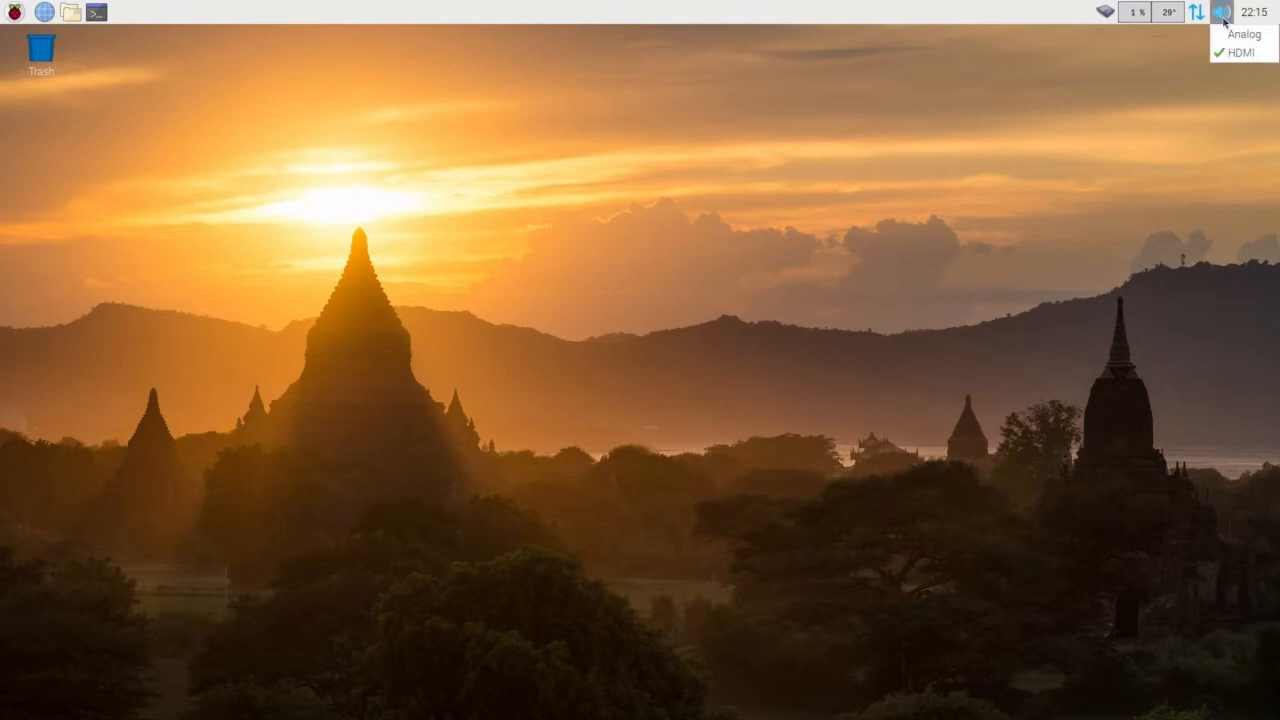
left_click(1216, 14)
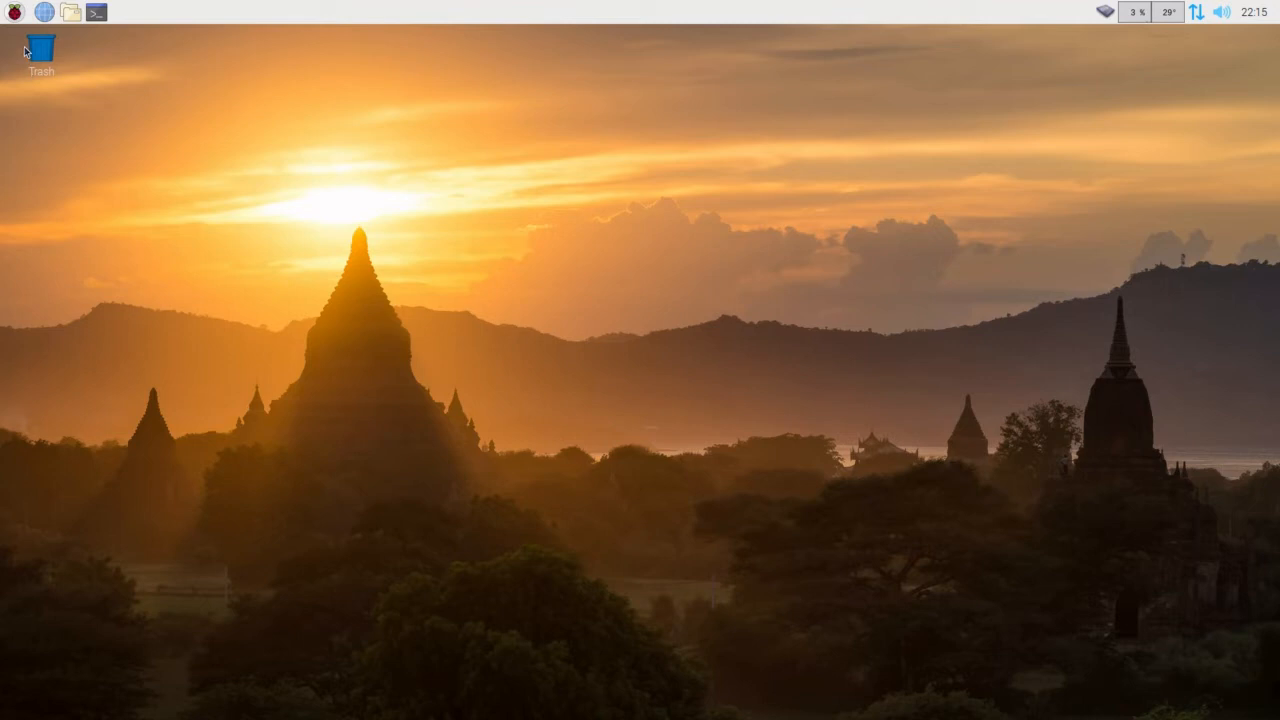
In Audio Device Settings, make the PCM playback control visible via Select Controls.
left_click(12, 12)
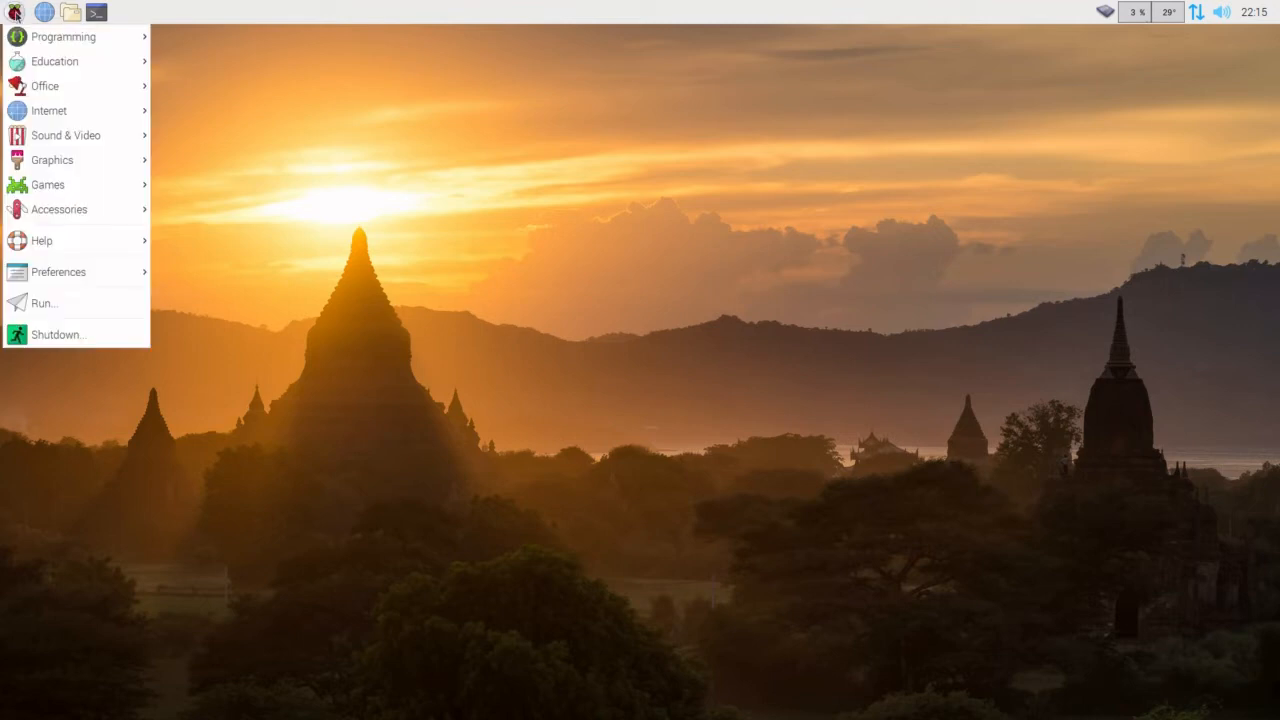
mouse_move(90, 272)
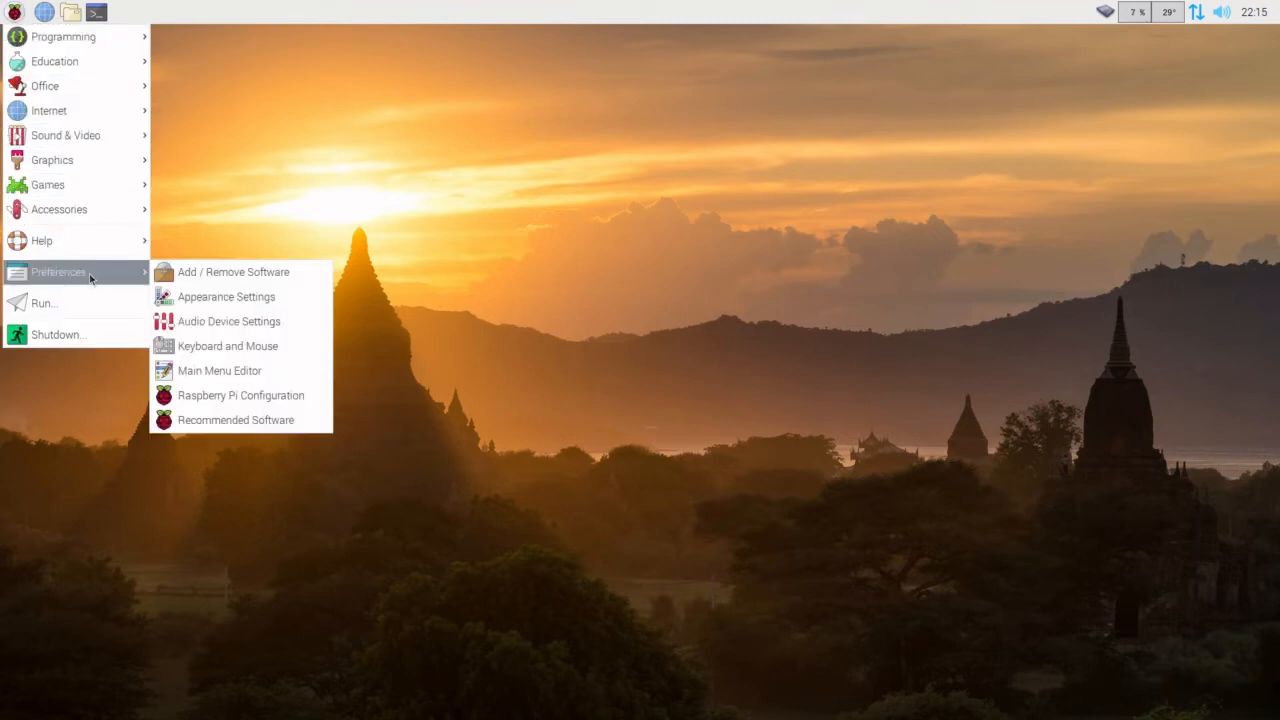
mouse_move(228, 320)
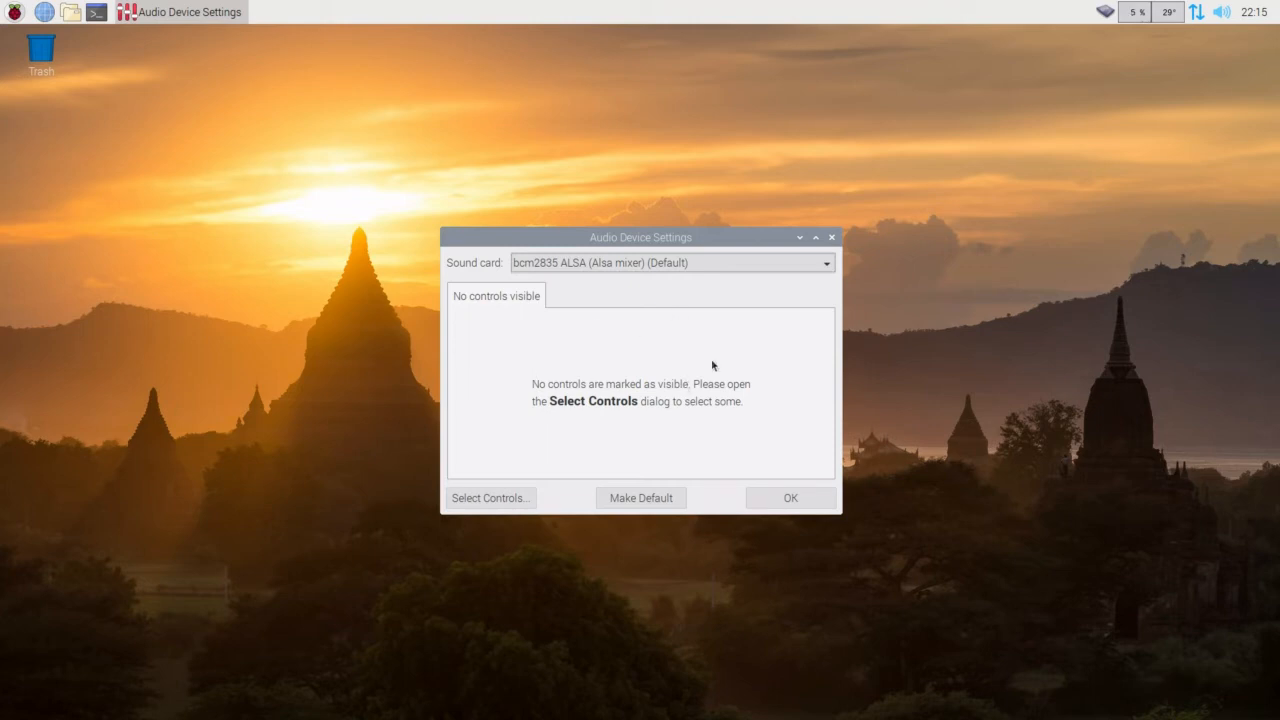
mouse_move(640, 360)
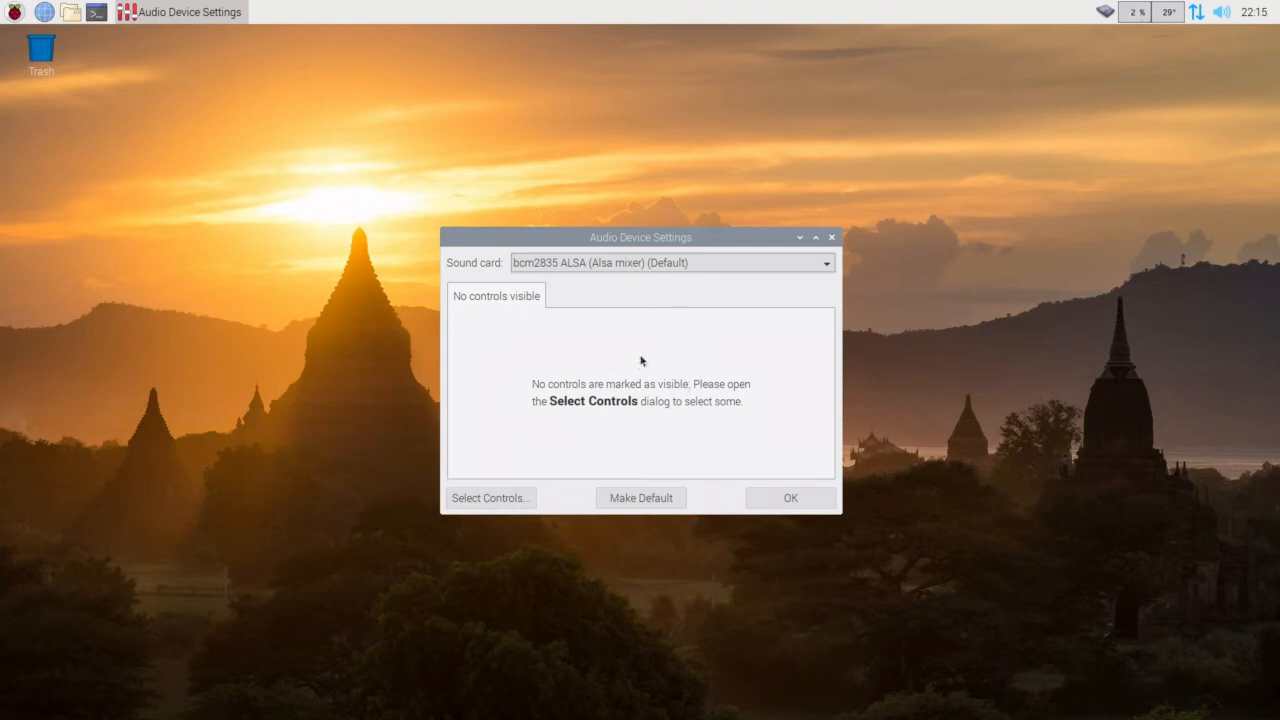
mouse_move(560, 444)
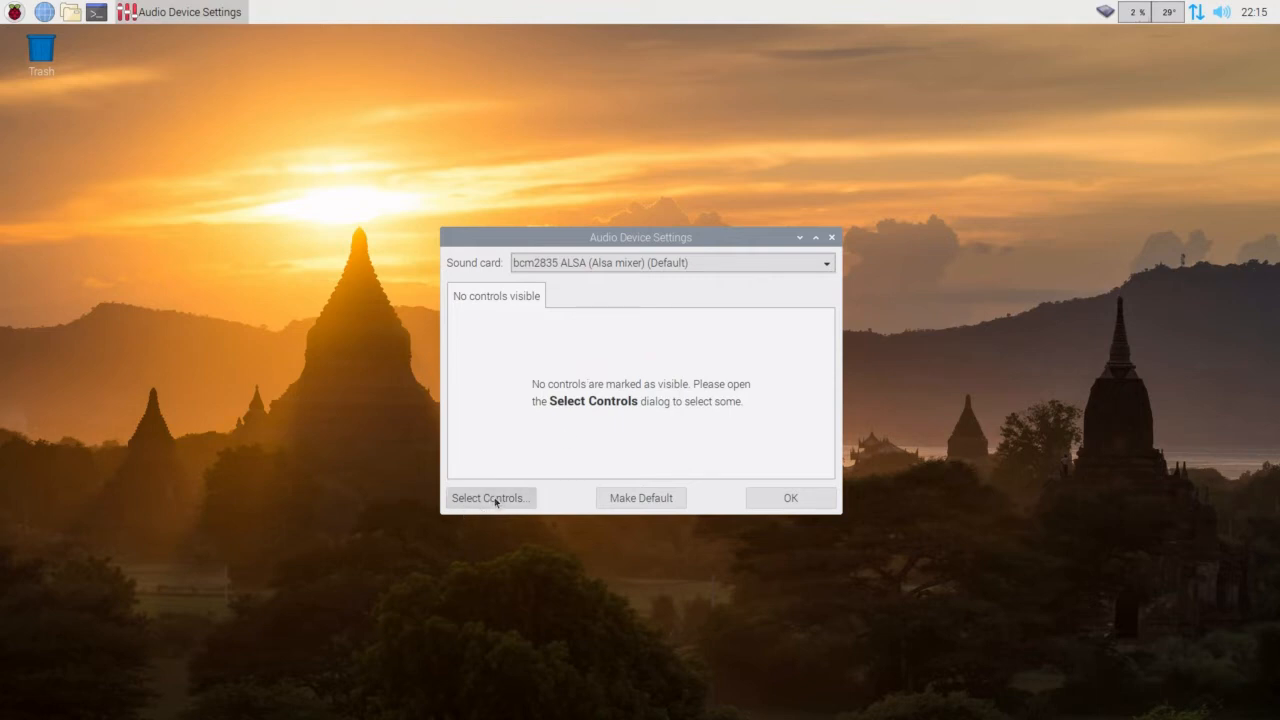
left_click(490, 496)
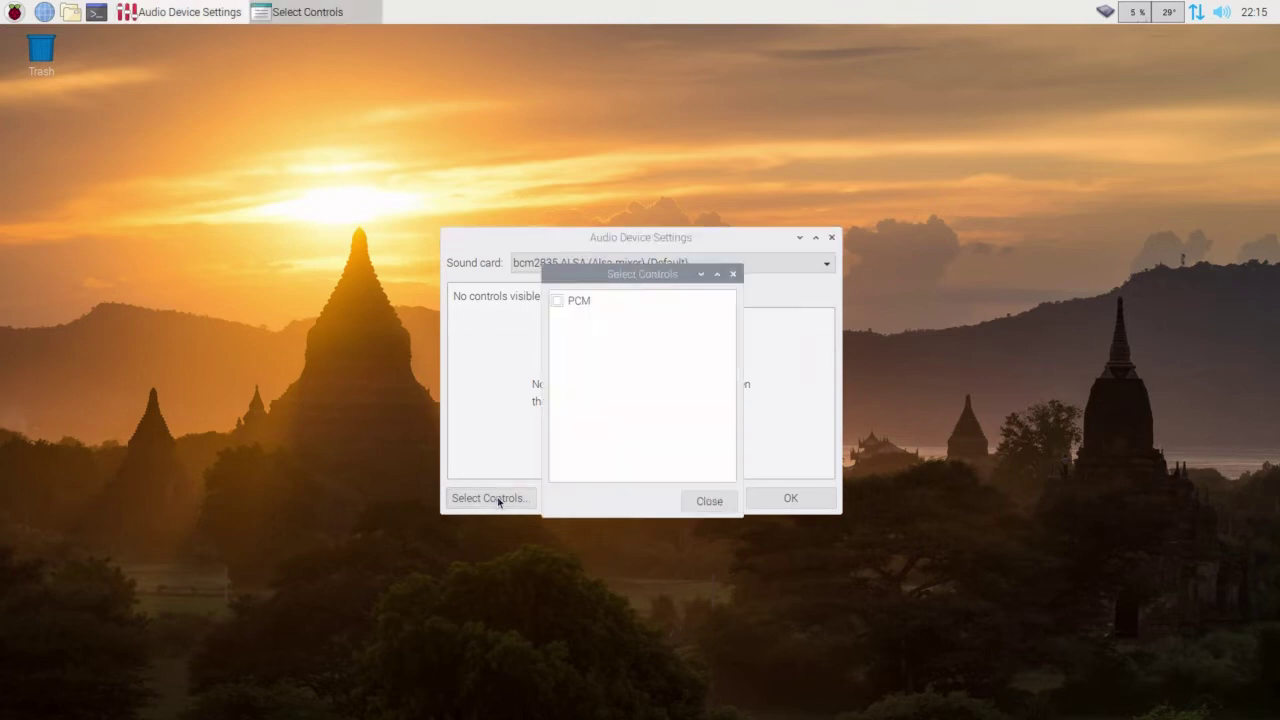
left_click(556, 300)
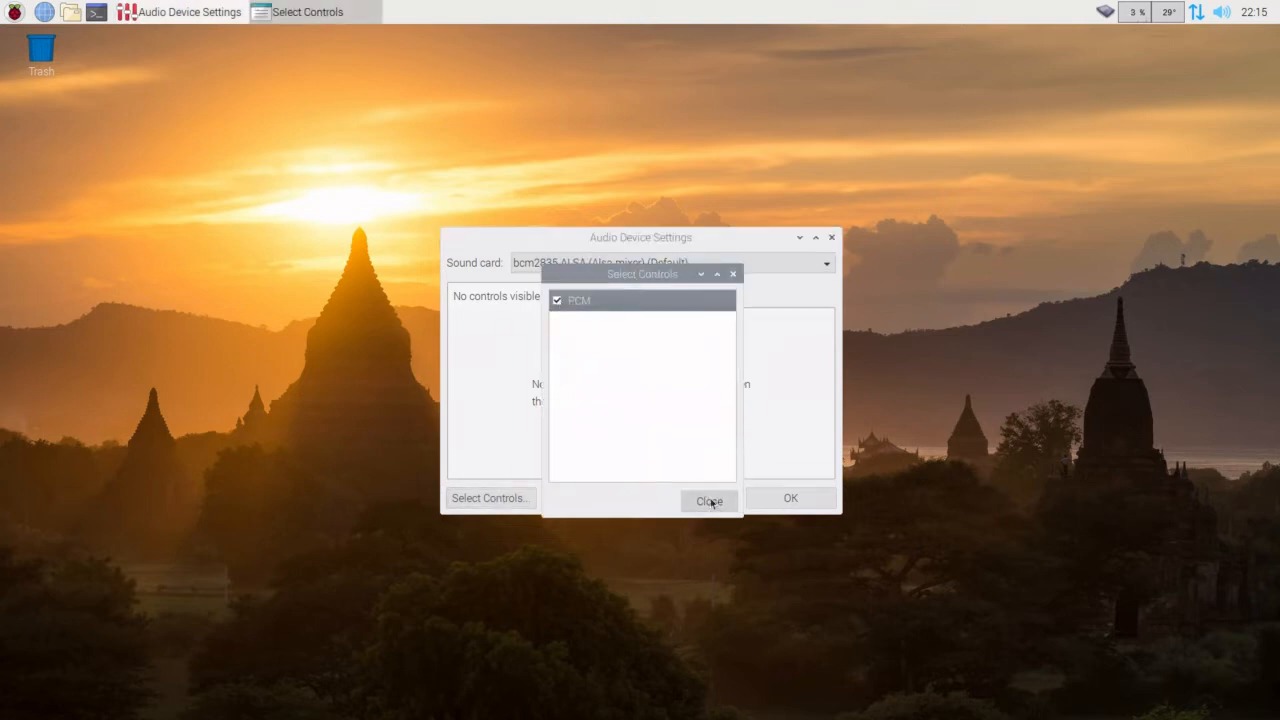
left_click(706, 500)
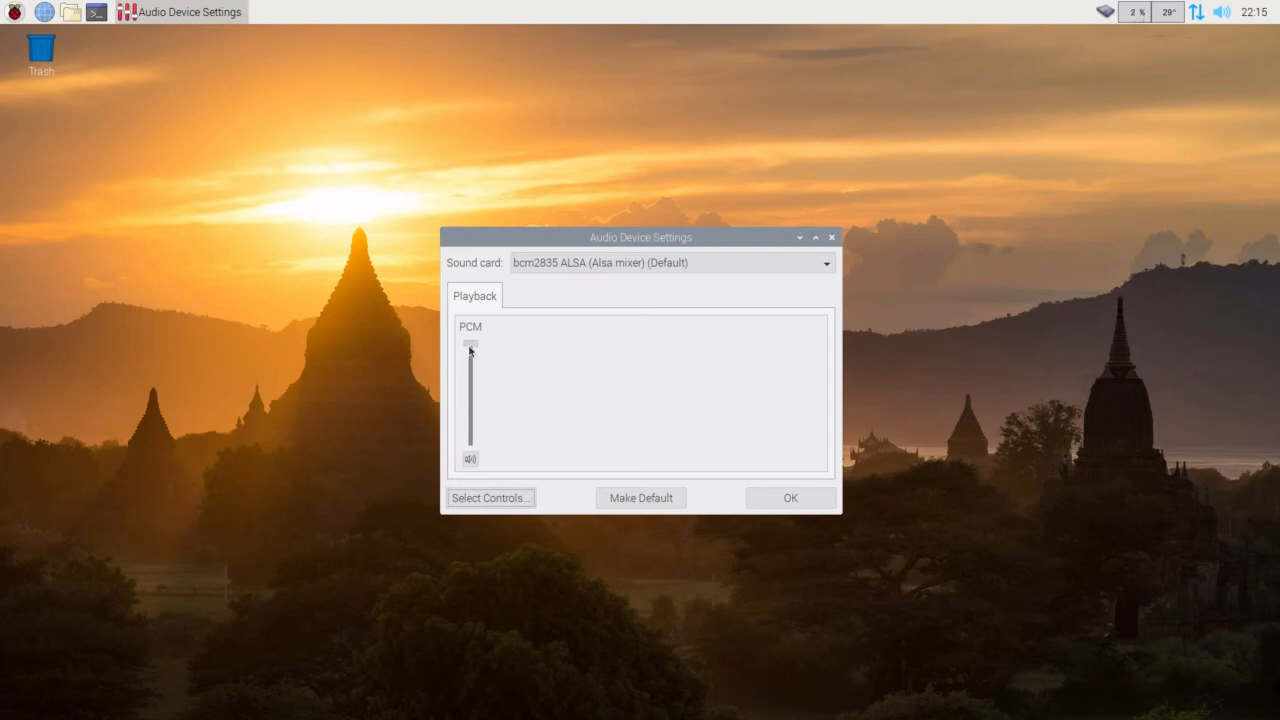
Adjust the PCM playback volume slider and accept the audio settings.
left_click_drag(470, 348, 470, 362)
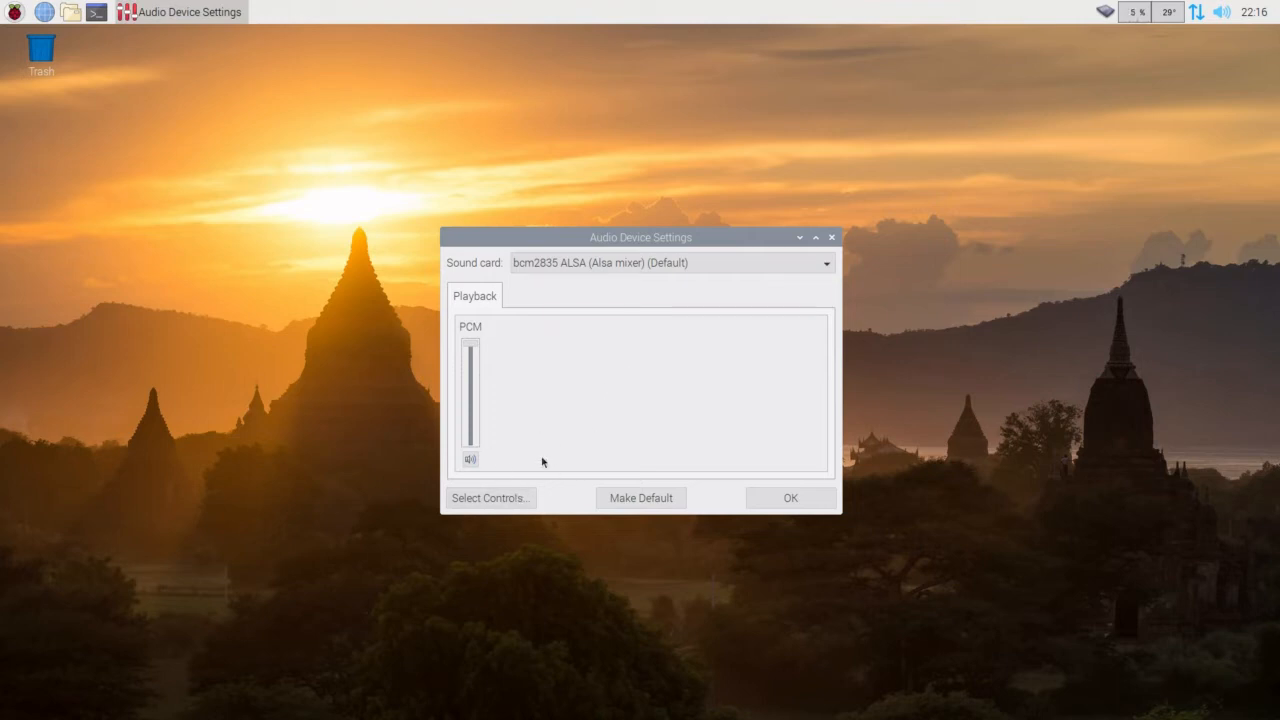
mouse_move(508, 366)
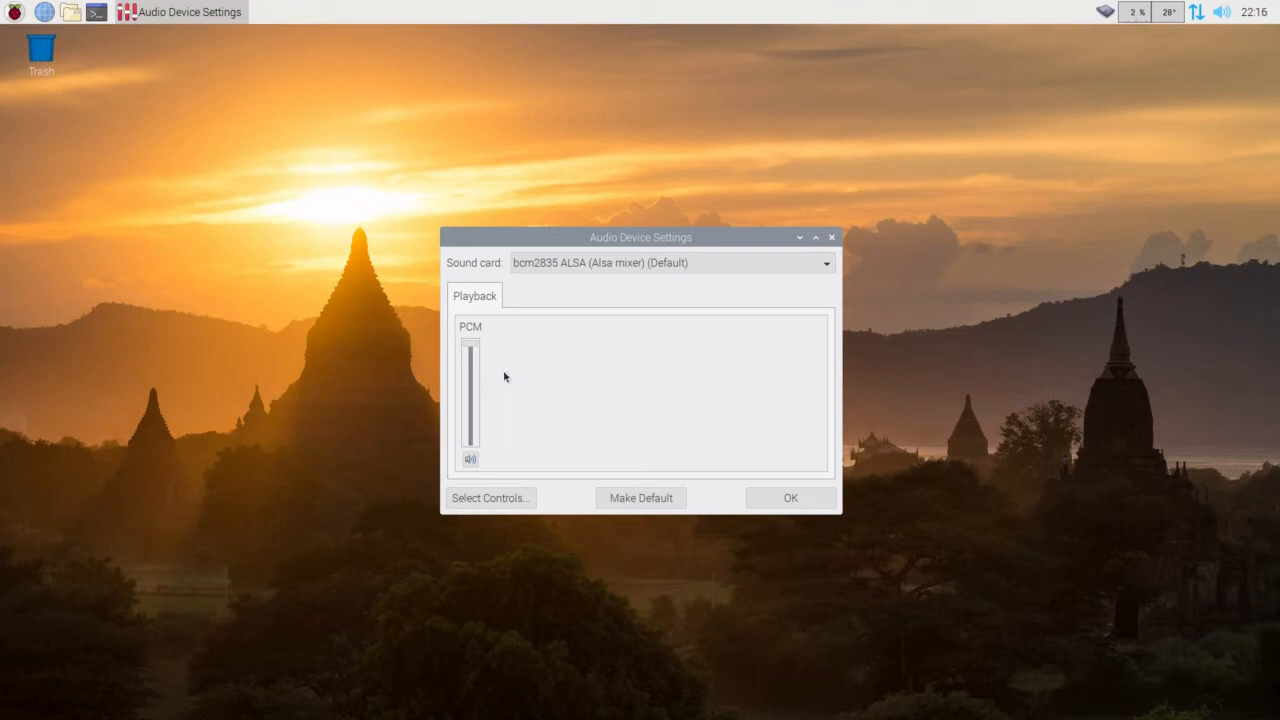
mouse_move(668, 368)
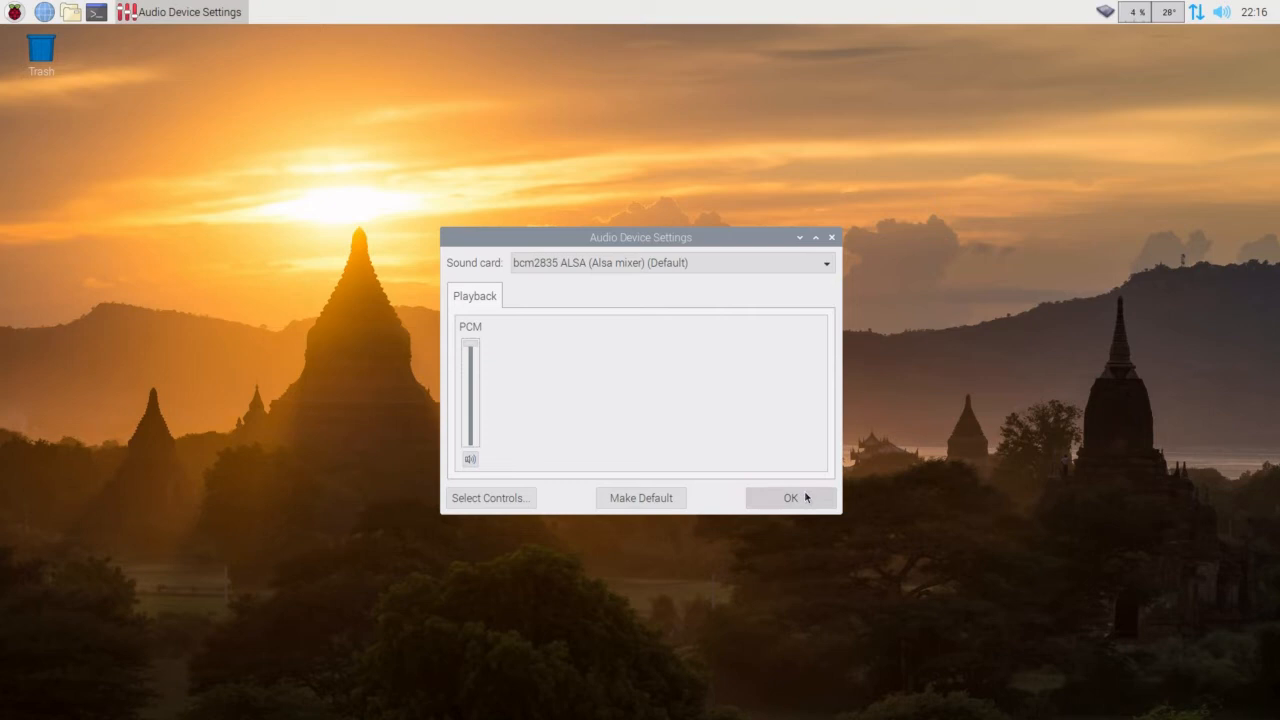
left_click(790, 498)
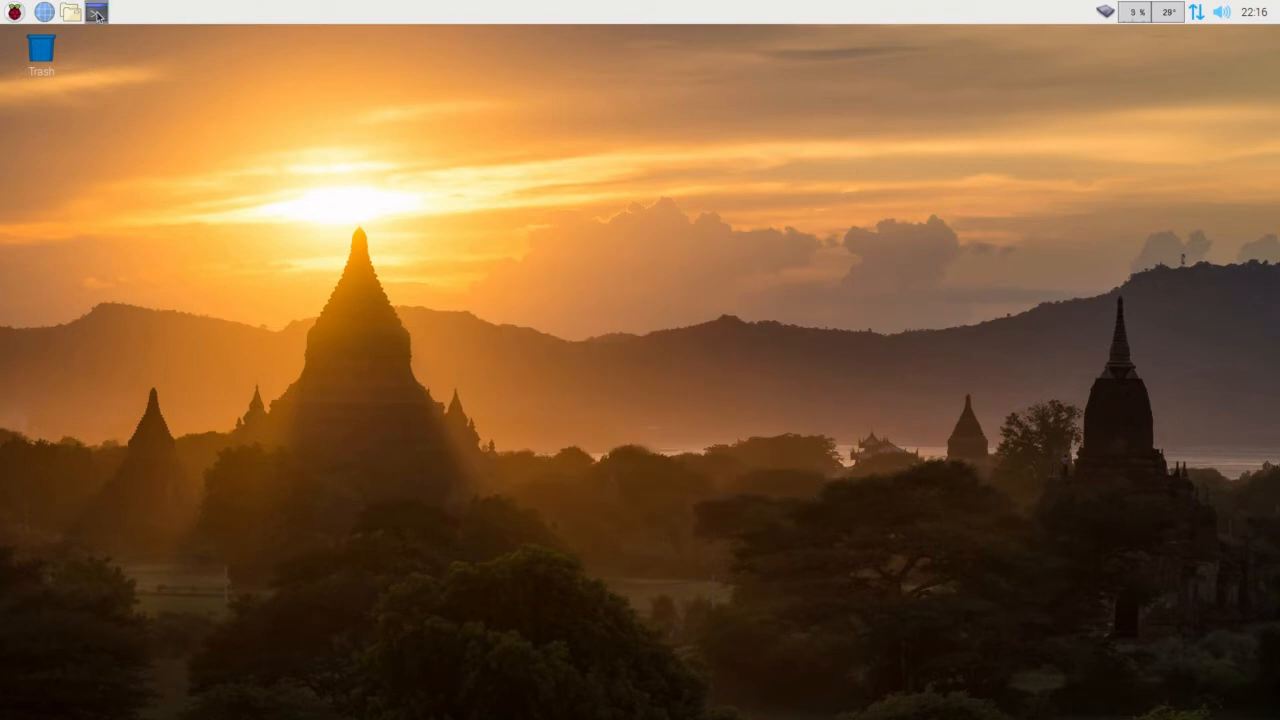
Launch LXTerminal, move it toward the top left and show its Edit menu.
left_click(96, 12)
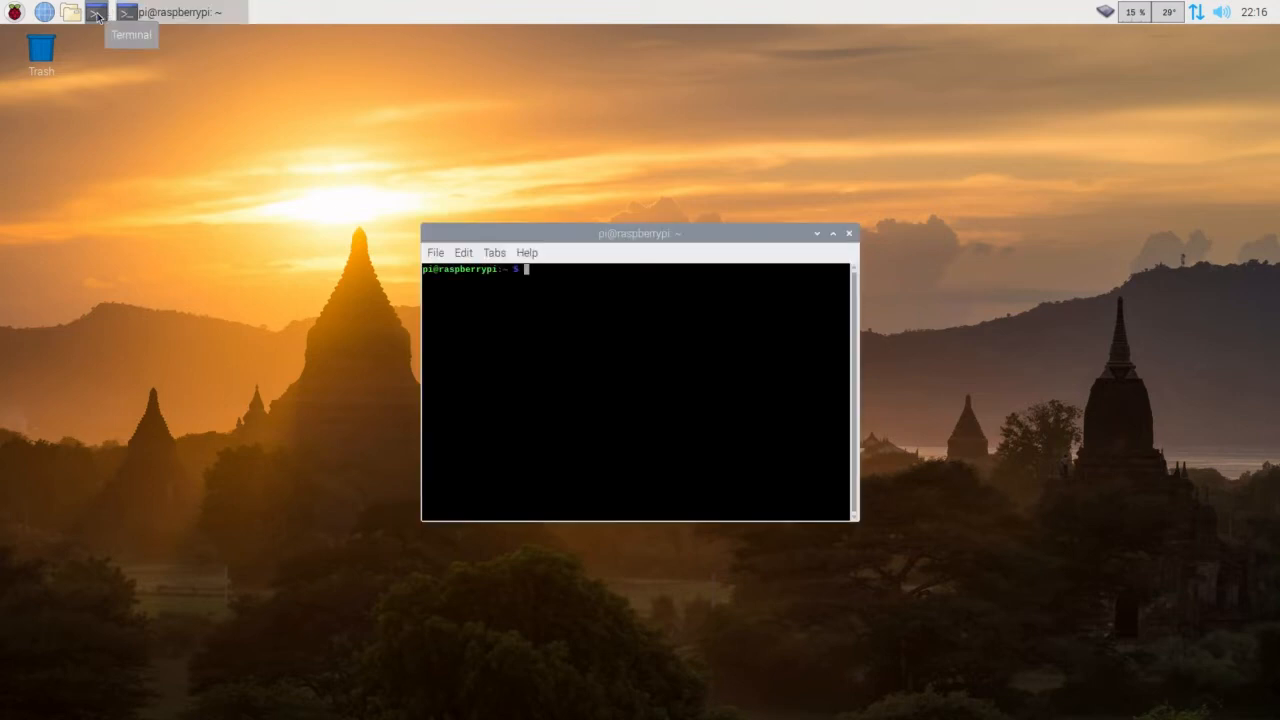
left_click_drag(640, 232, 388, 104)
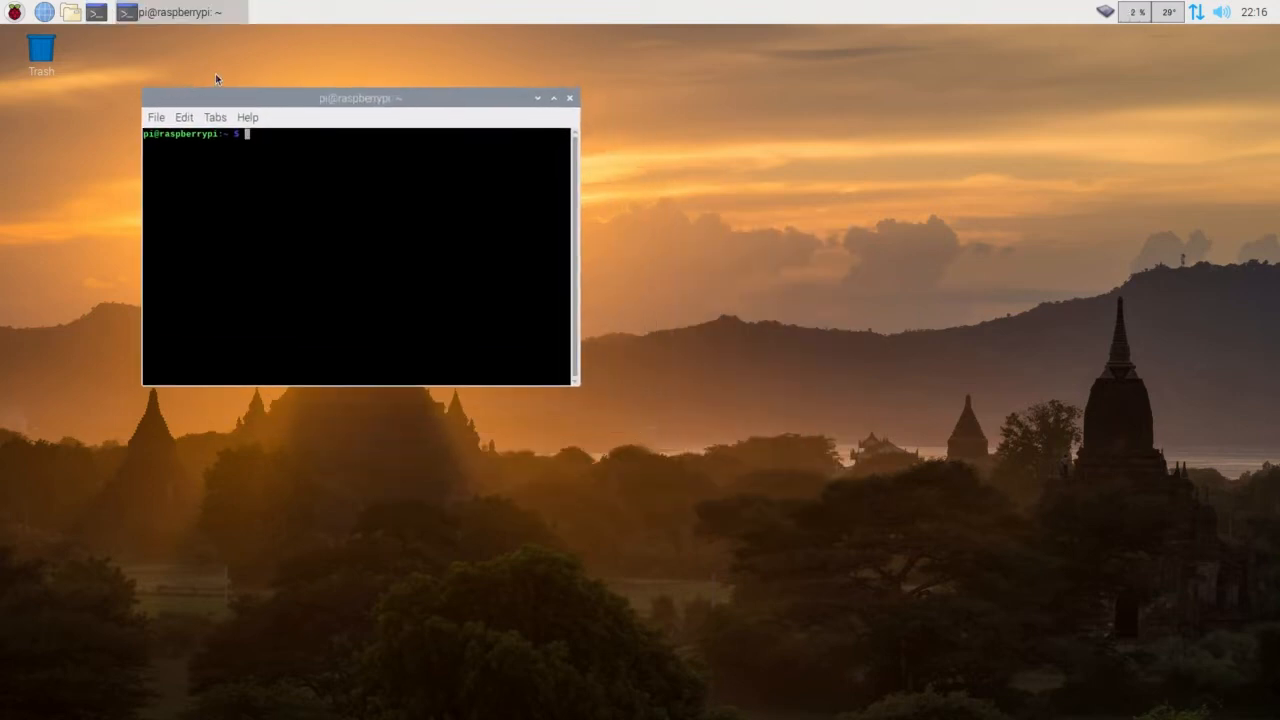
mouse_move(294, 98)
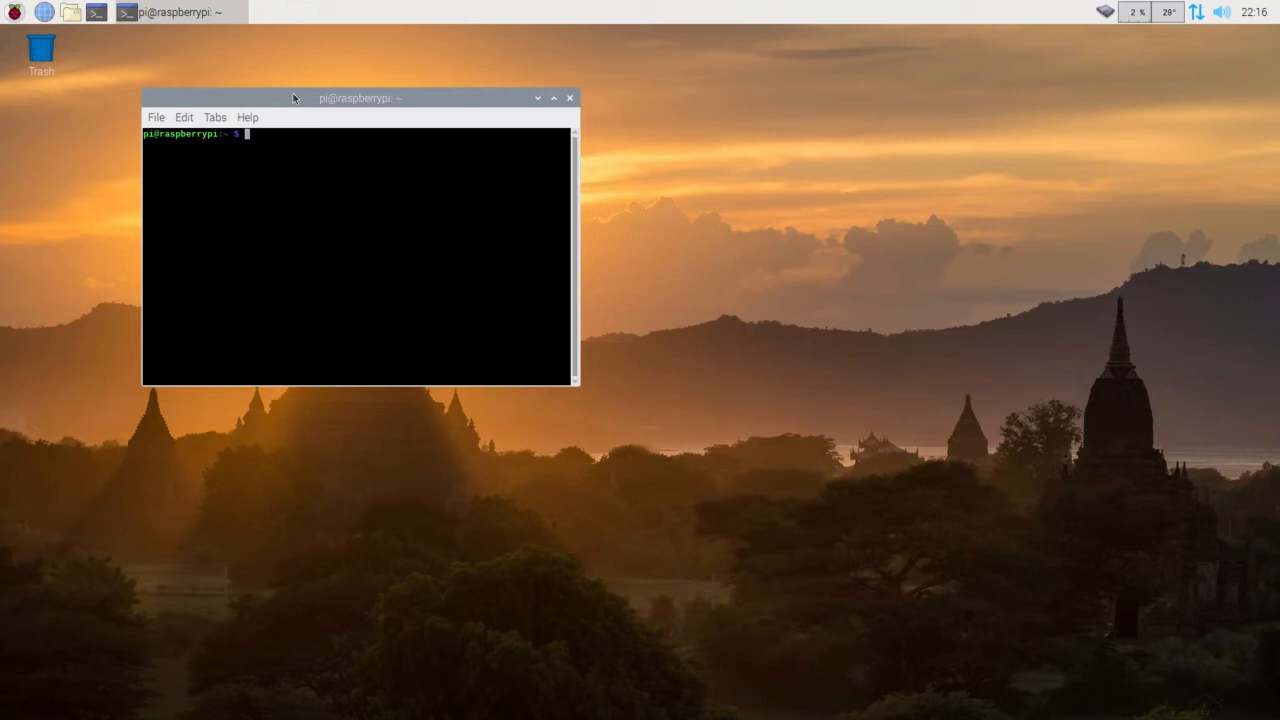
mouse_move(292, 188)
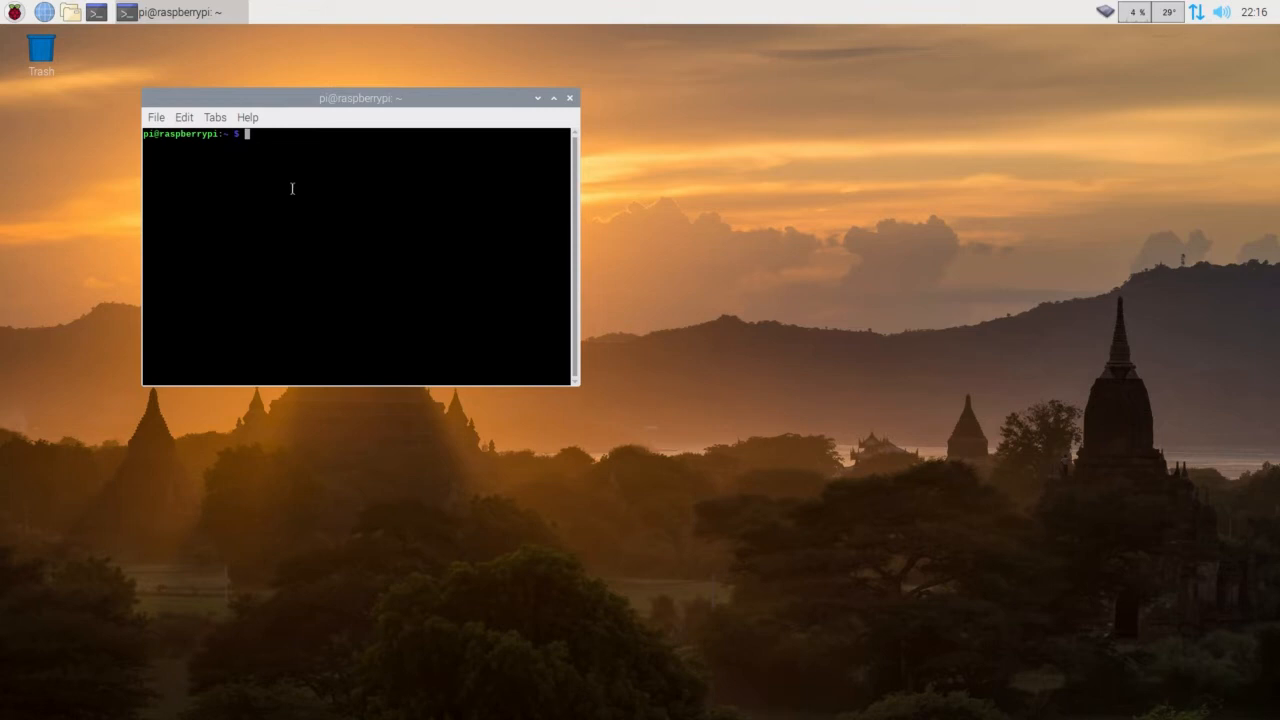
mouse_move(252, 176)
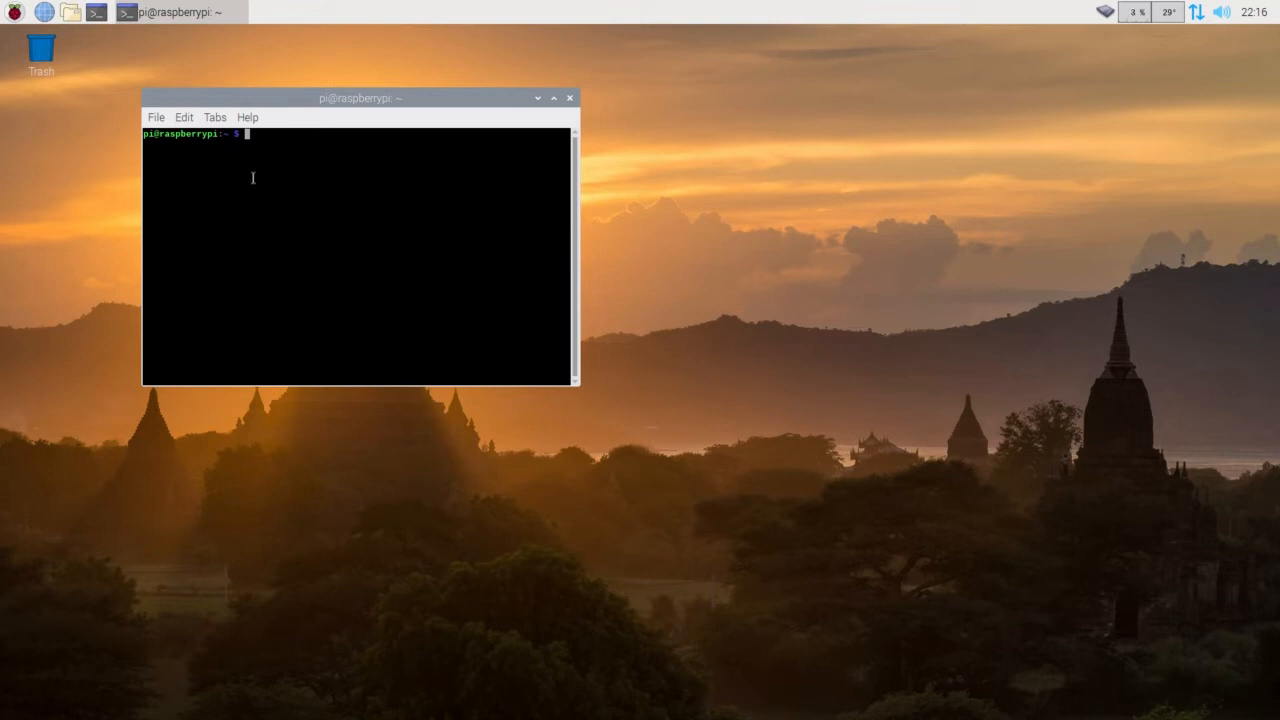
mouse_move(214, 120)
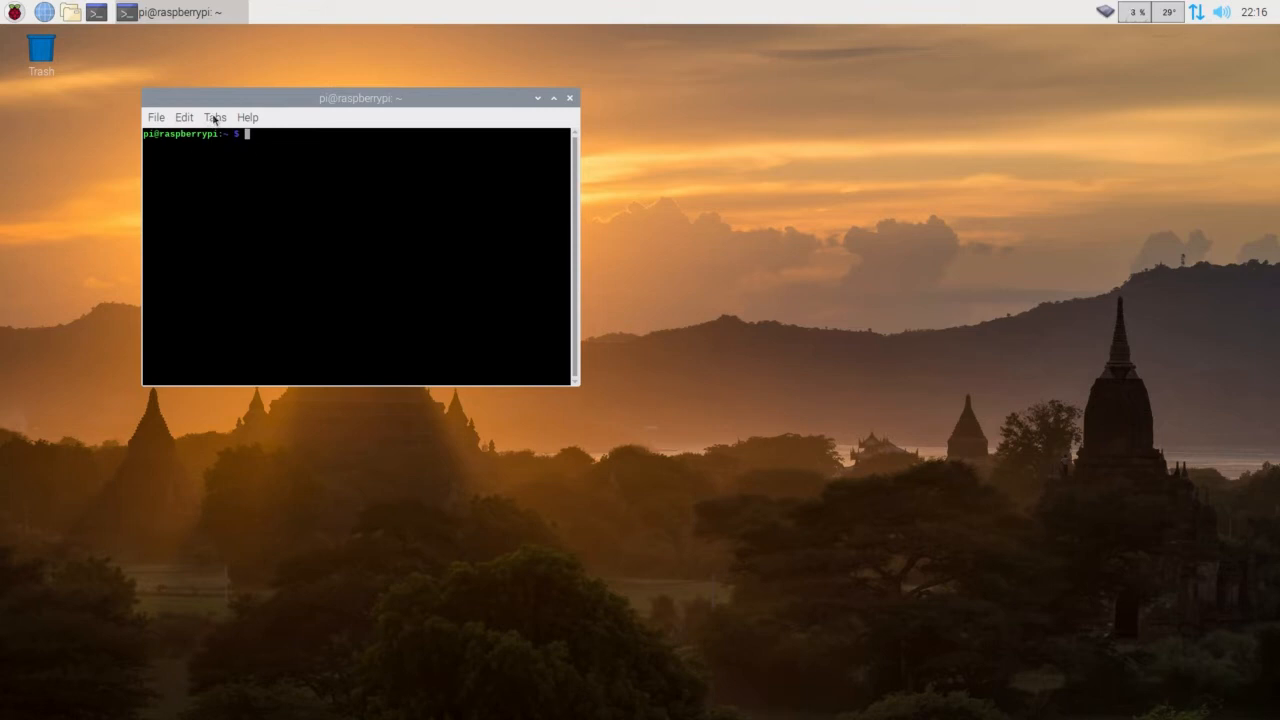
left_click(184, 116)
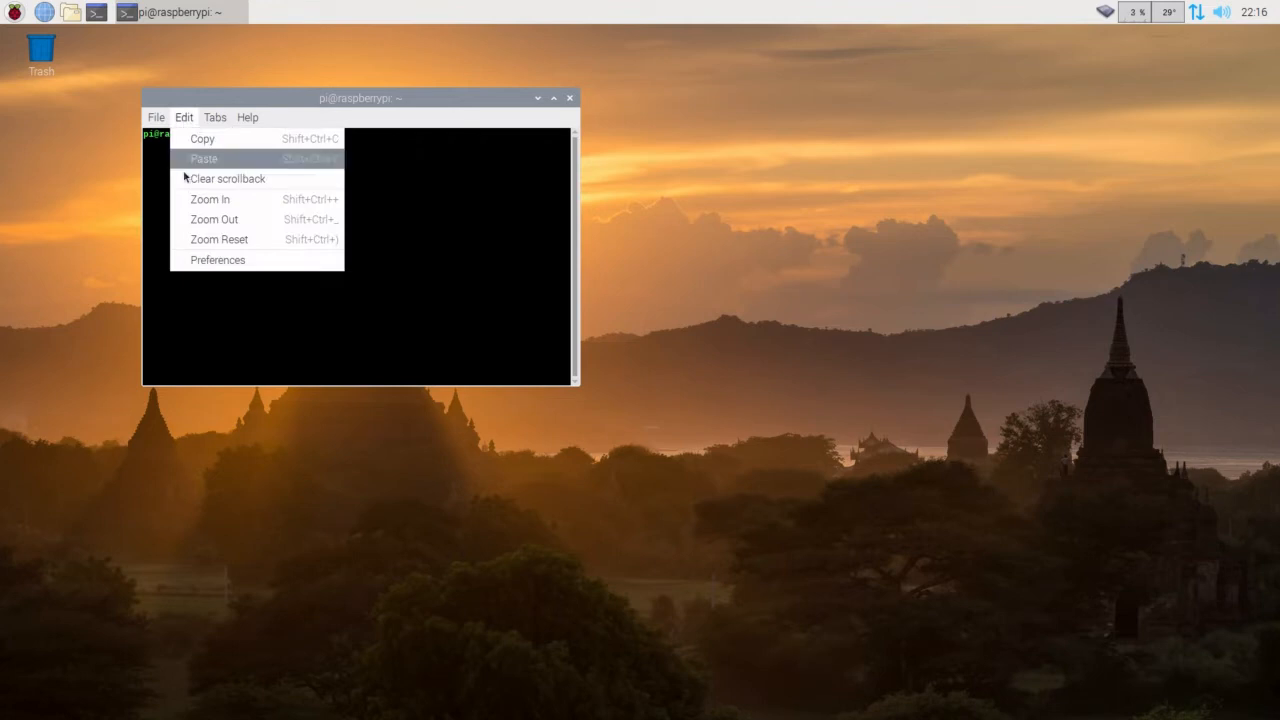
mouse_move(234, 260)
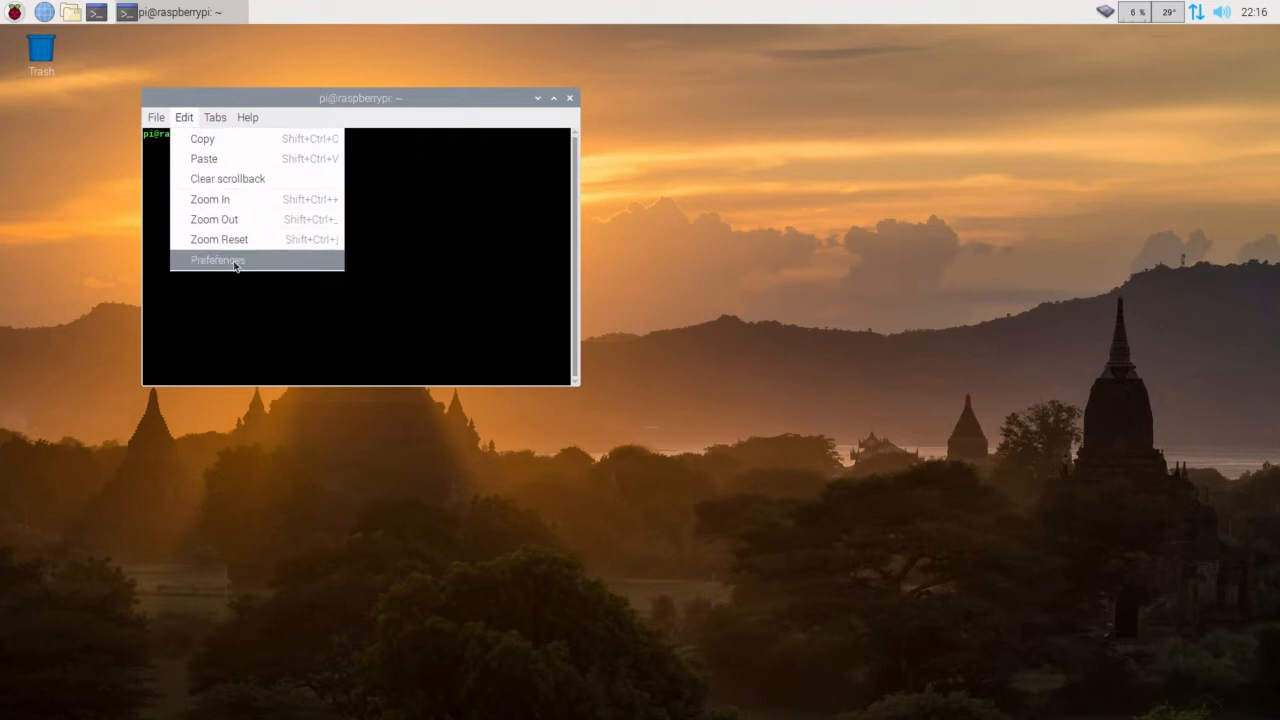
In LXTerminal preferences, raise the Monospace Regular terminal font from size 10 to 15.
left_click(216, 260)
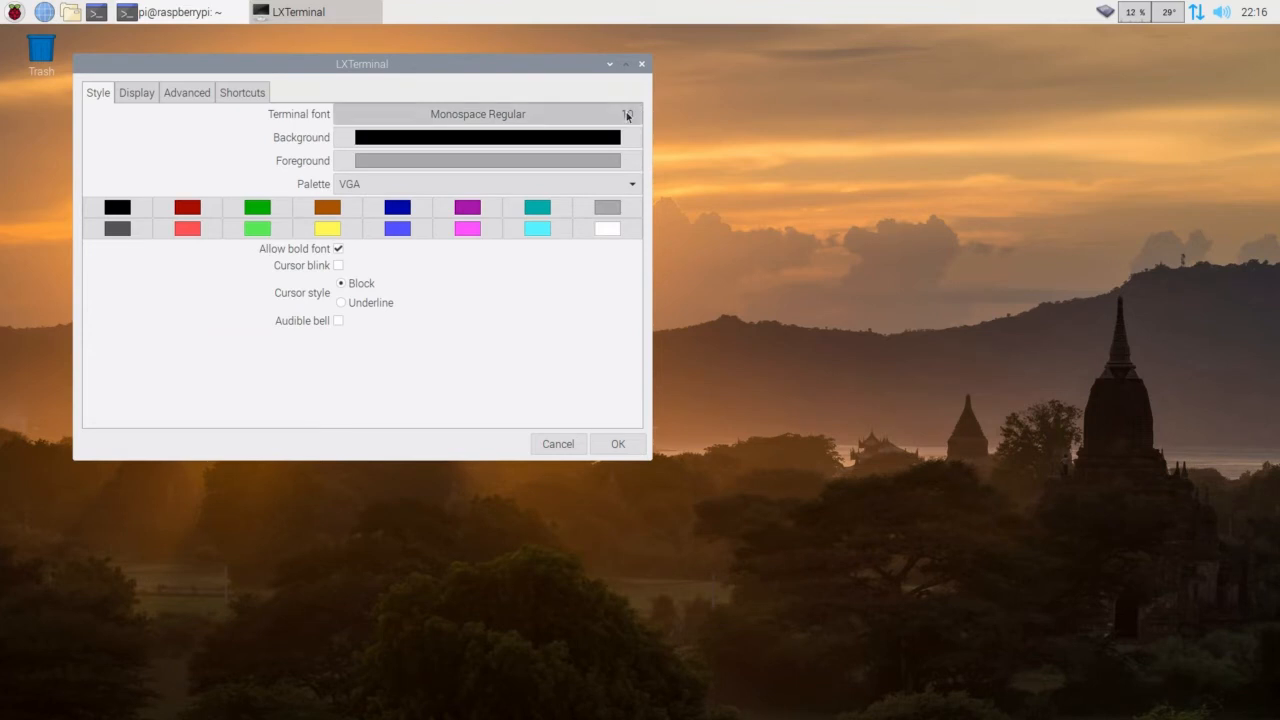
left_click(476, 112)
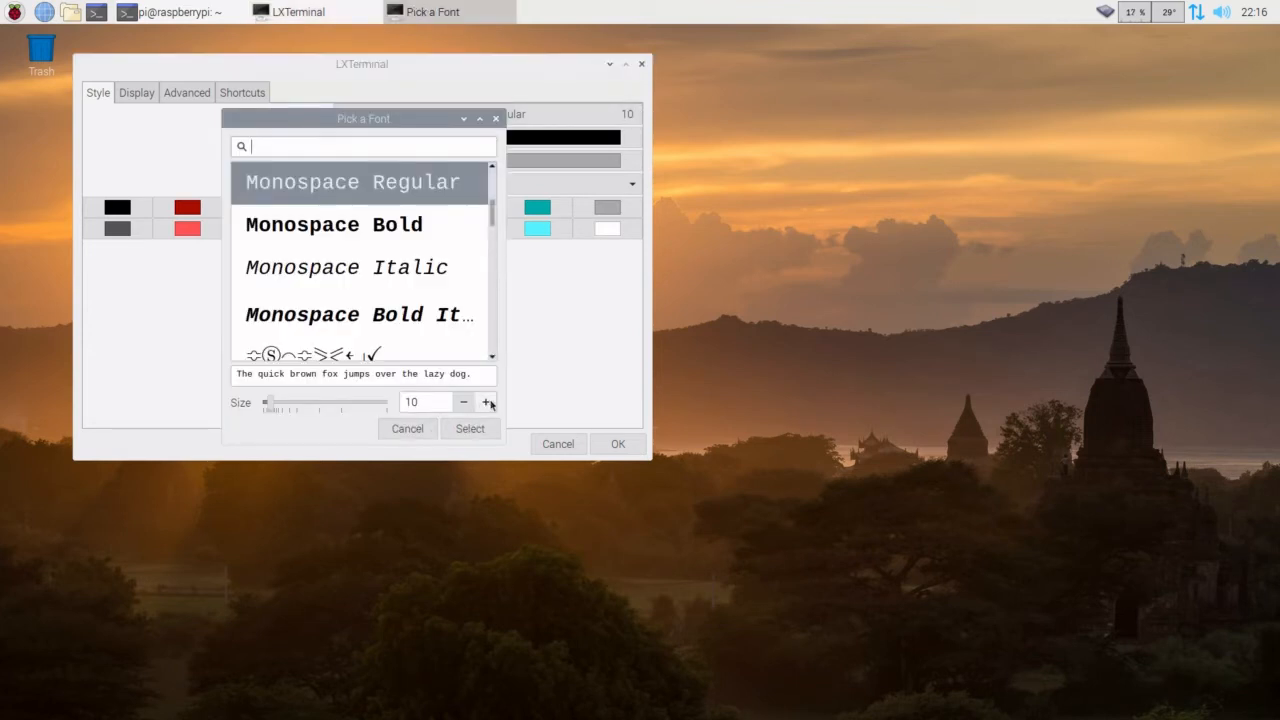
left_click(488, 402)
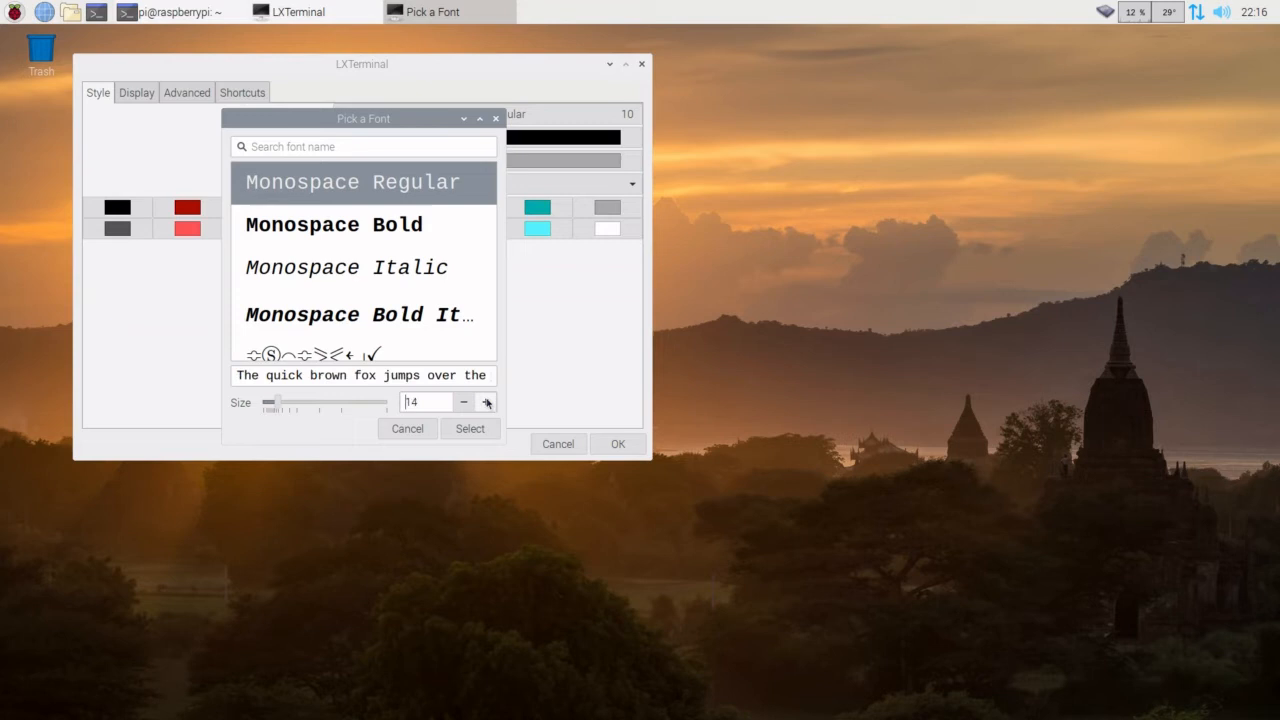
left_click(486, 402)
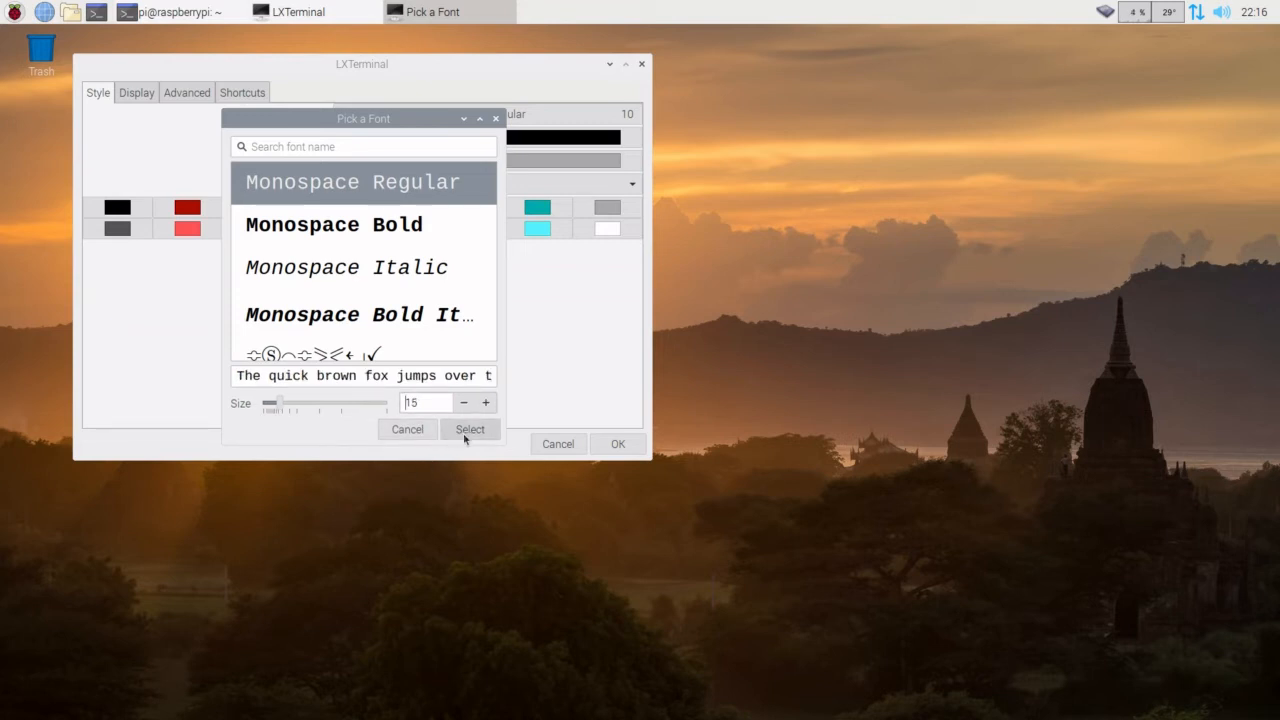
left_click(470, 428)
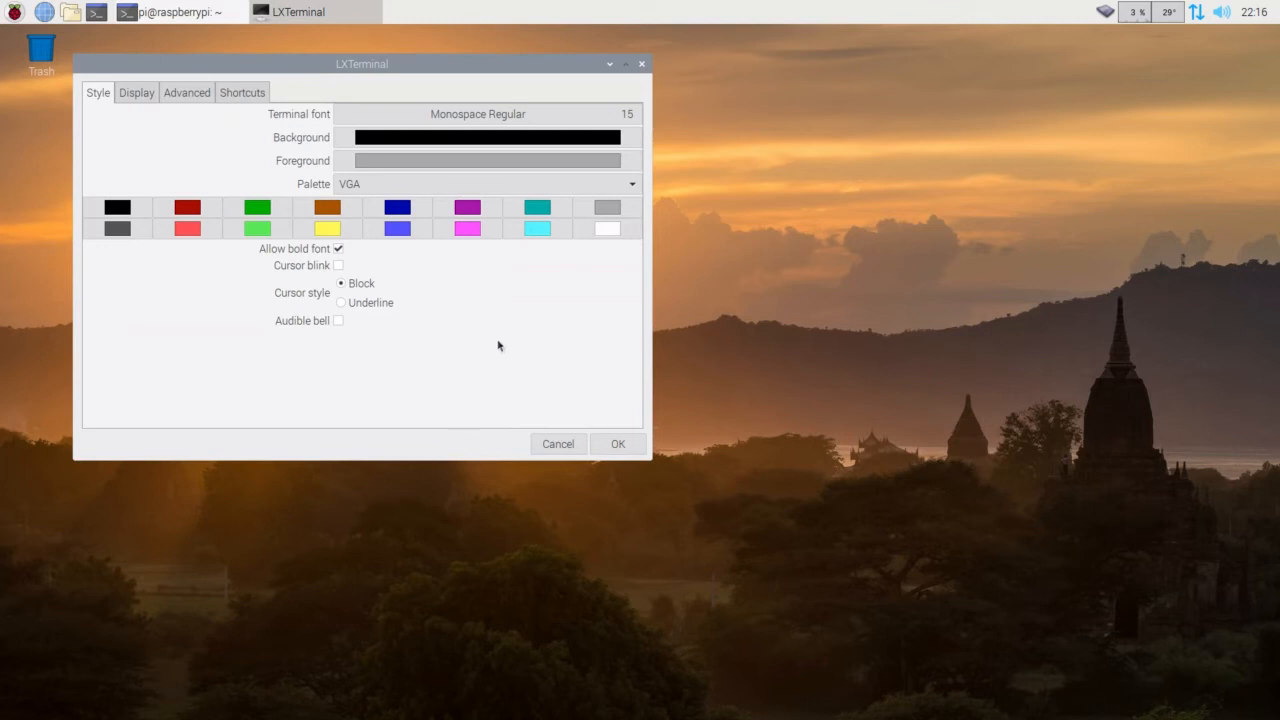
mouse_move(316, 406)
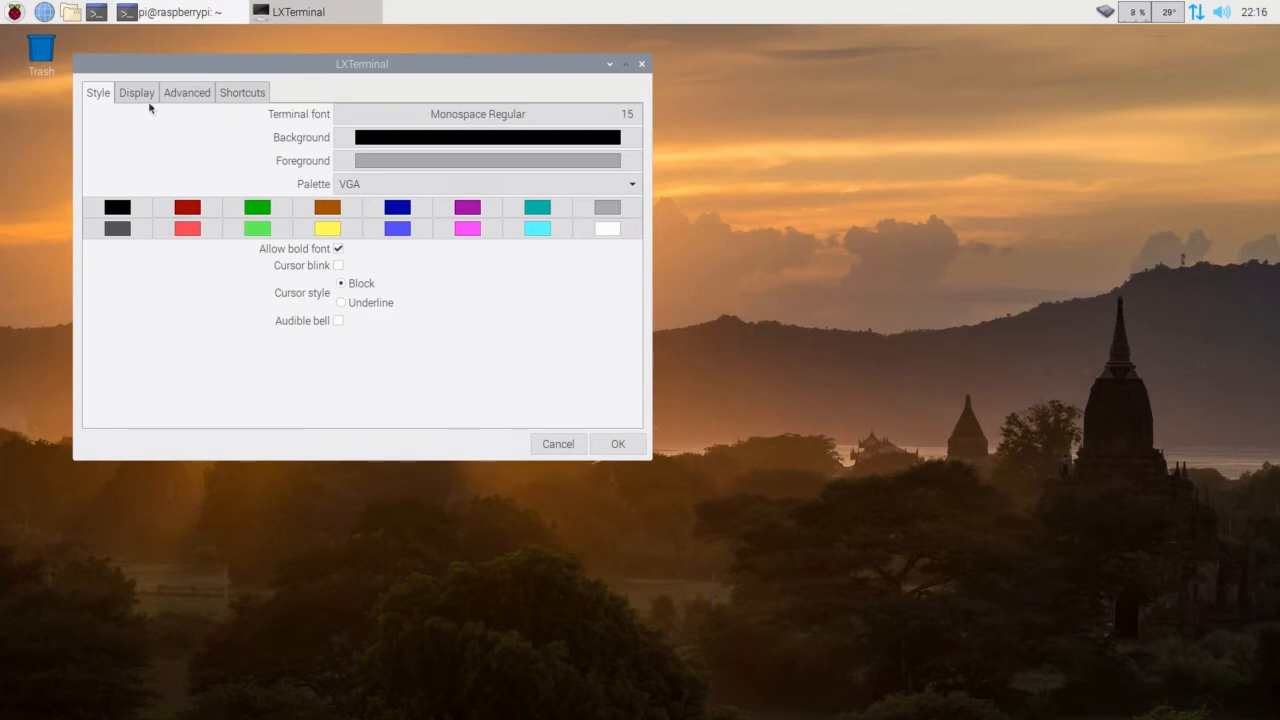
Accept the terminal preferences, move and enlarge the window, then close LXTerminal.
left_click(136, 92)
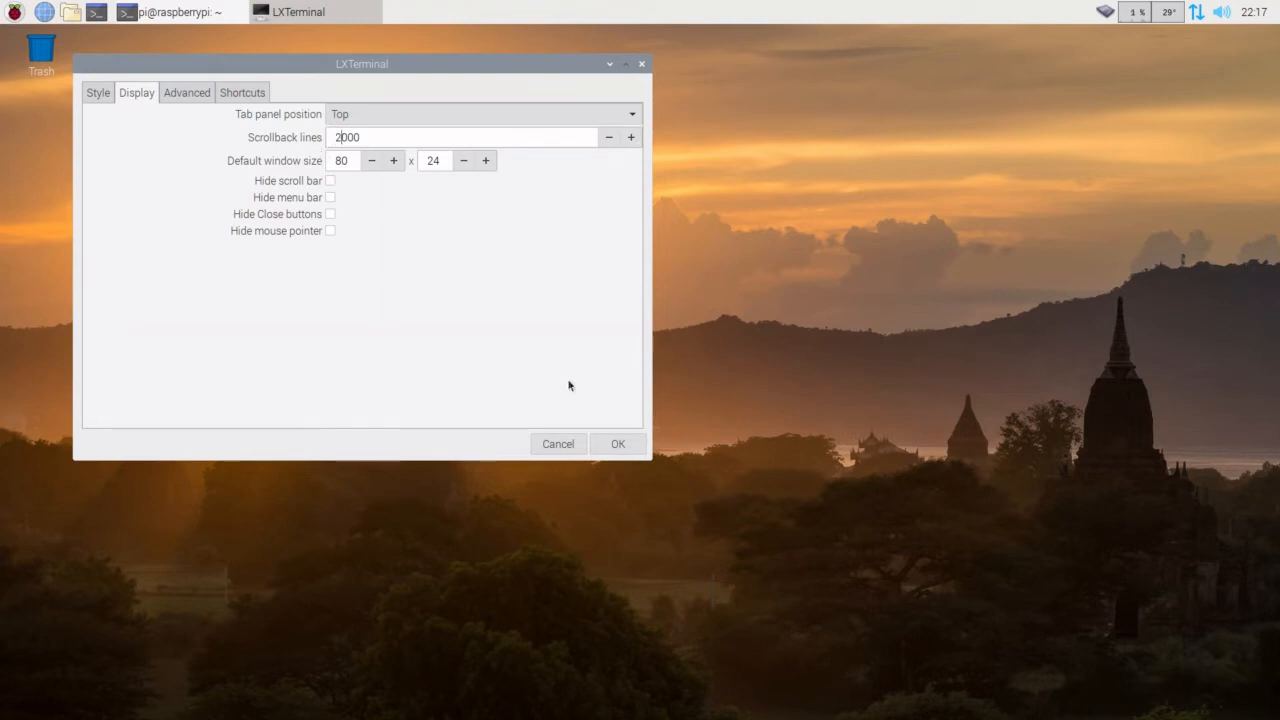
left_click(616, 444)
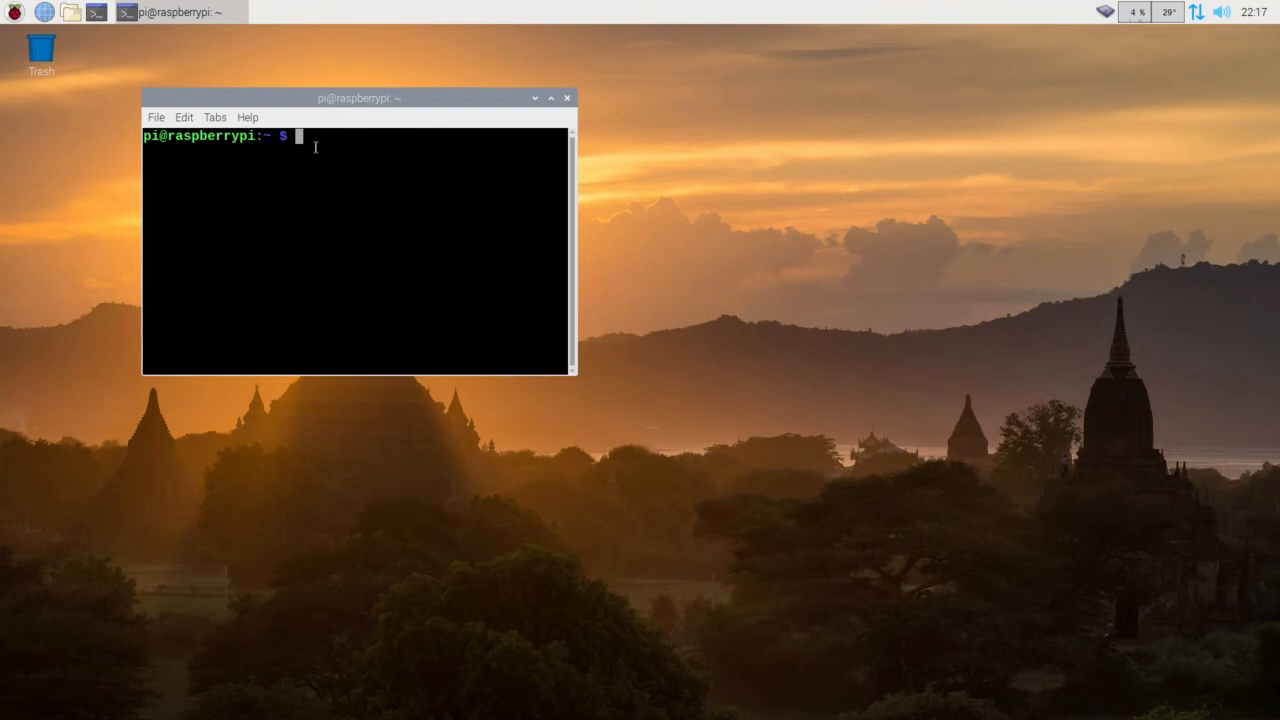
mouse_move(446, 98)
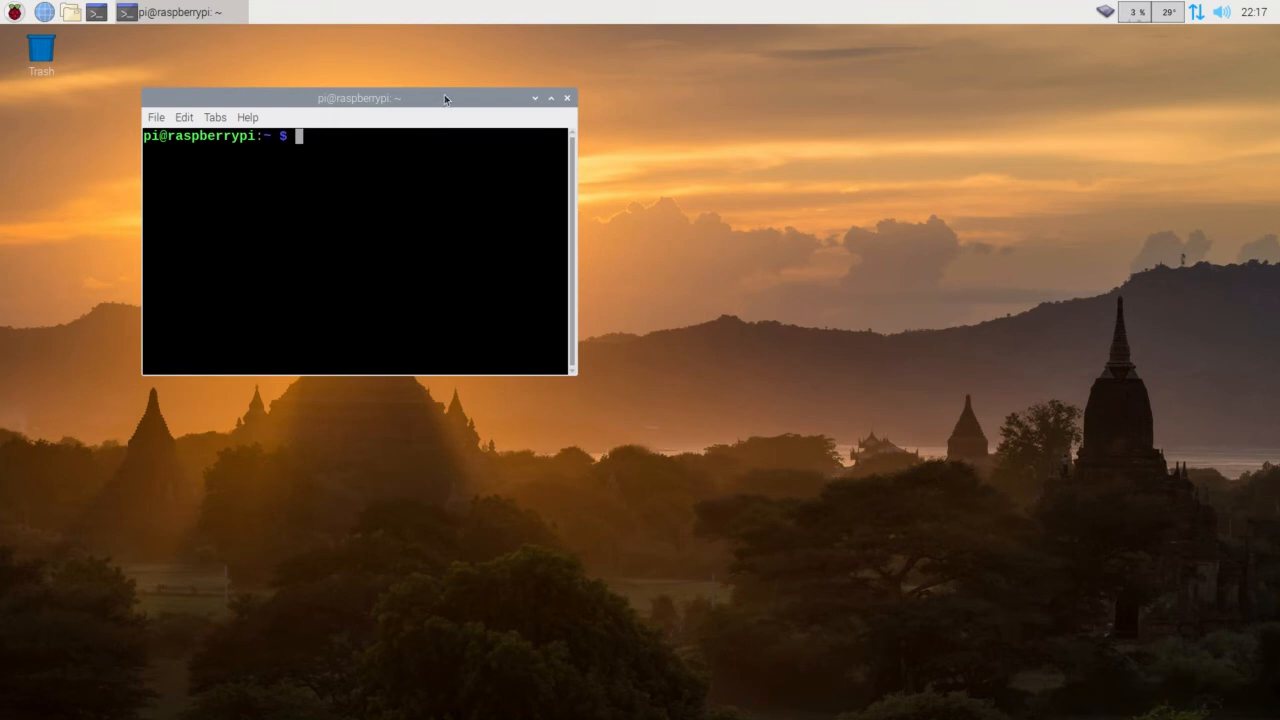
left_click_drag(360, 96, 308, 50)
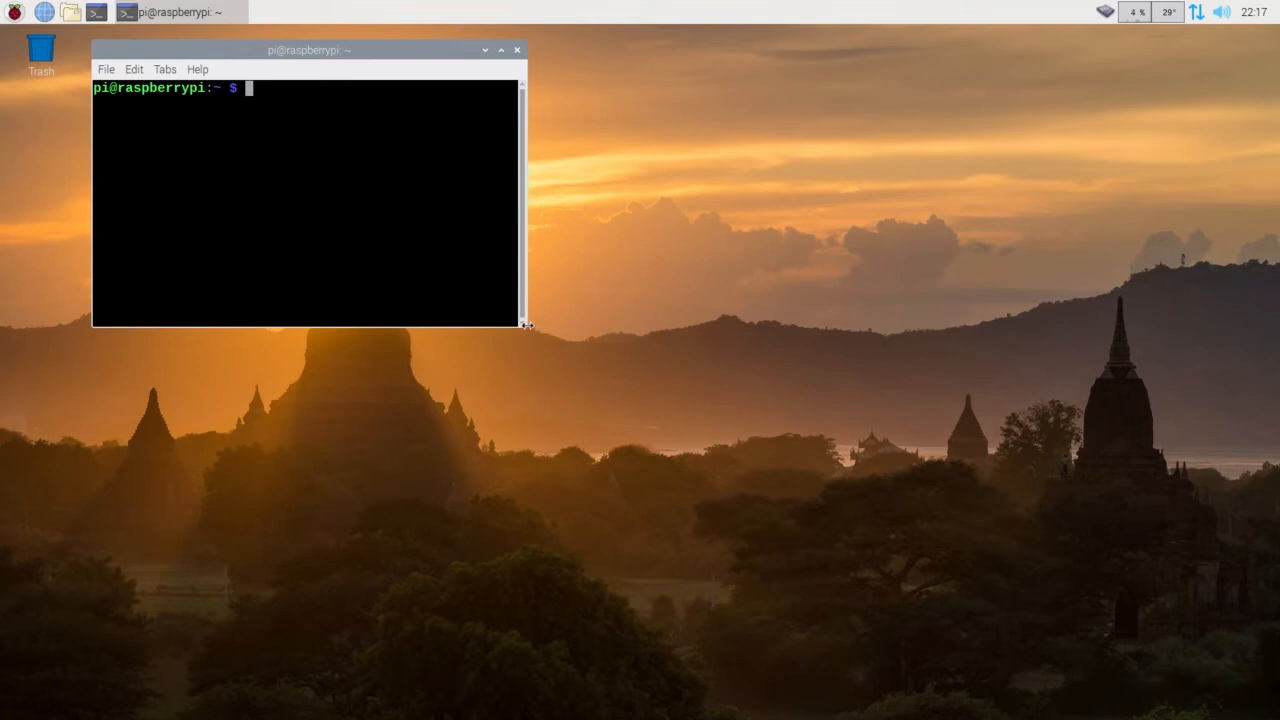
left_click_drag(524, 326, 638, 402)
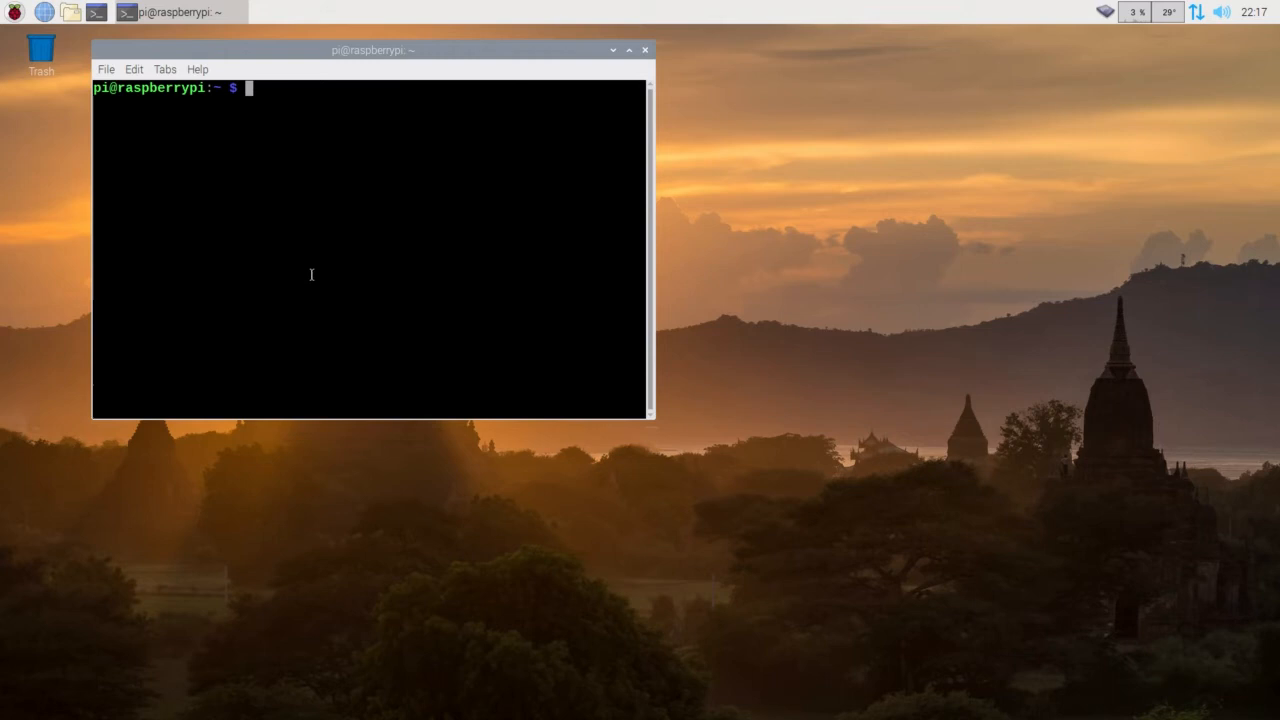
mouse_move(568, 152)
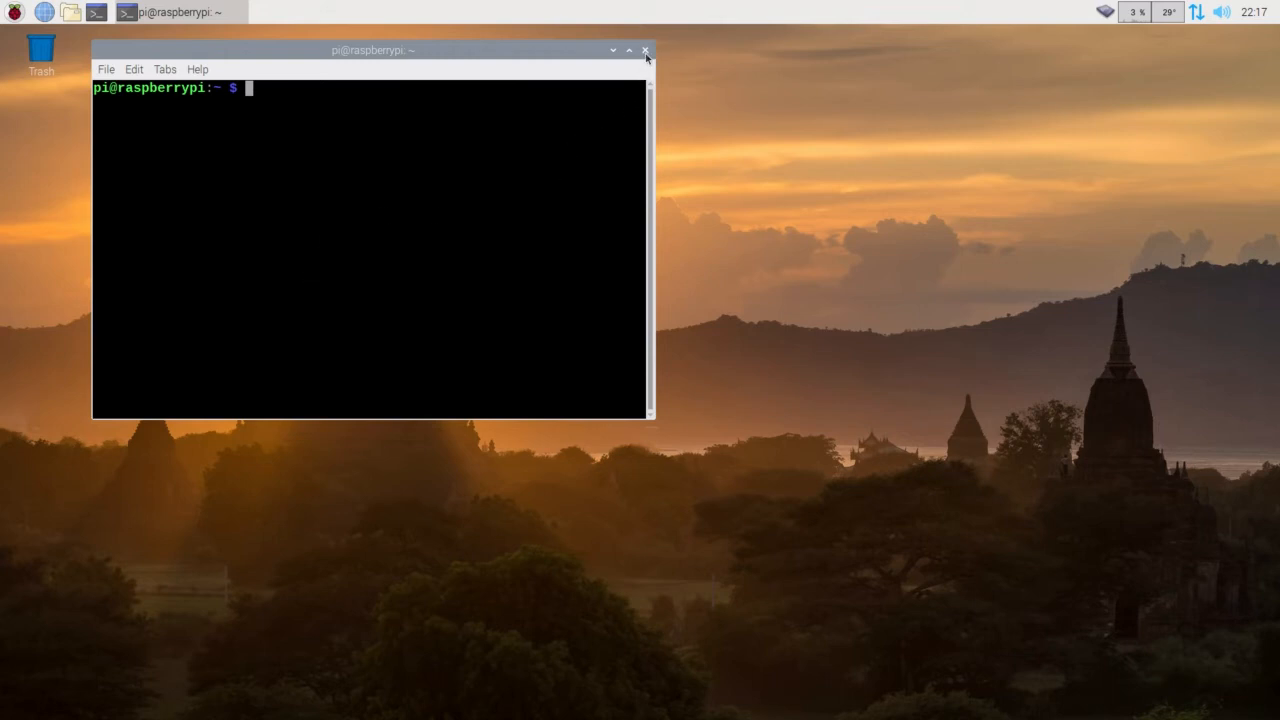
left_click(644, 50)
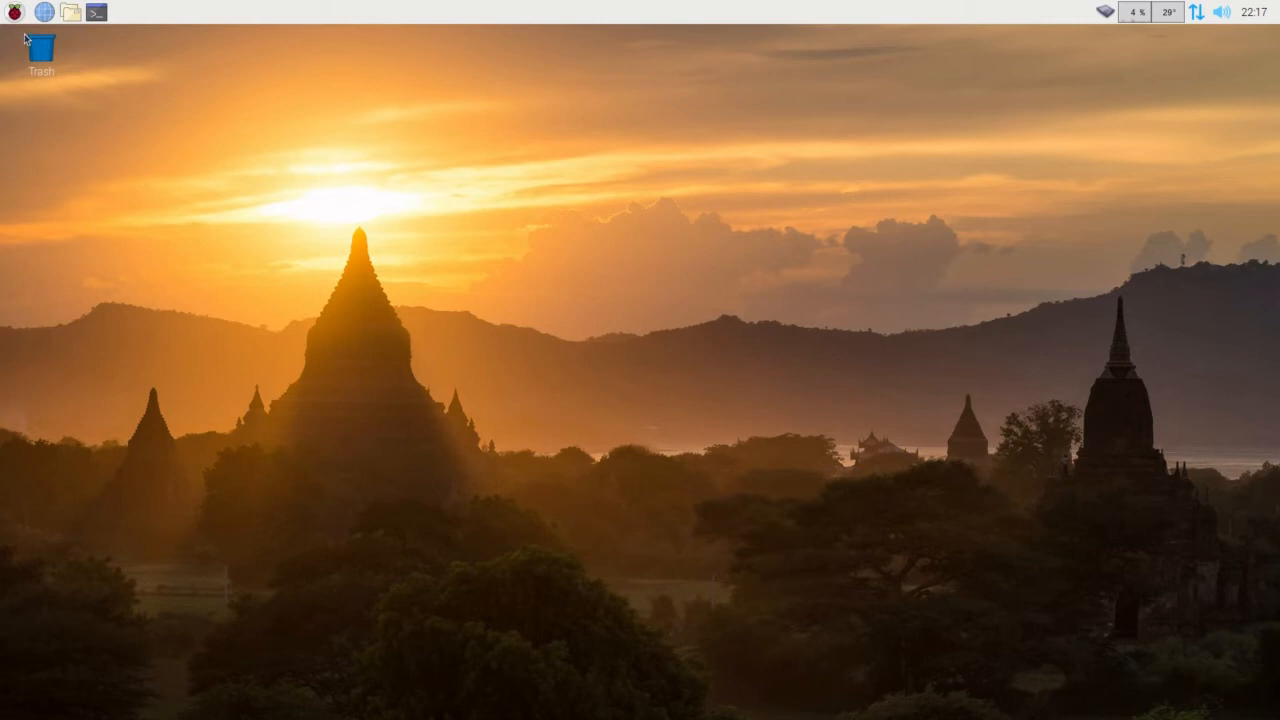
Browse the applications menu categories and show the Preferences submenu.
left_click(12, 12)
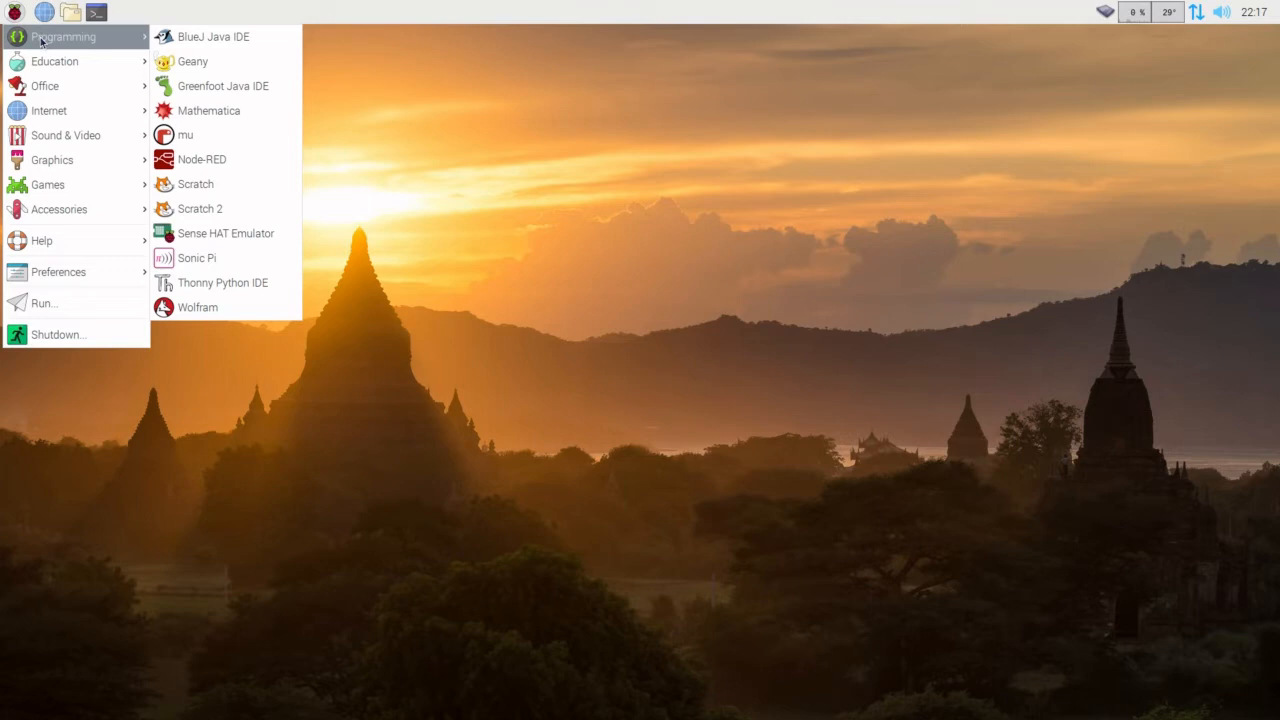
mouse_move(44, 84)
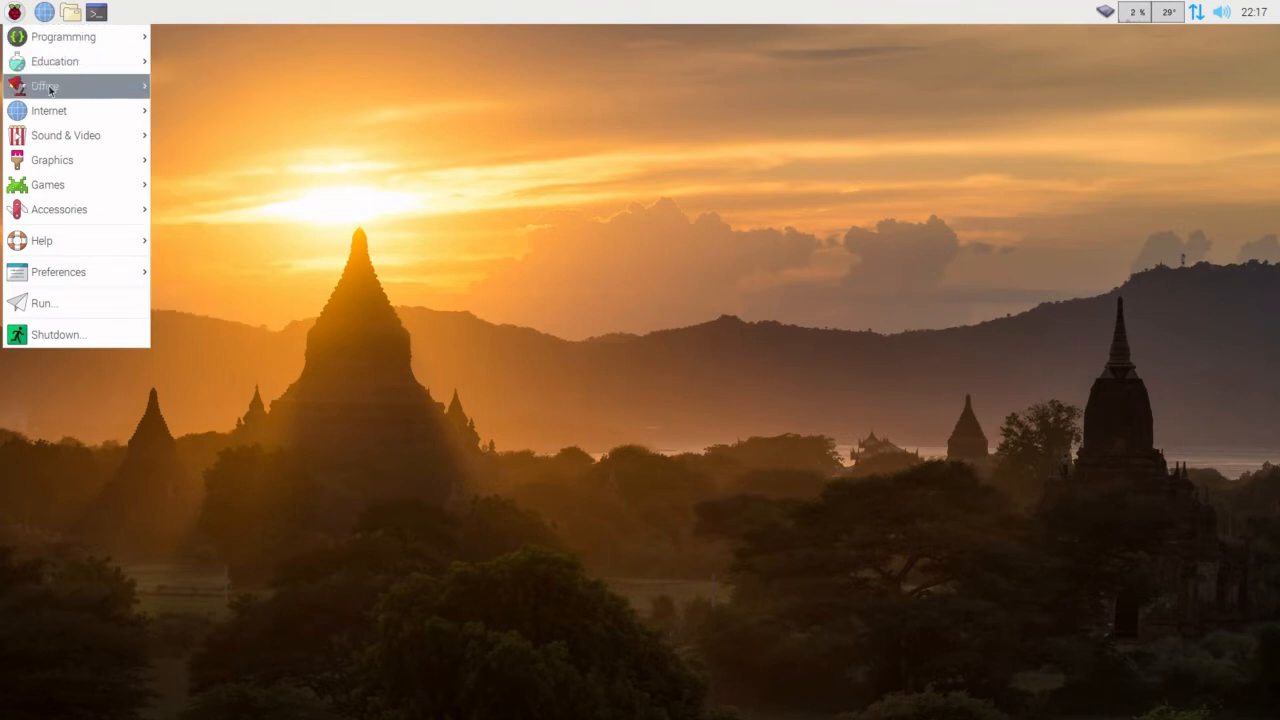
mouse_move(48, 110)
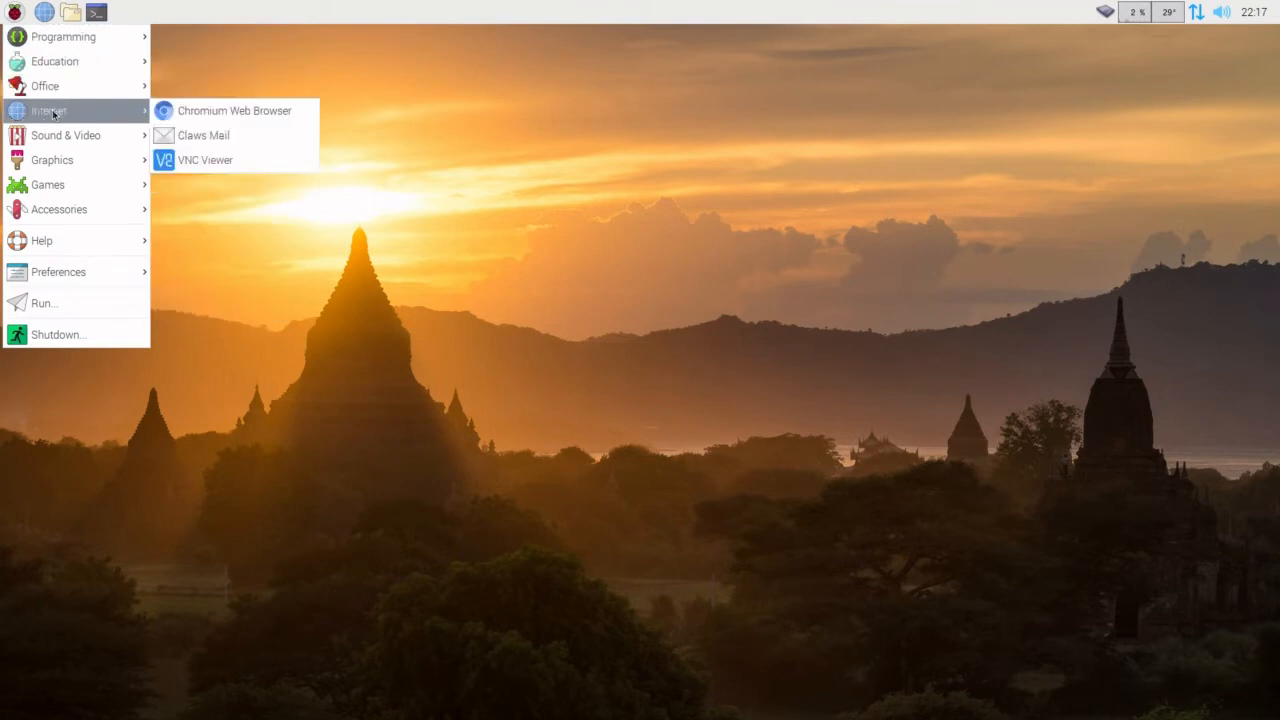
mouse_move(64, 136)
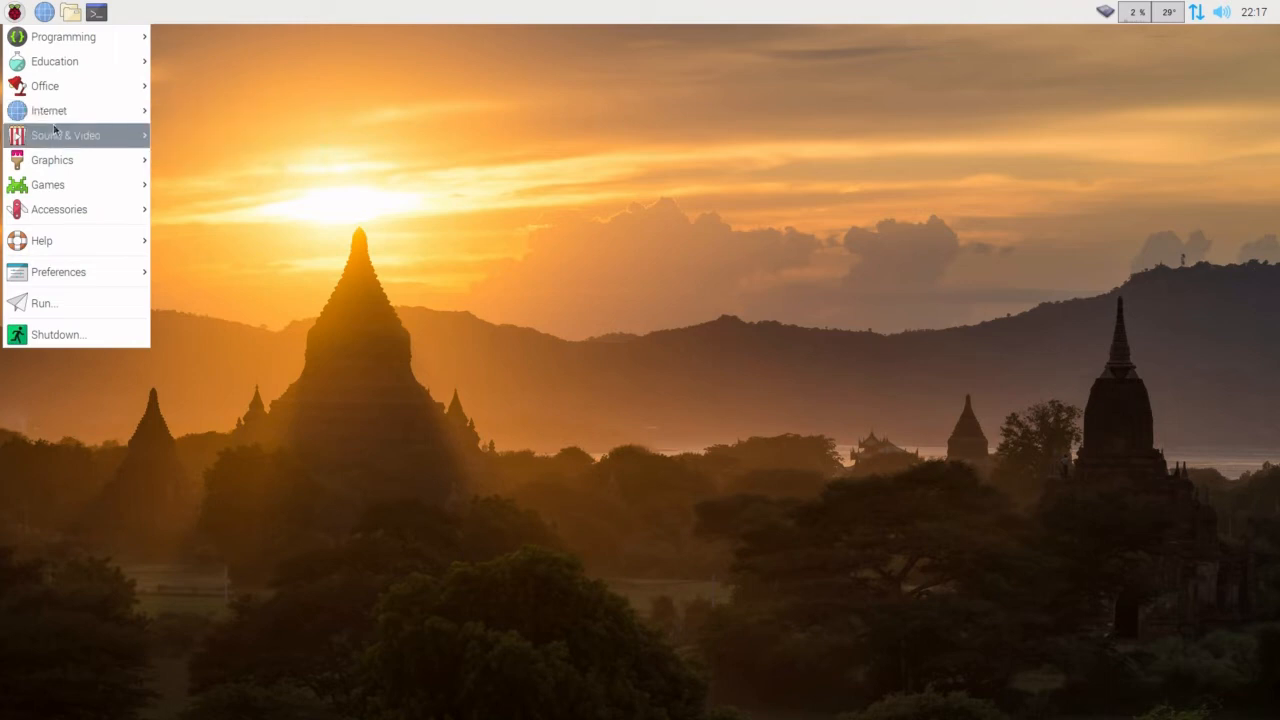
mouse_move(64, 136)
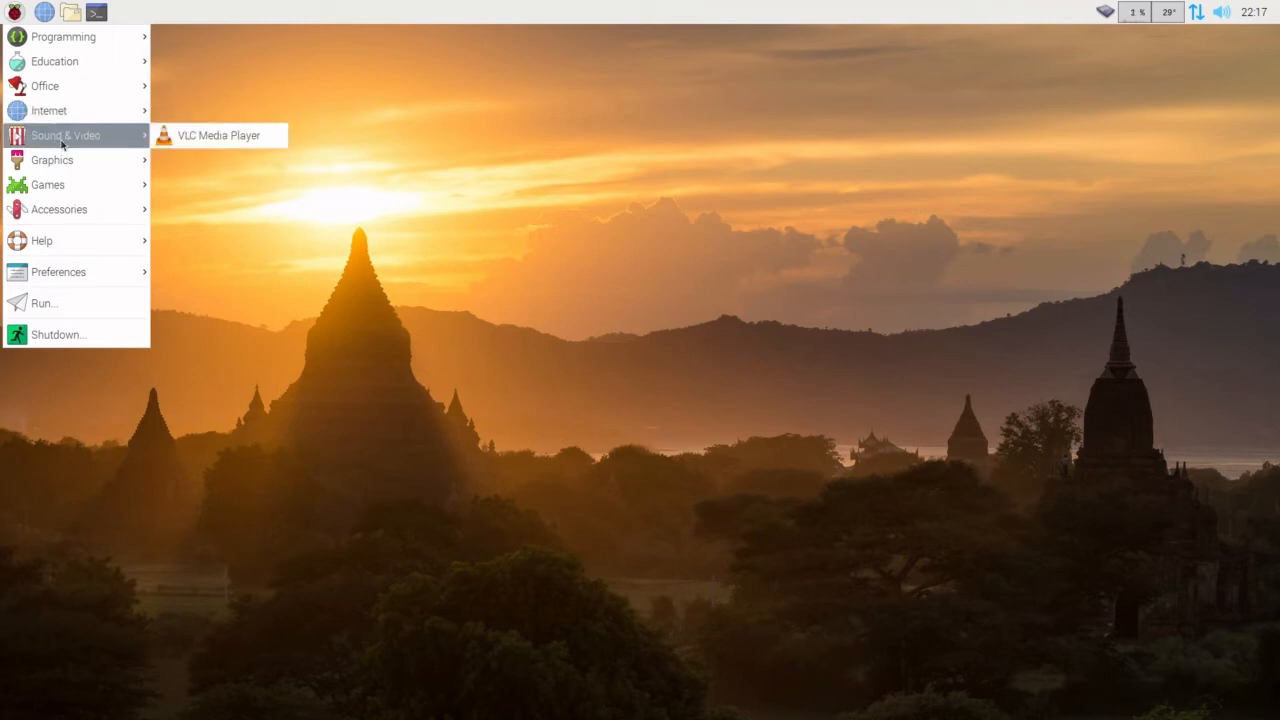
mouse_move(52, 160)
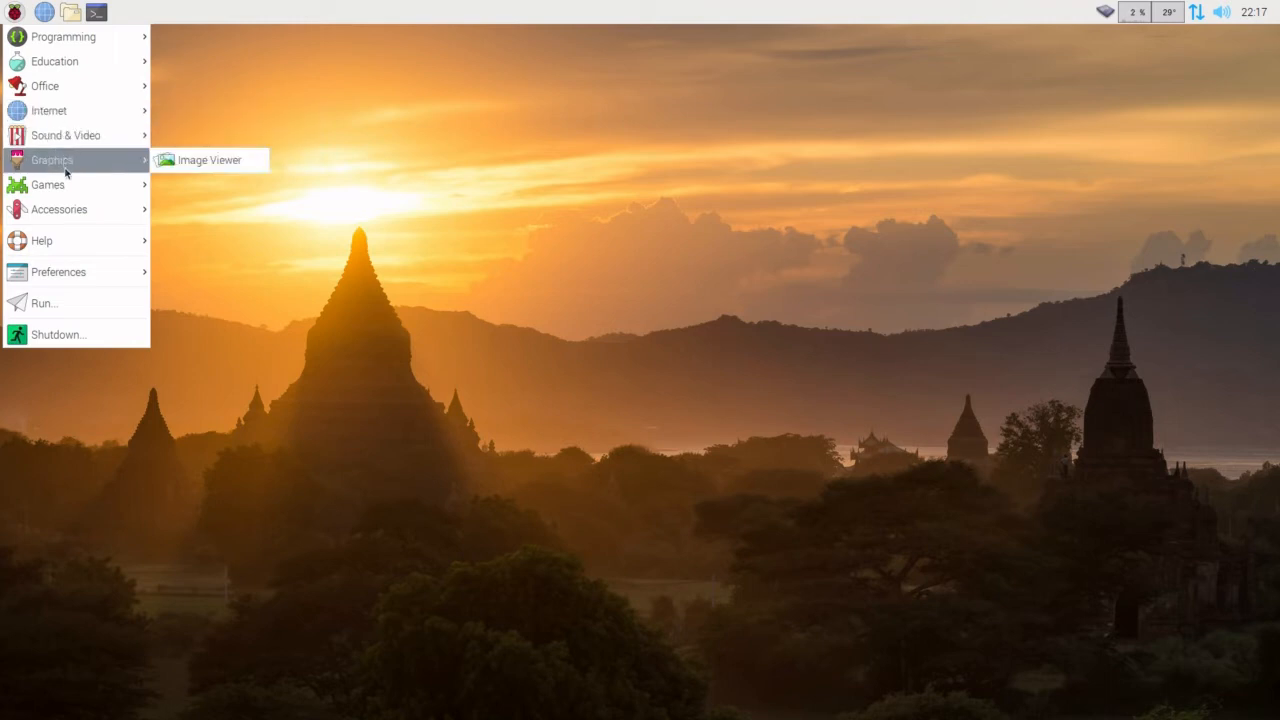
mouse_move(64, 184)
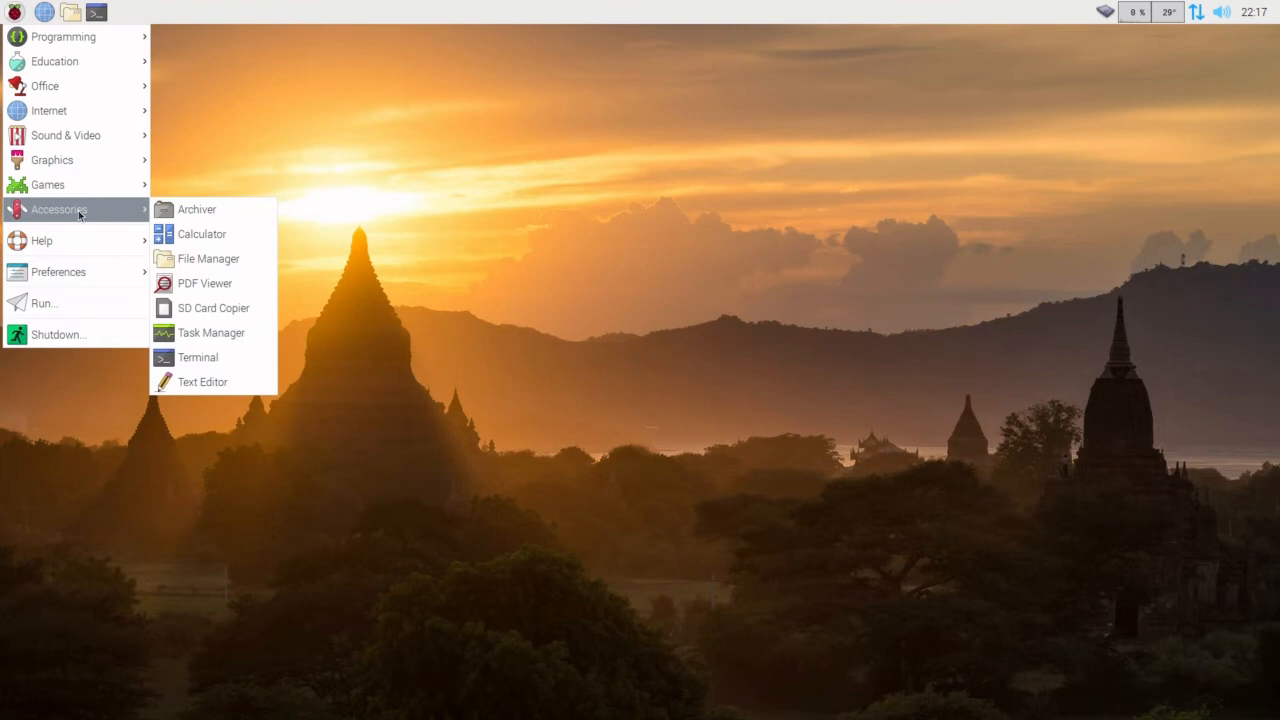
mouse_move(204, 284)
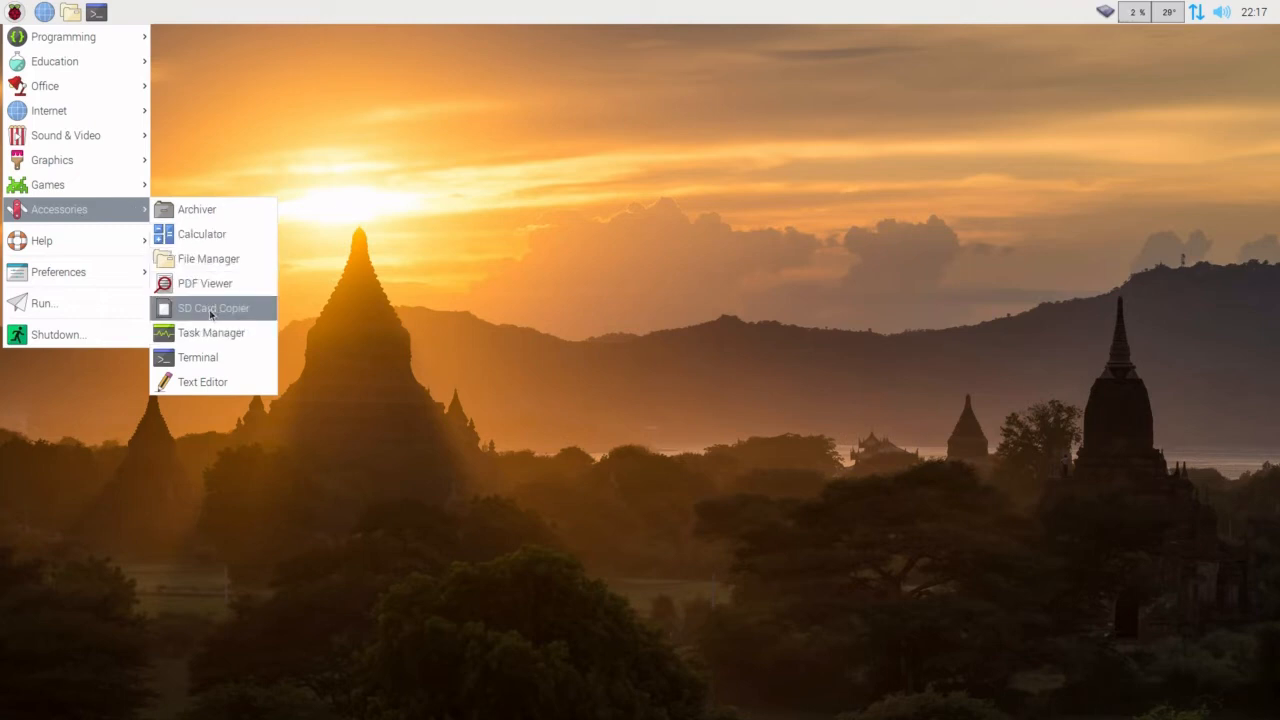
mouse_move(212, 308)
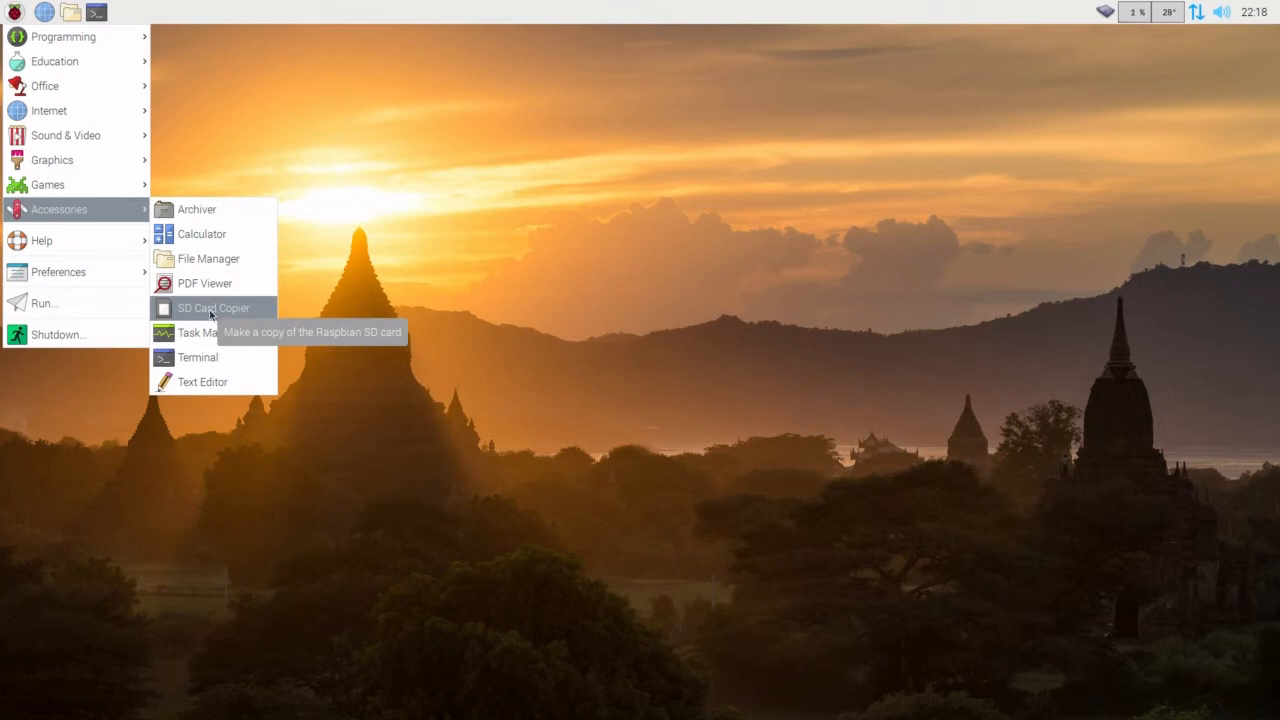
mouse_move(212, 308)
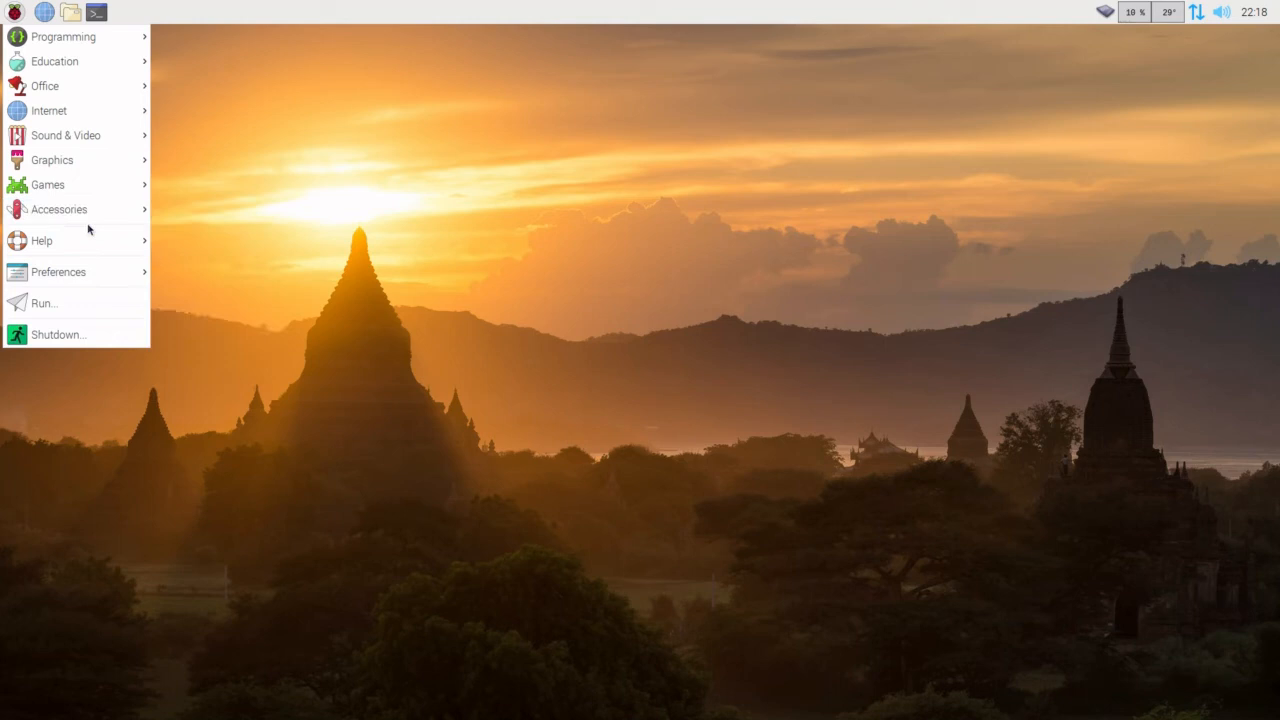
left_click(42, 240)
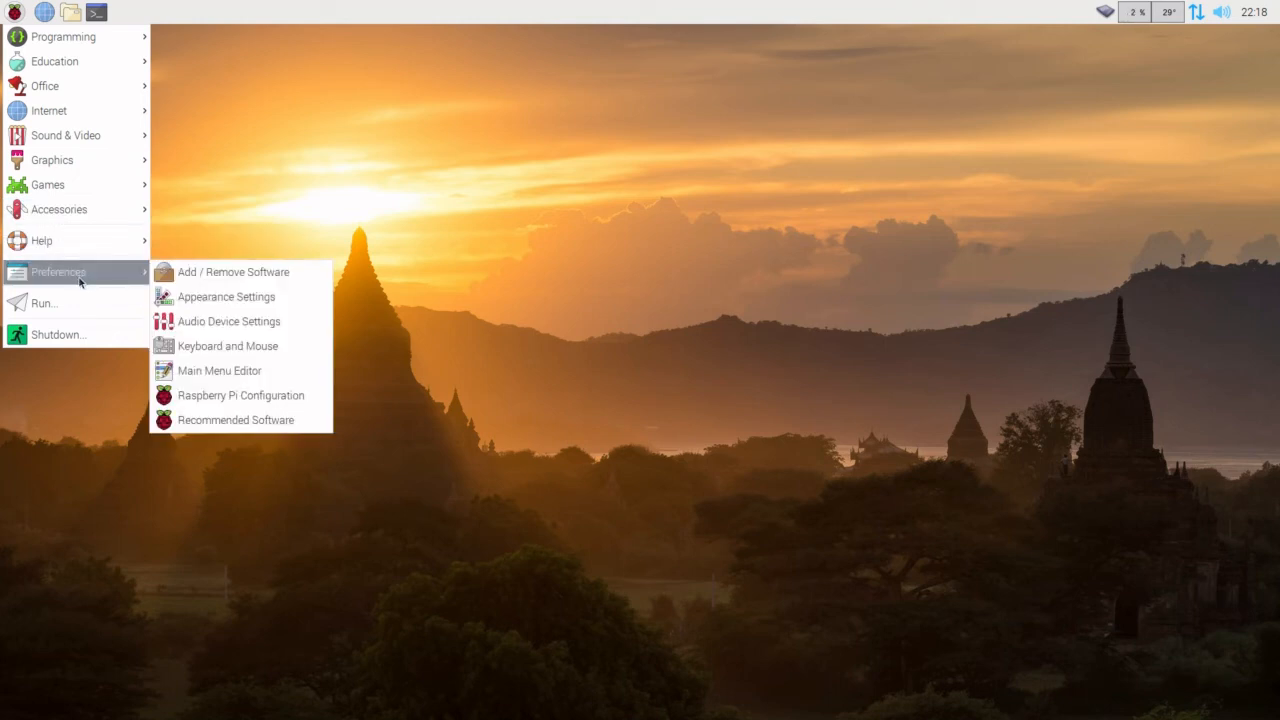
mouse_move(232, 272)
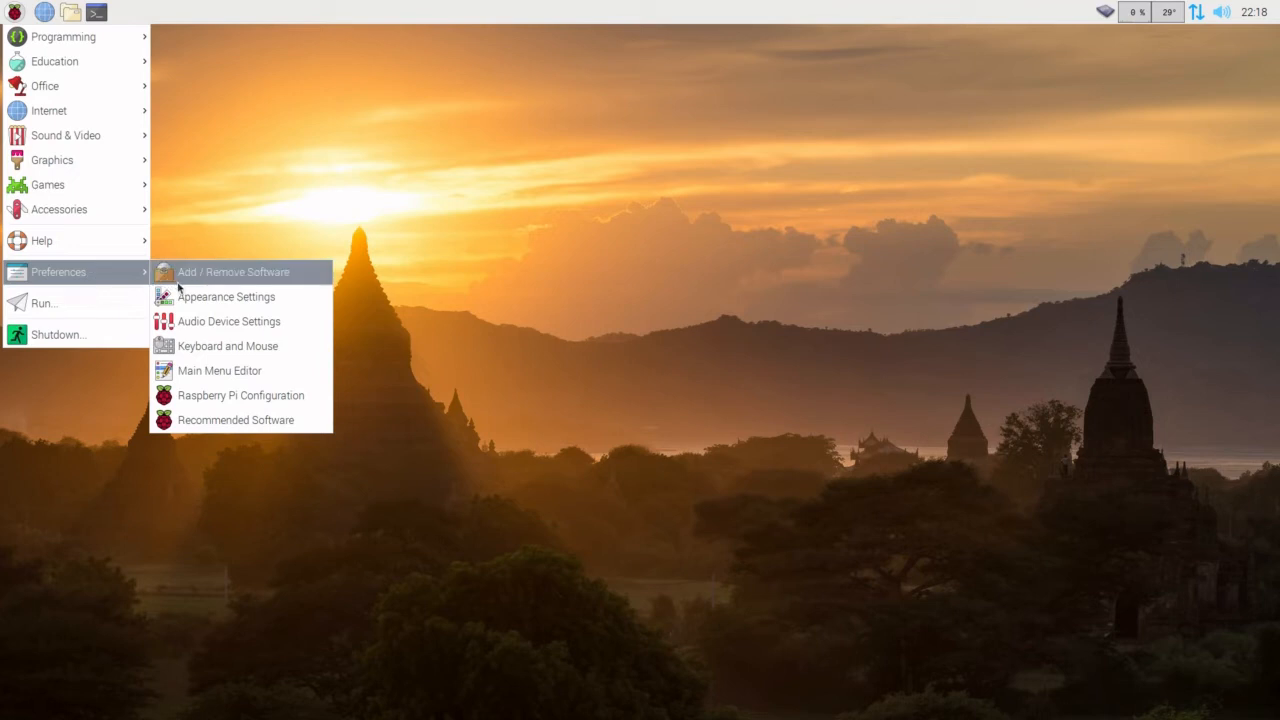
mouse_move(226, 296)
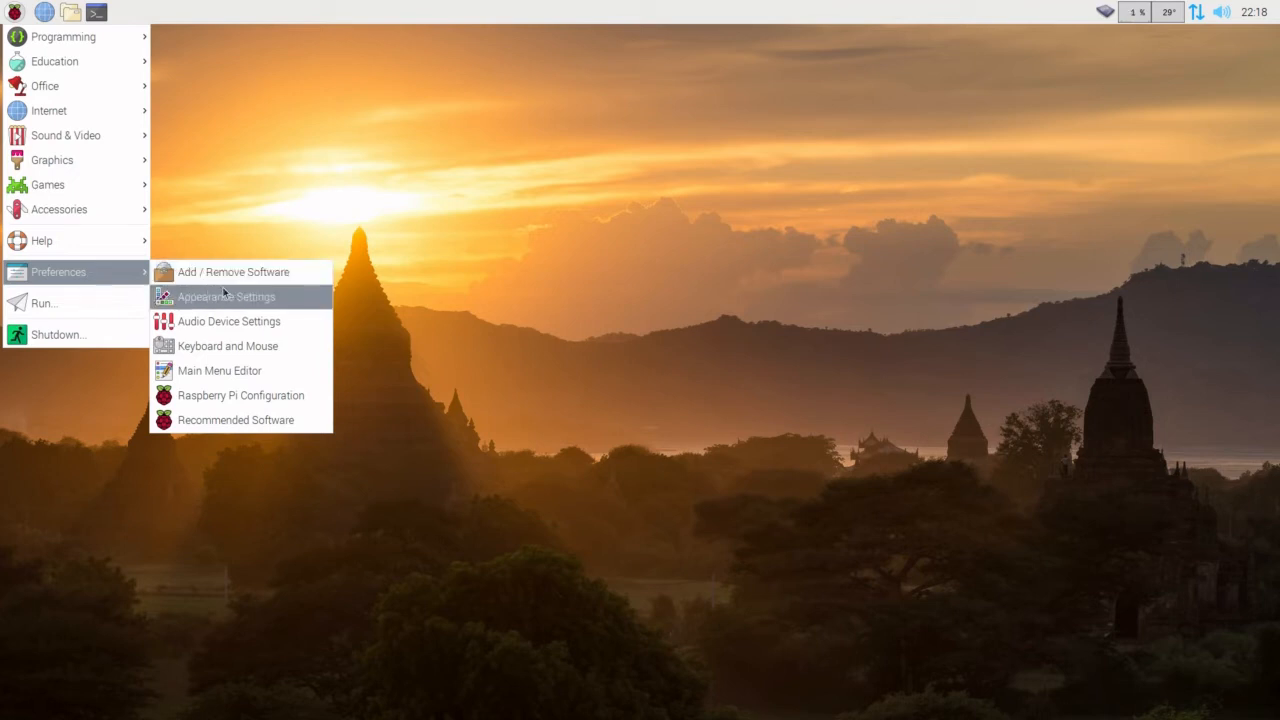
mouse_move(216, 302)
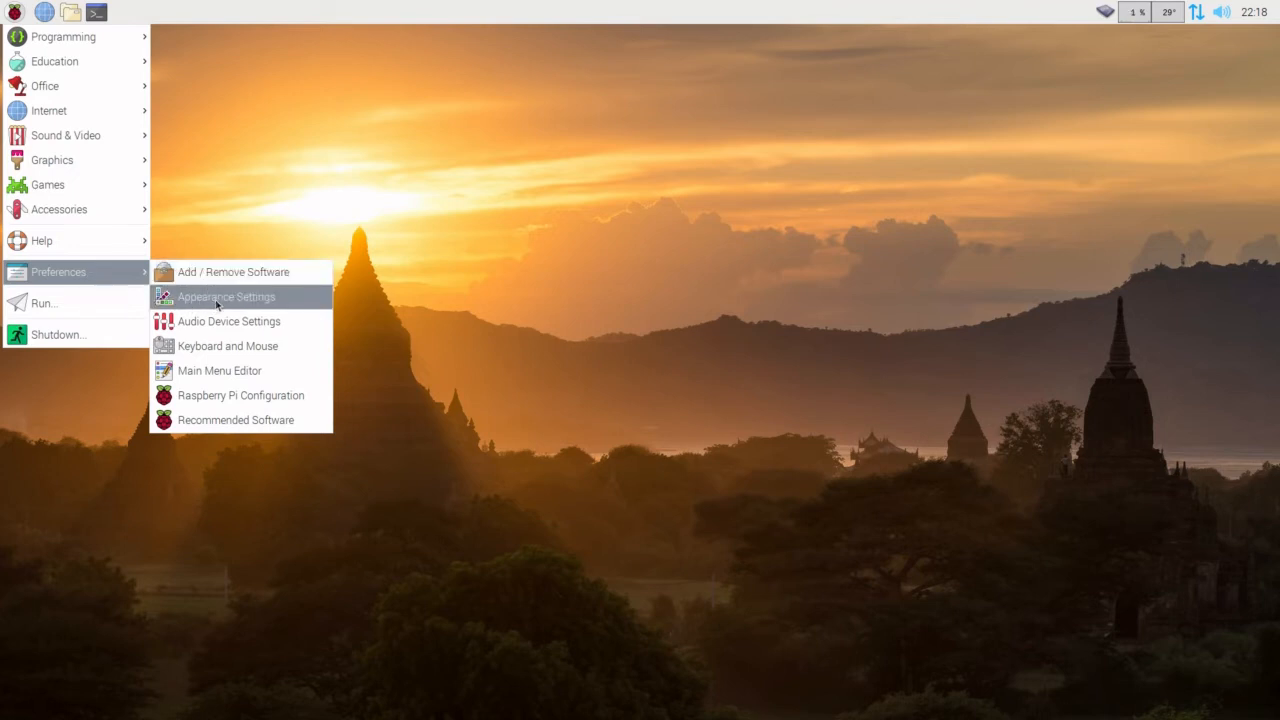
Launch Appearance Settings from the Preferences submenu.
left_click(224, 296)
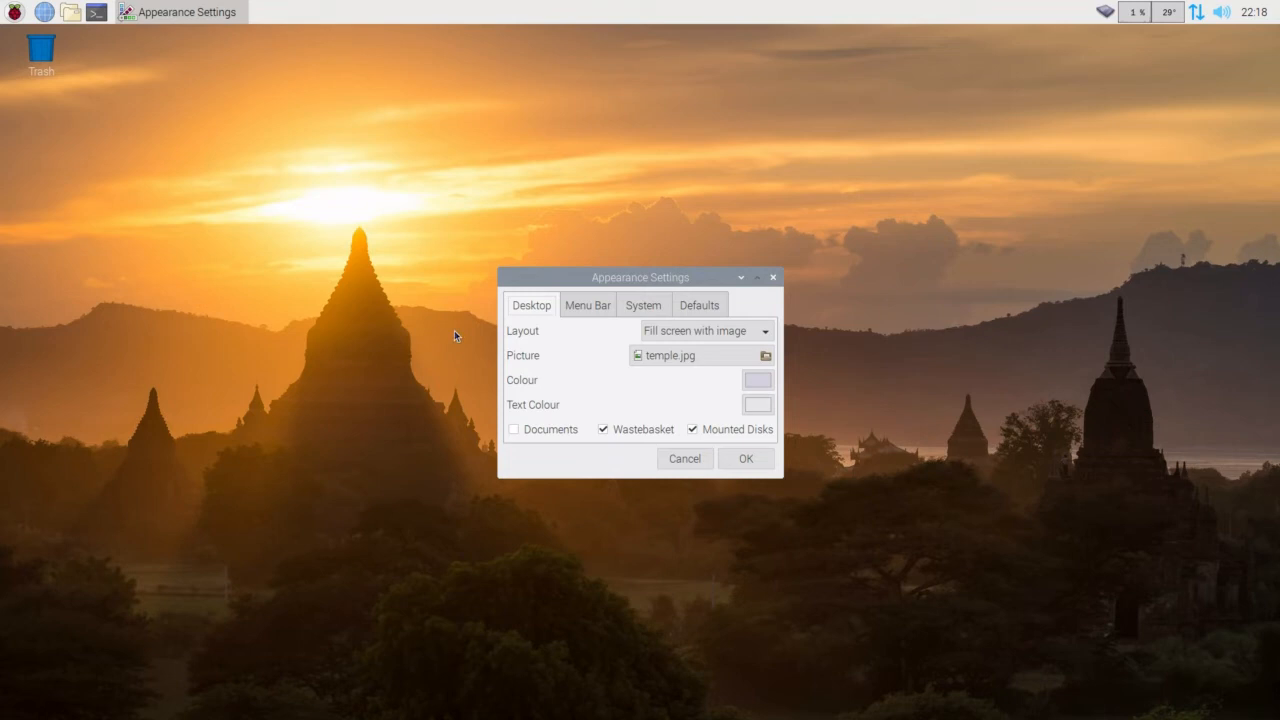
mouse_move(512, 344)
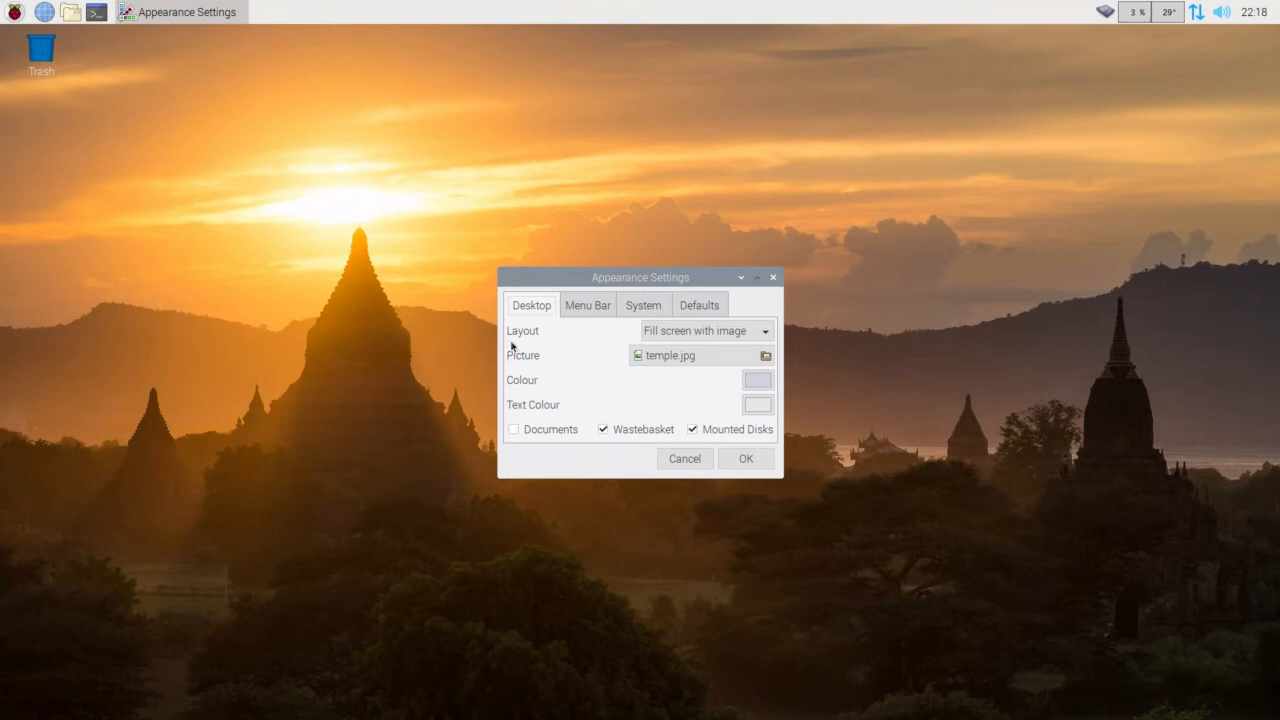
On the System tab set the mouse cursor size to Large, accept, and reopen the applications menu.
left_click(588, 304)
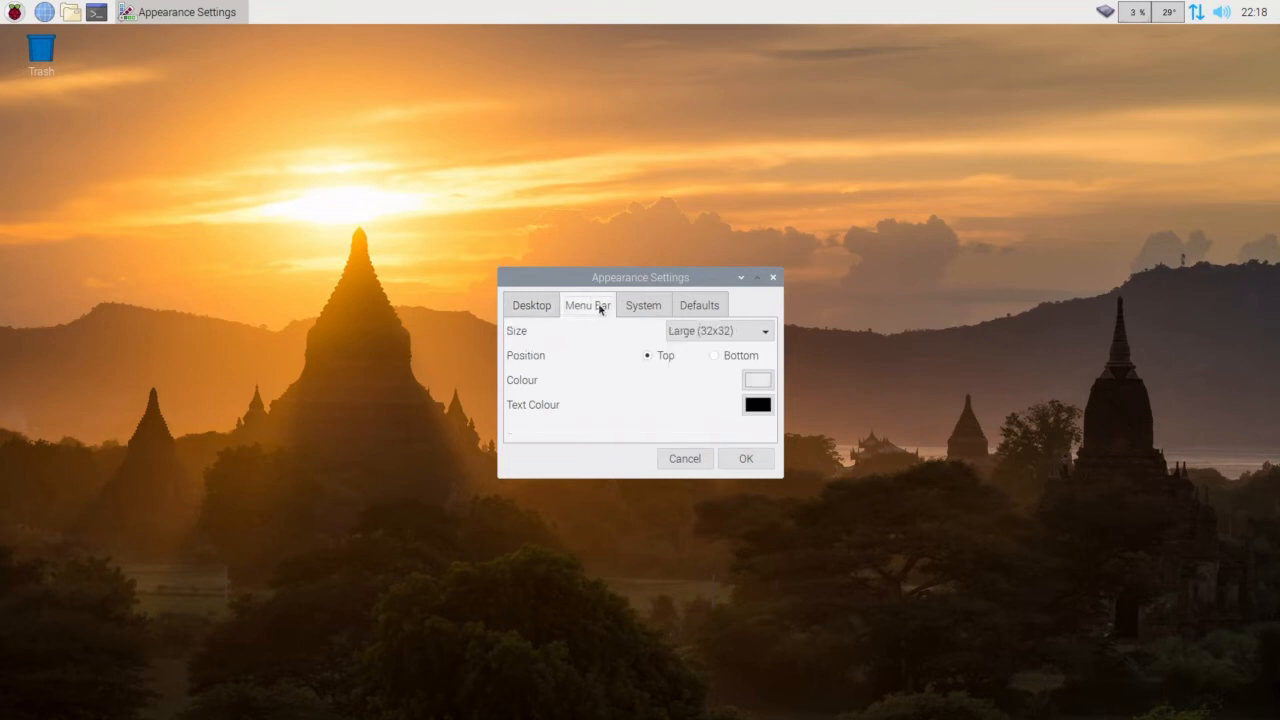
left_click(644, 304)
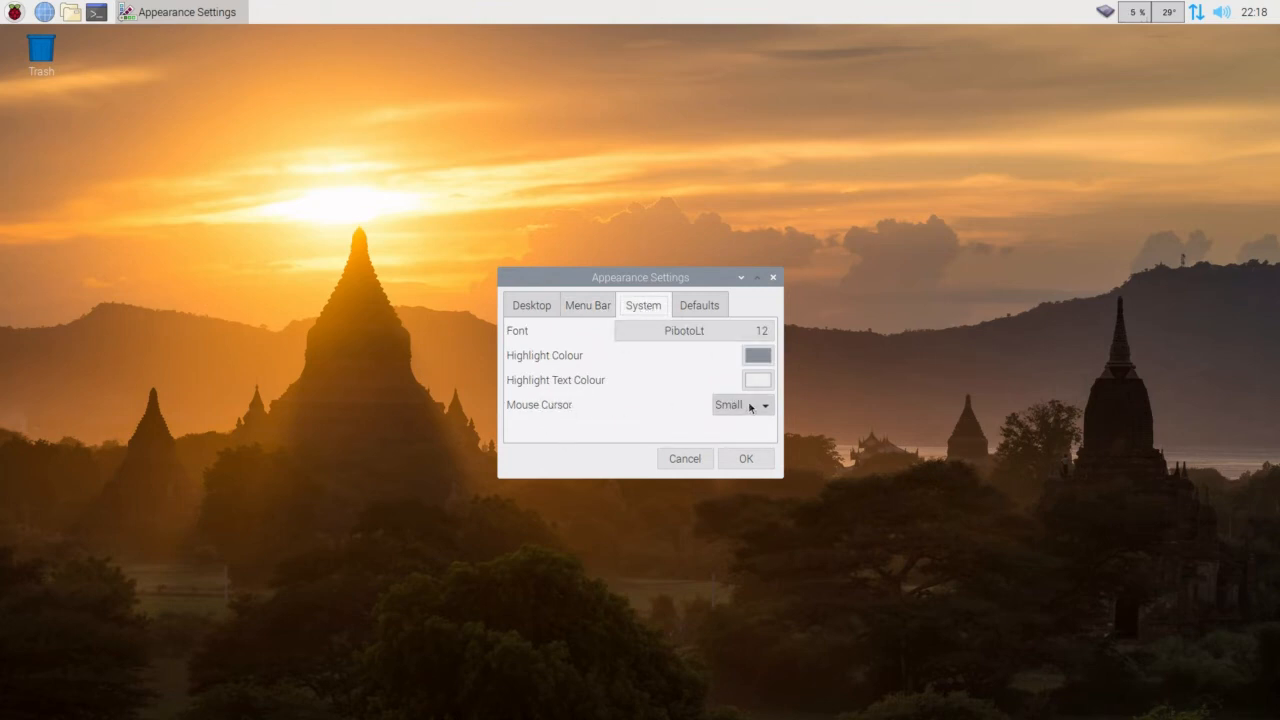
left_click(742, 404)
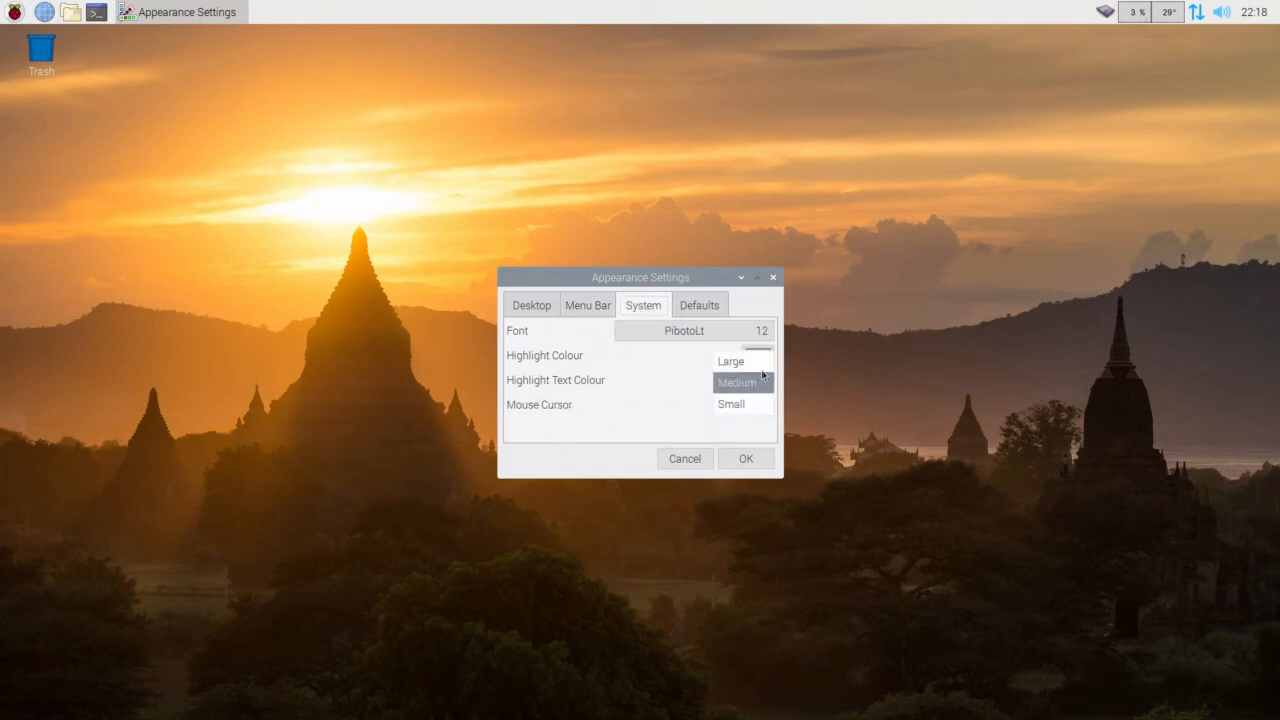
left_click(730, 360)
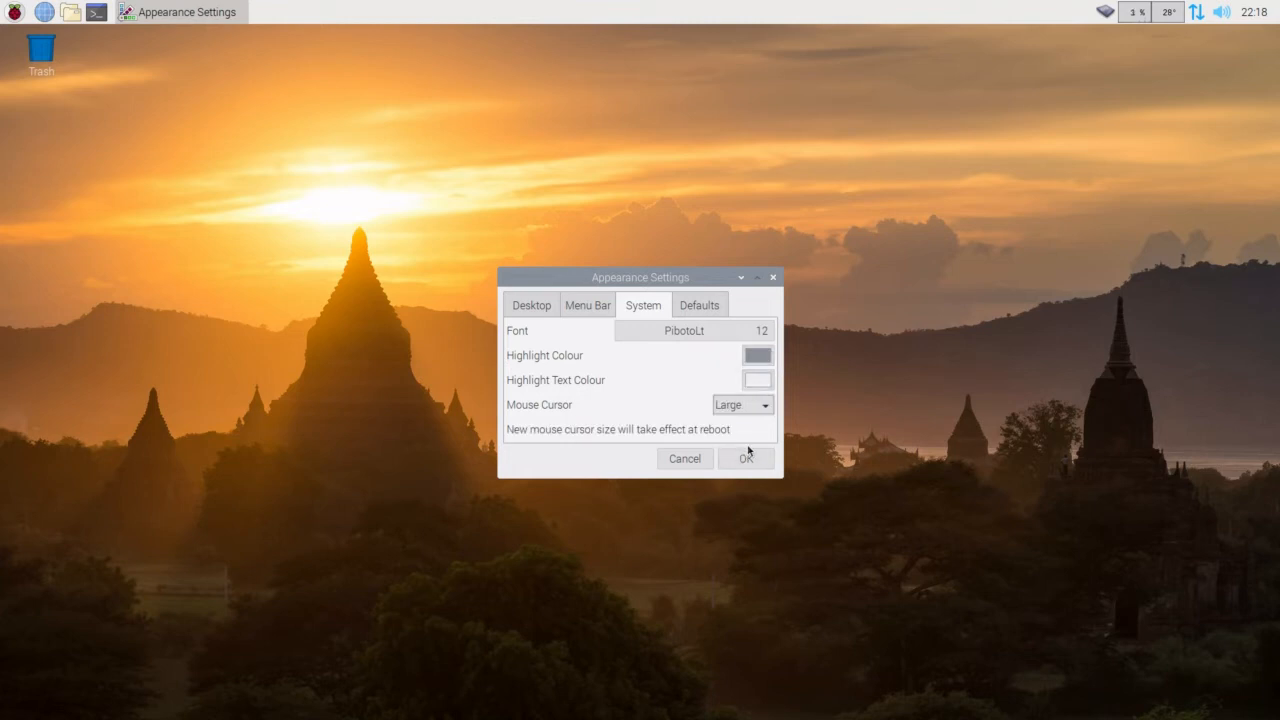
left_click(744, 458)
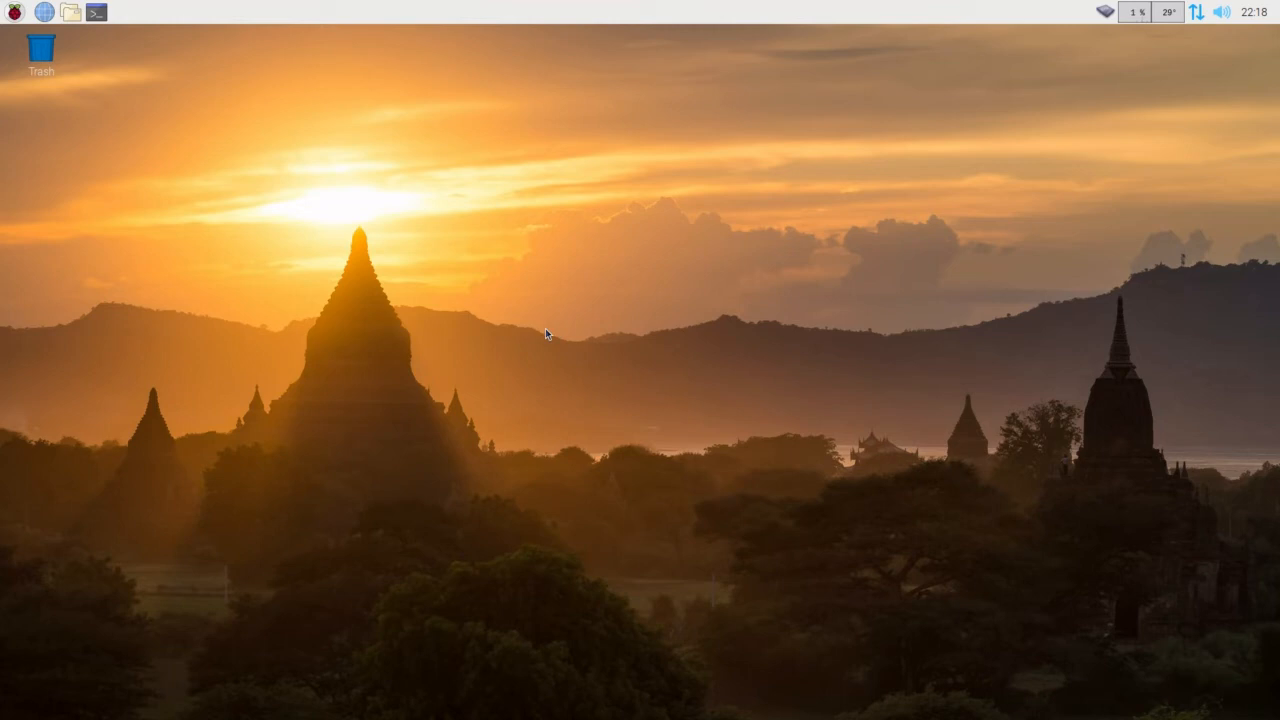
mouse_move(64, 236)
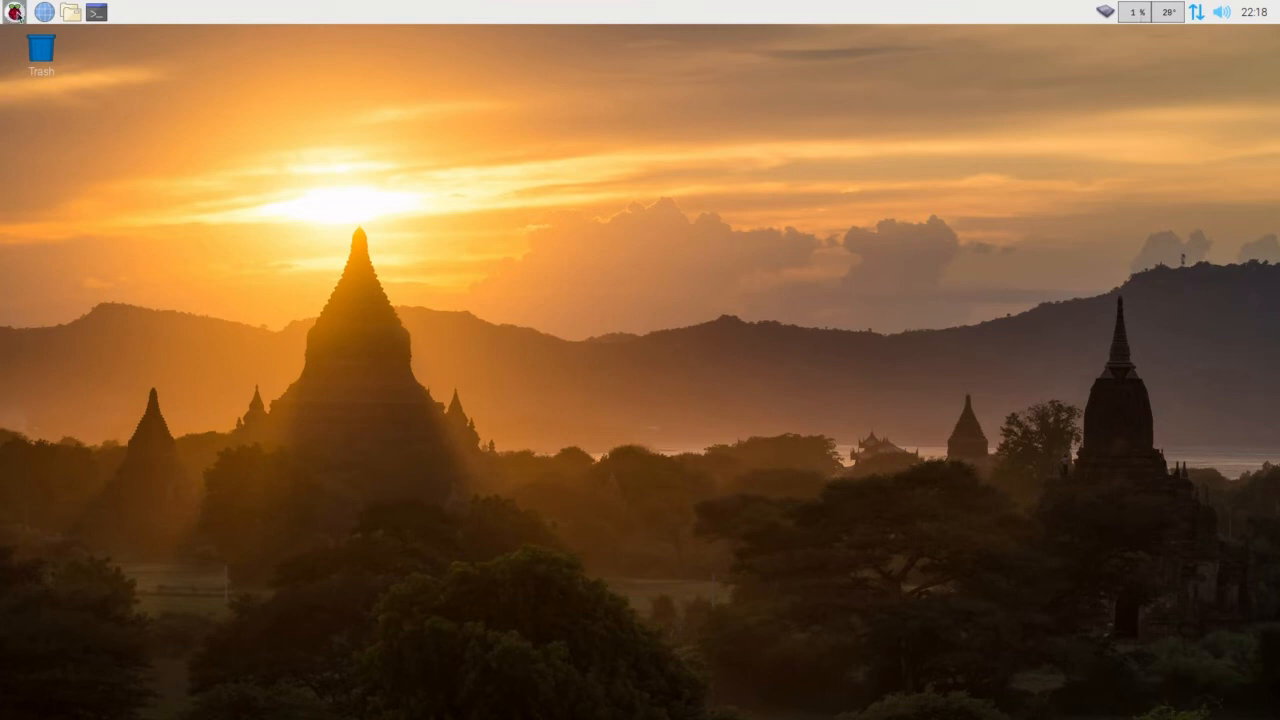
left_click(12, 12)
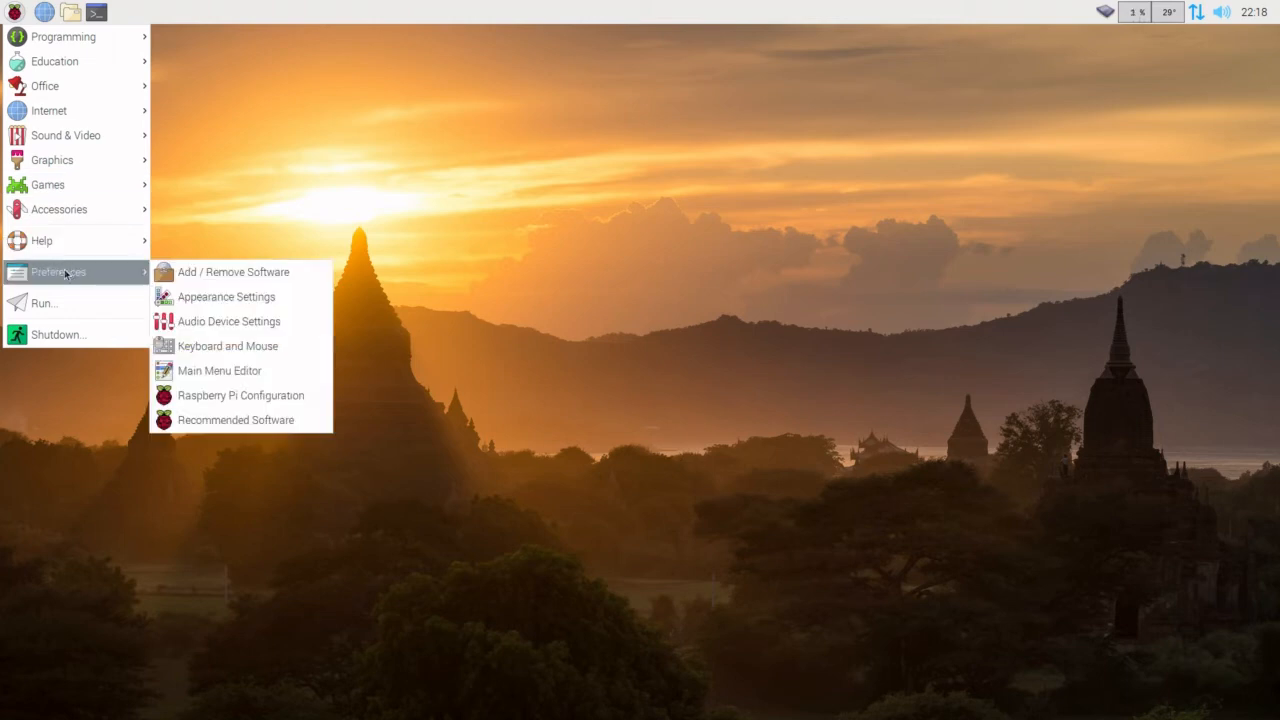
mouse_move(232, 272)
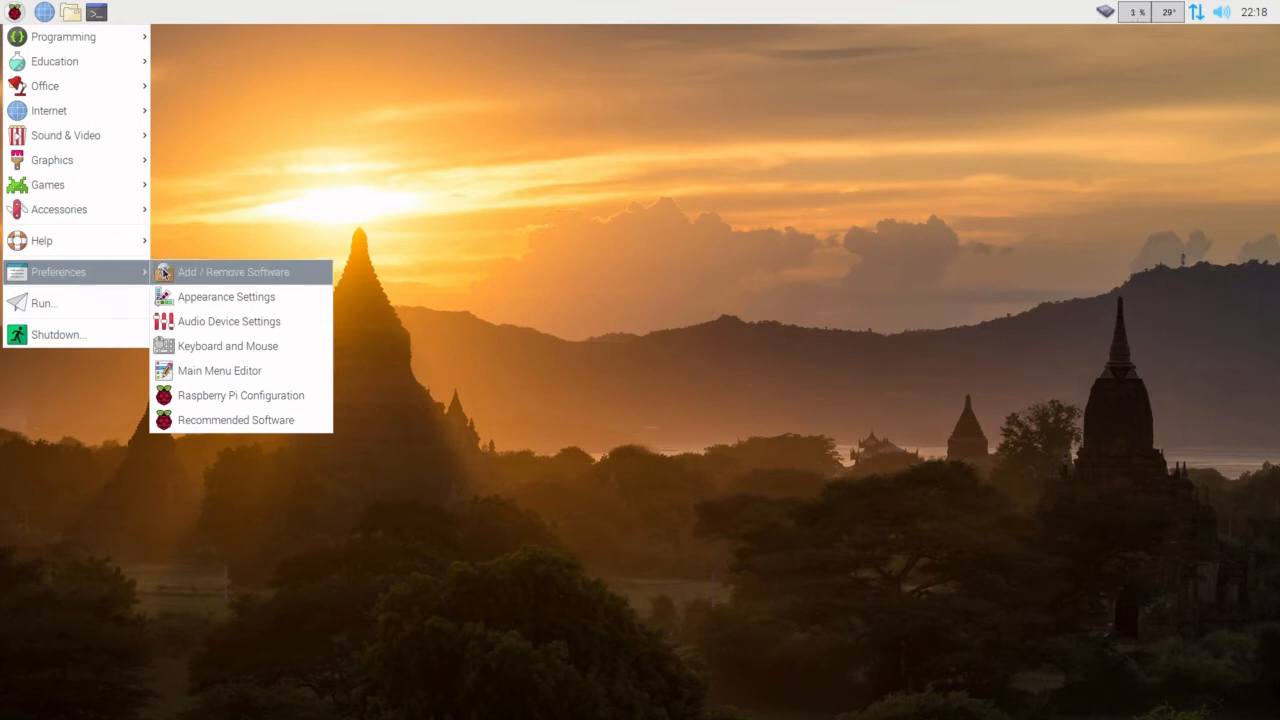
mouse_move(228, 344)
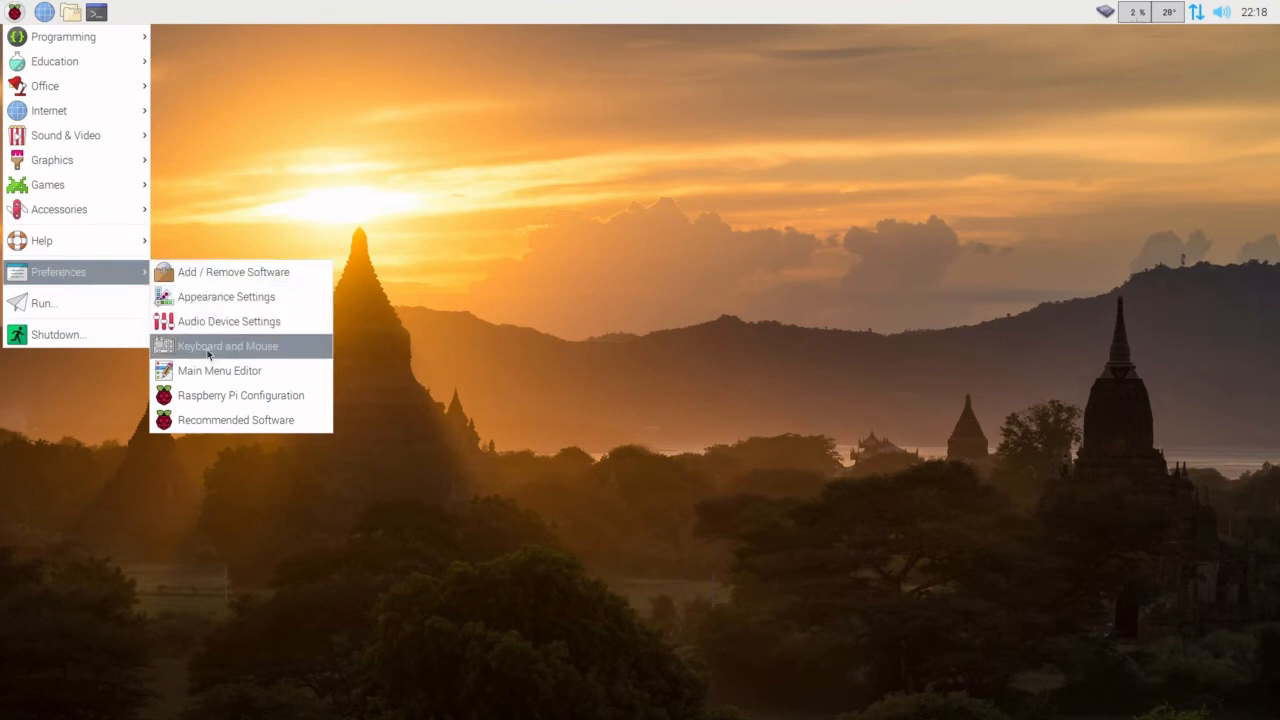
mouse_move(218, 370)
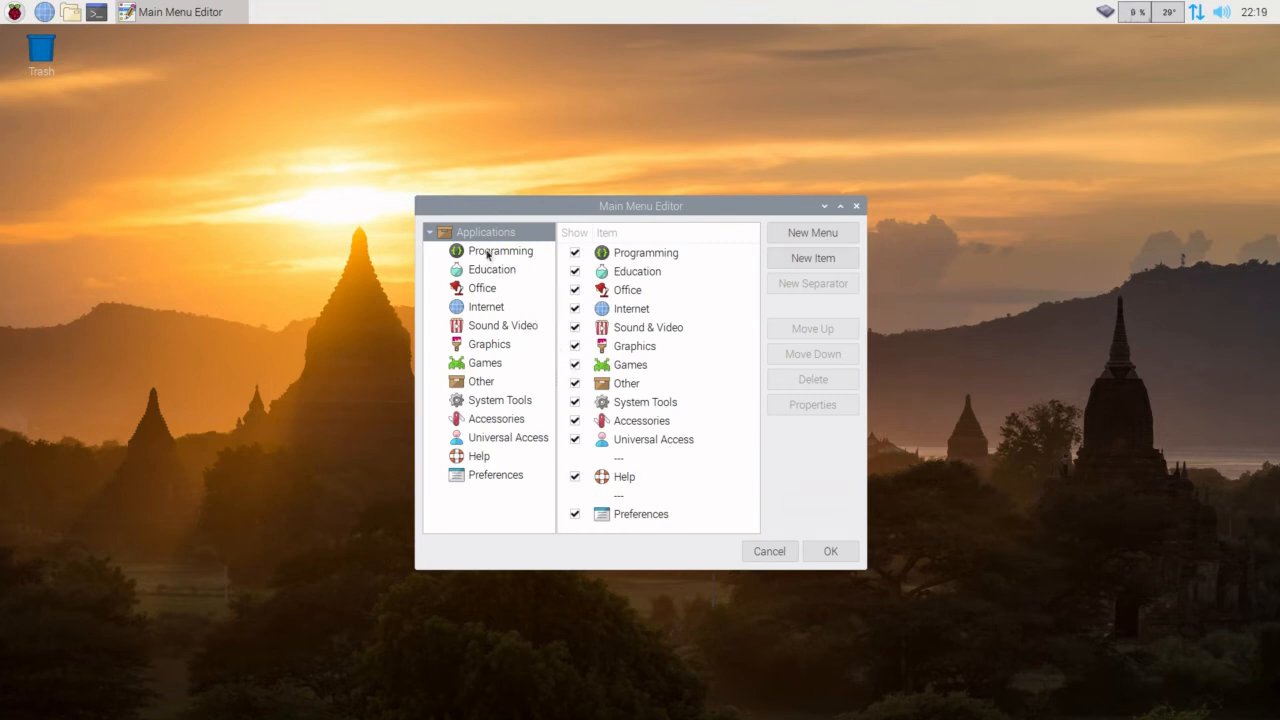
Select the Programming category to list its application entries.
left_click(500, 250)
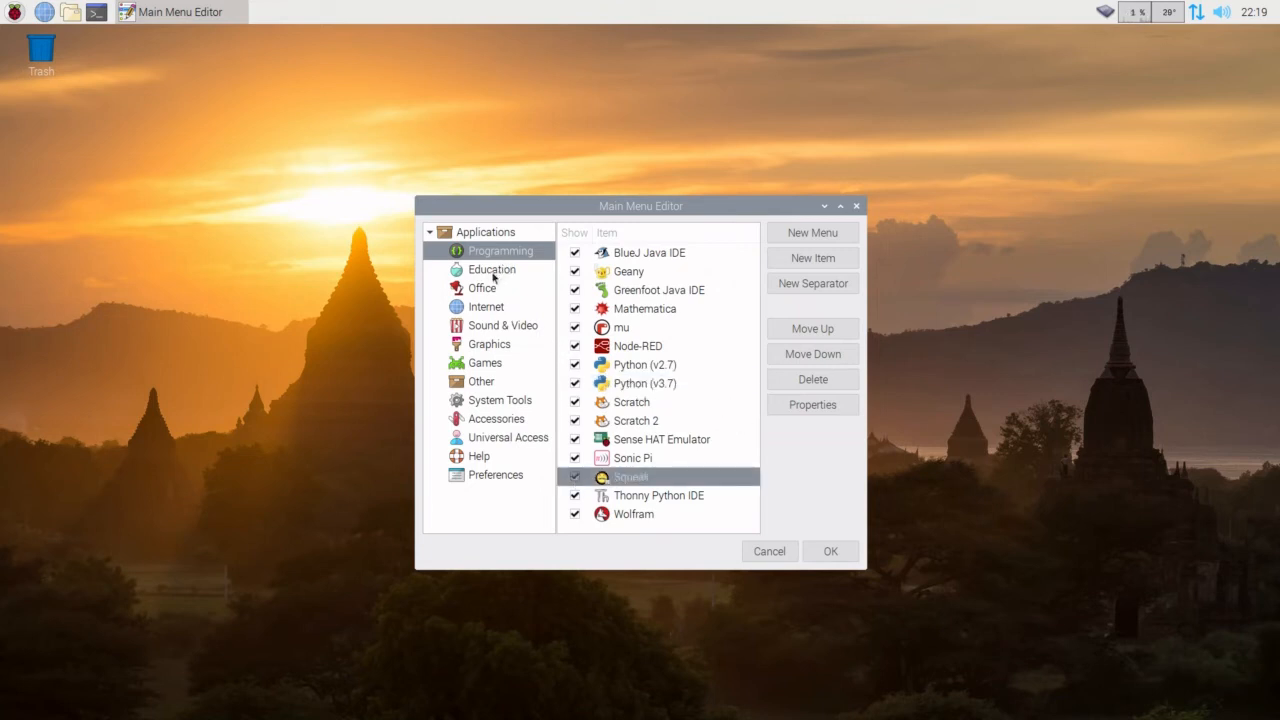
Browse the Education, Office and Internet categories, ending on Internet's browser entries.
left_click(490, 268)
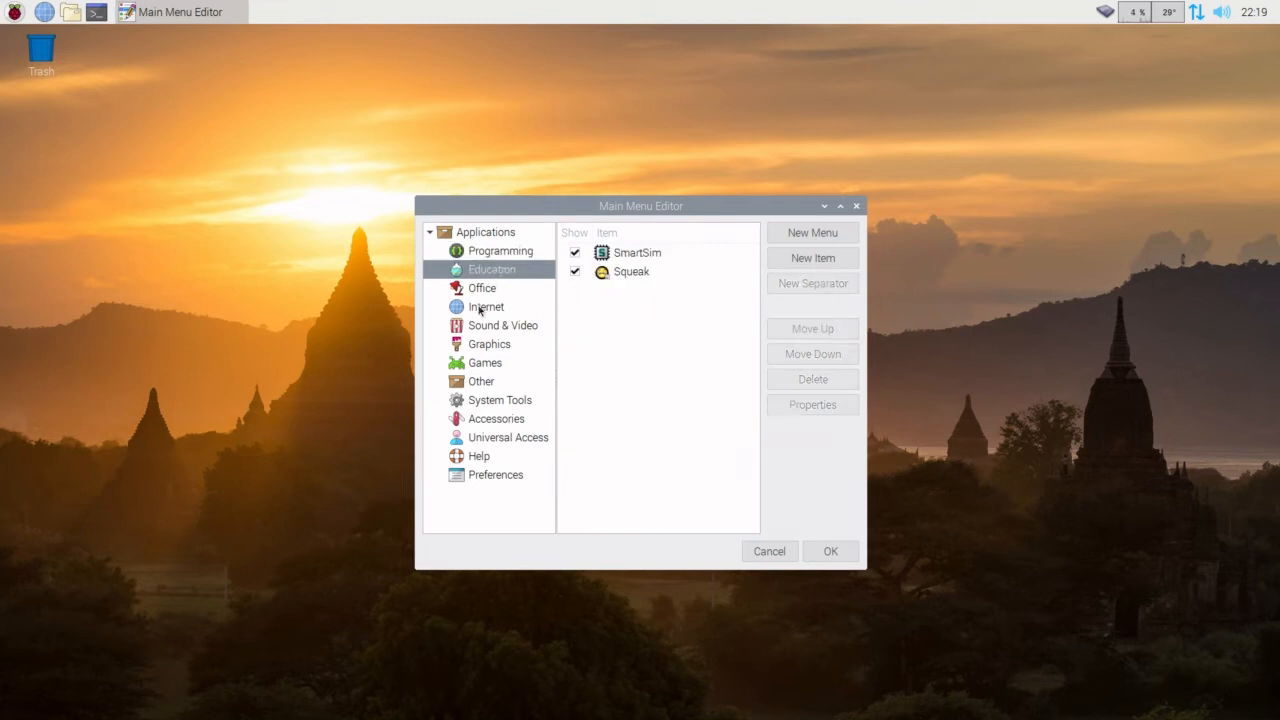
left_click(480, 288)
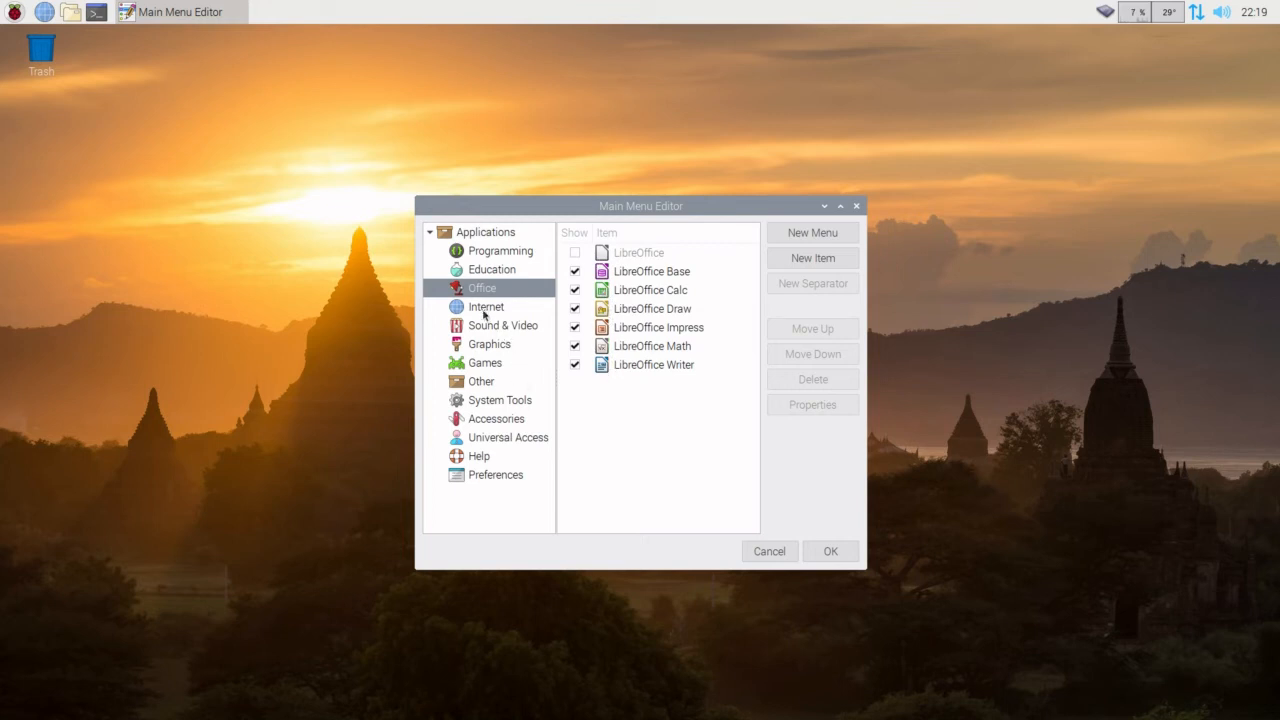
left_click(486, 306)
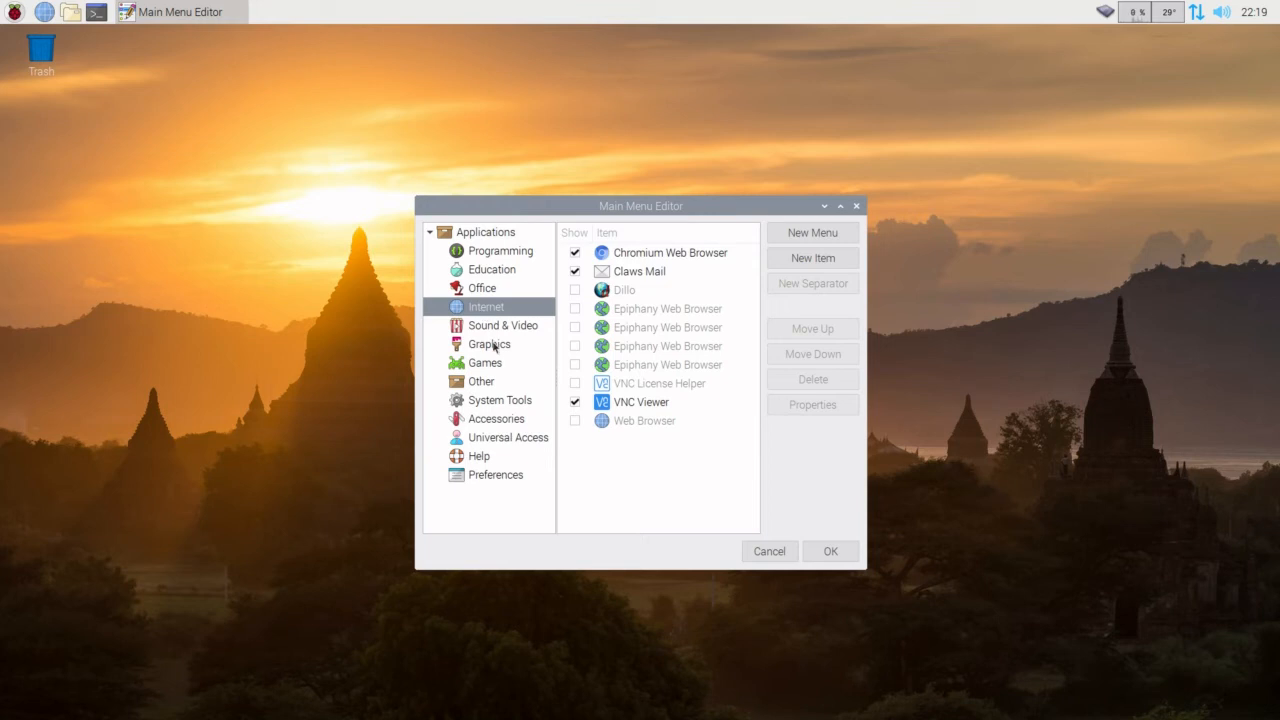
mouse_move(484, 336)
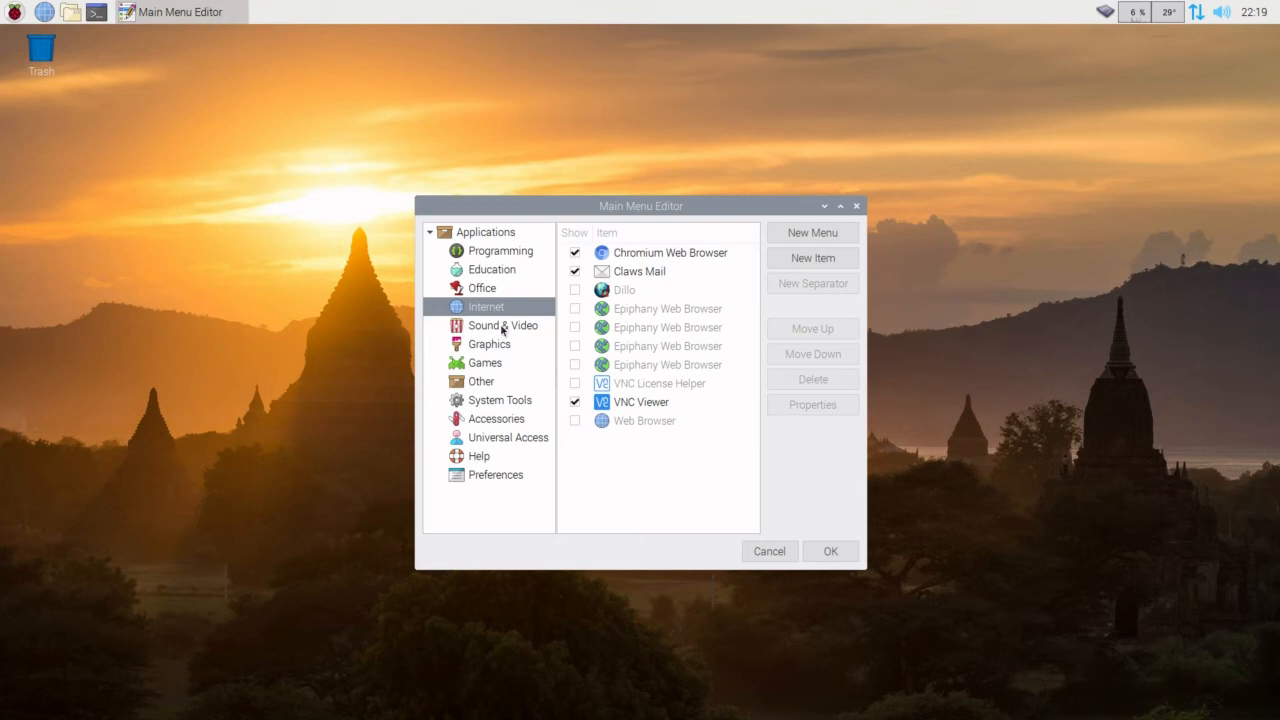
Mark the hidden QjackCtl entry in Sound & Video as shown.
left_click(502, 324)
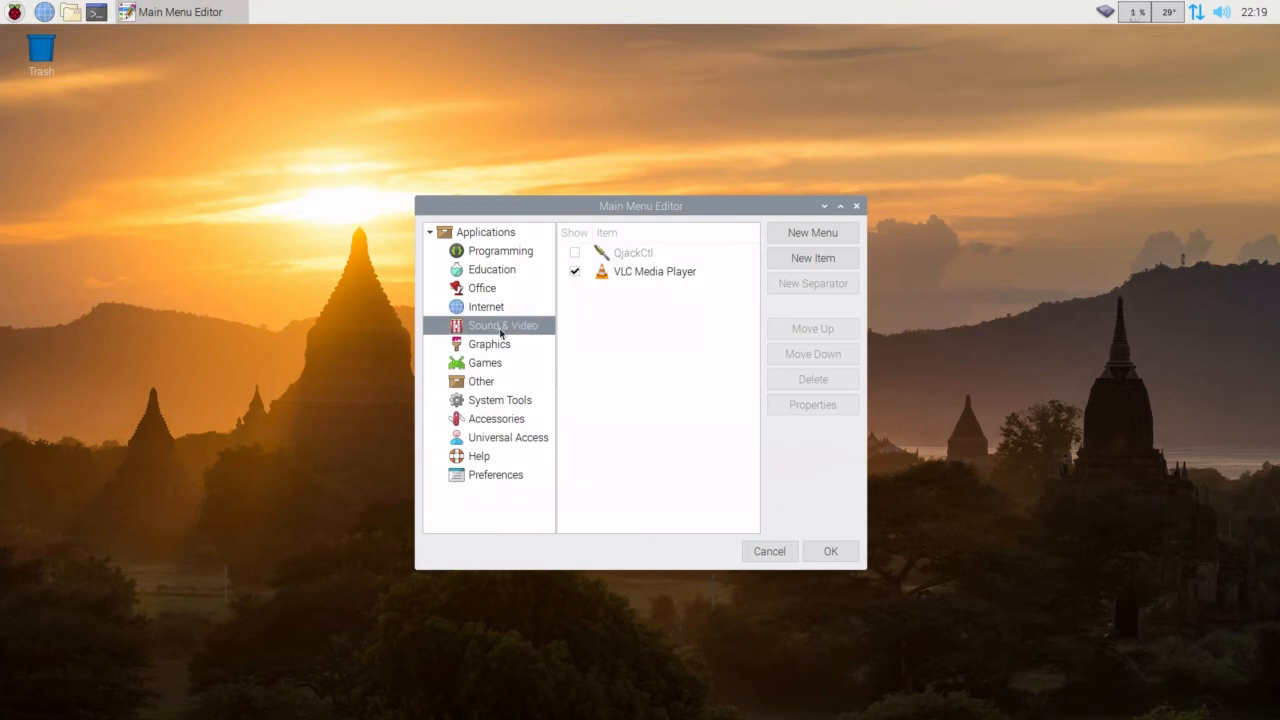
left_click(574, 272)
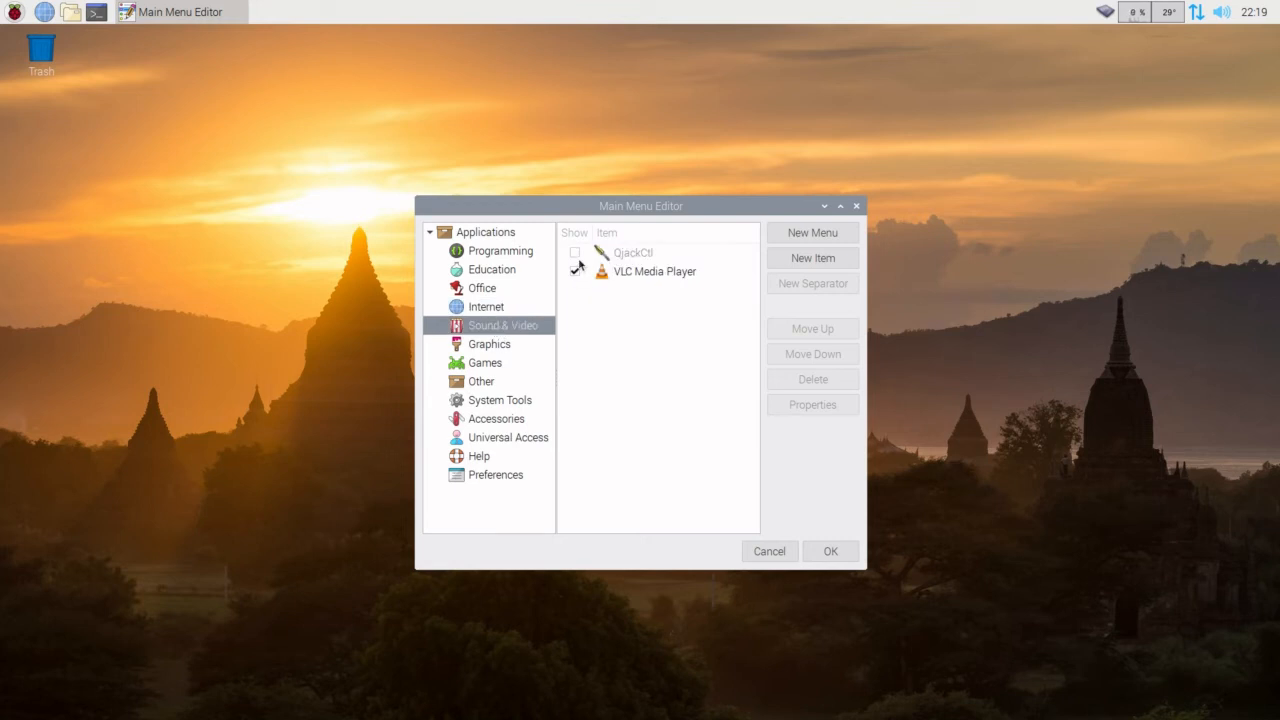
left_click(576, 252)
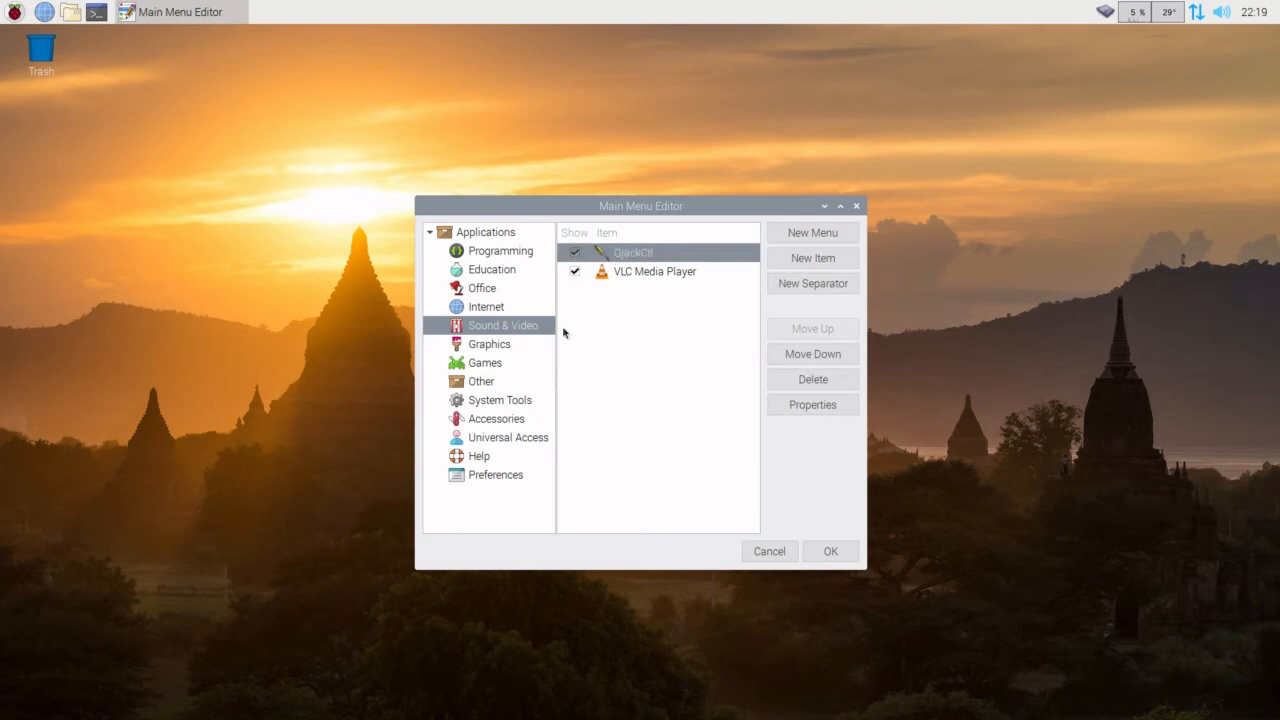
mouse_move(484, 380)
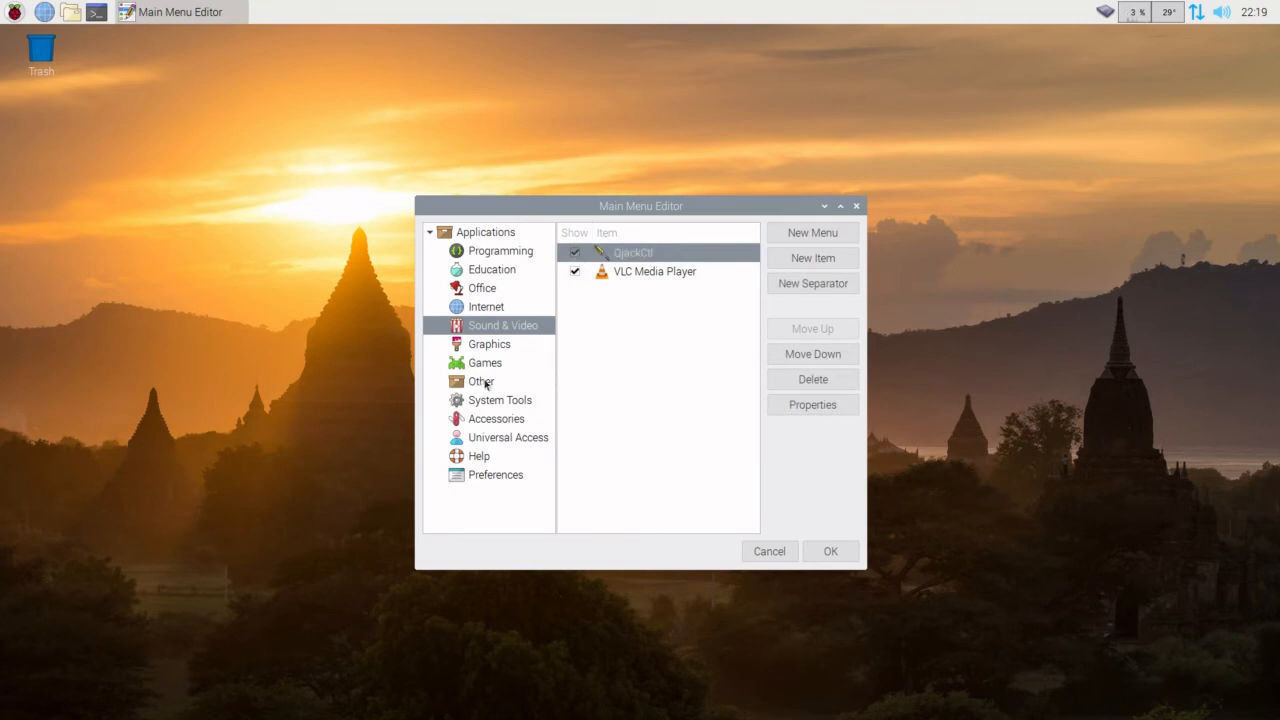
mouse_move(502, 376)
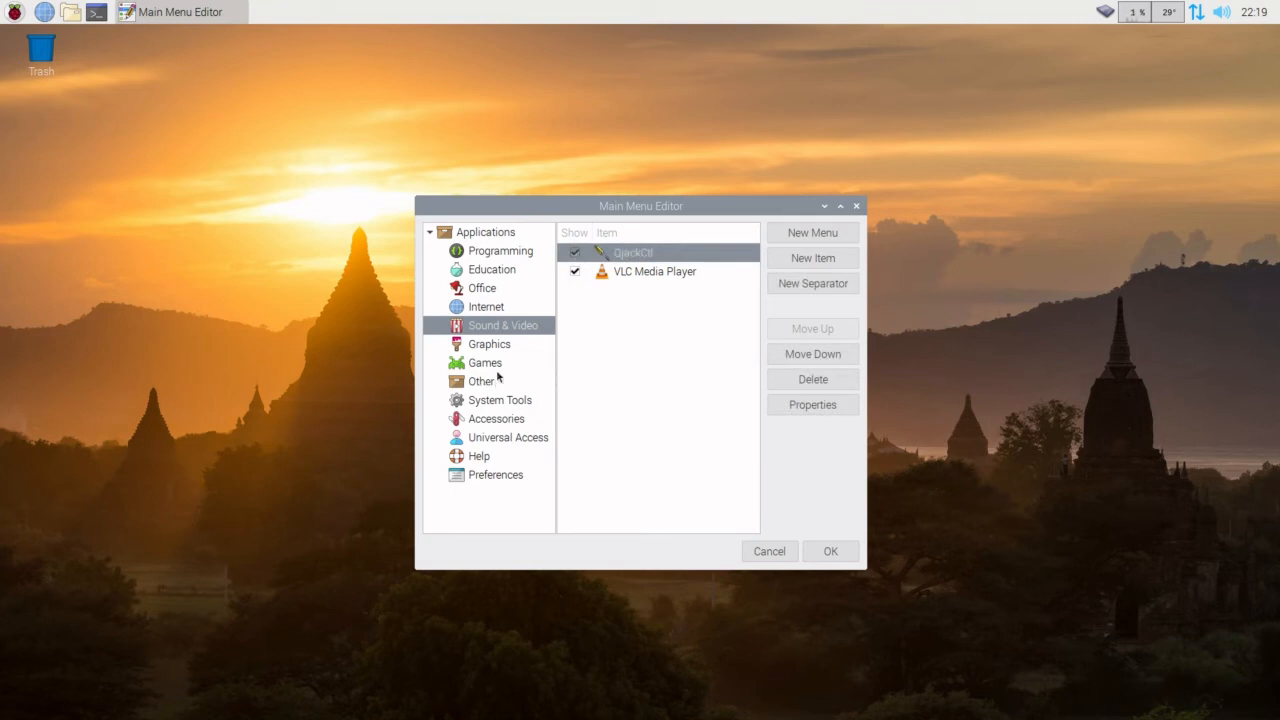
Browse the Graphics, Games and Other categories, ending on Other's hidden entries.
left_click(488, 344)
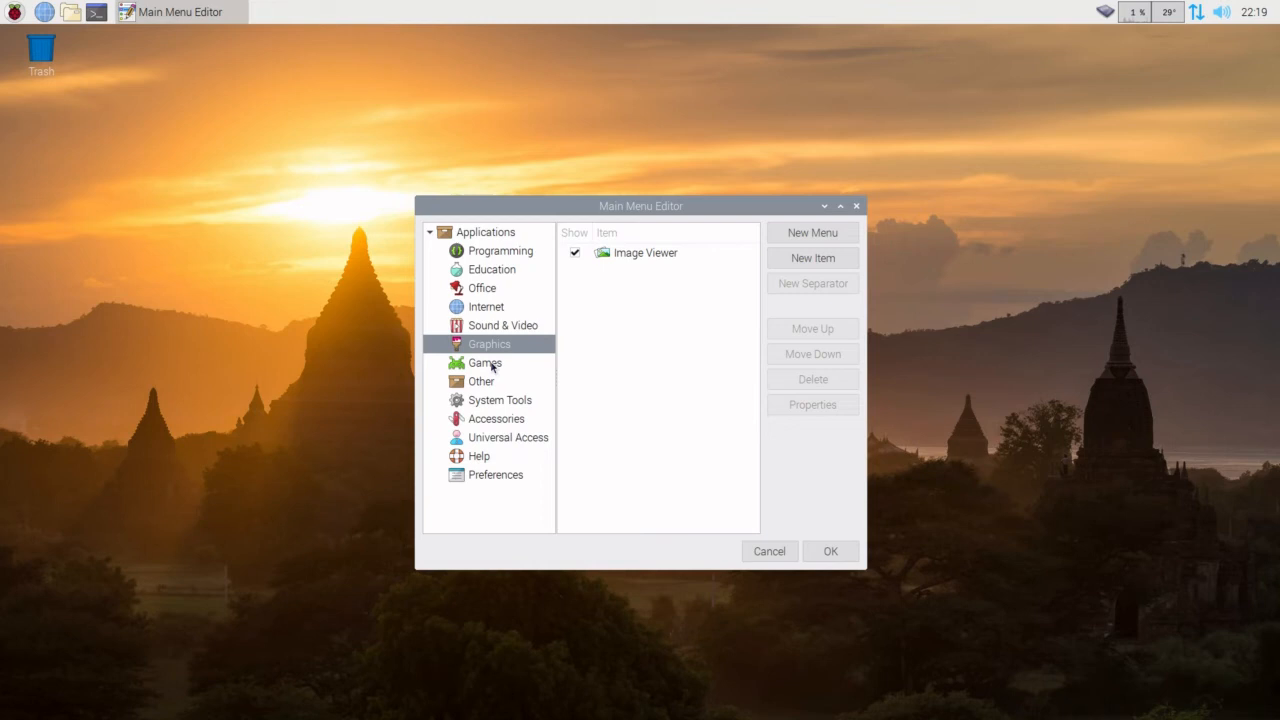
left_click(484, 362)
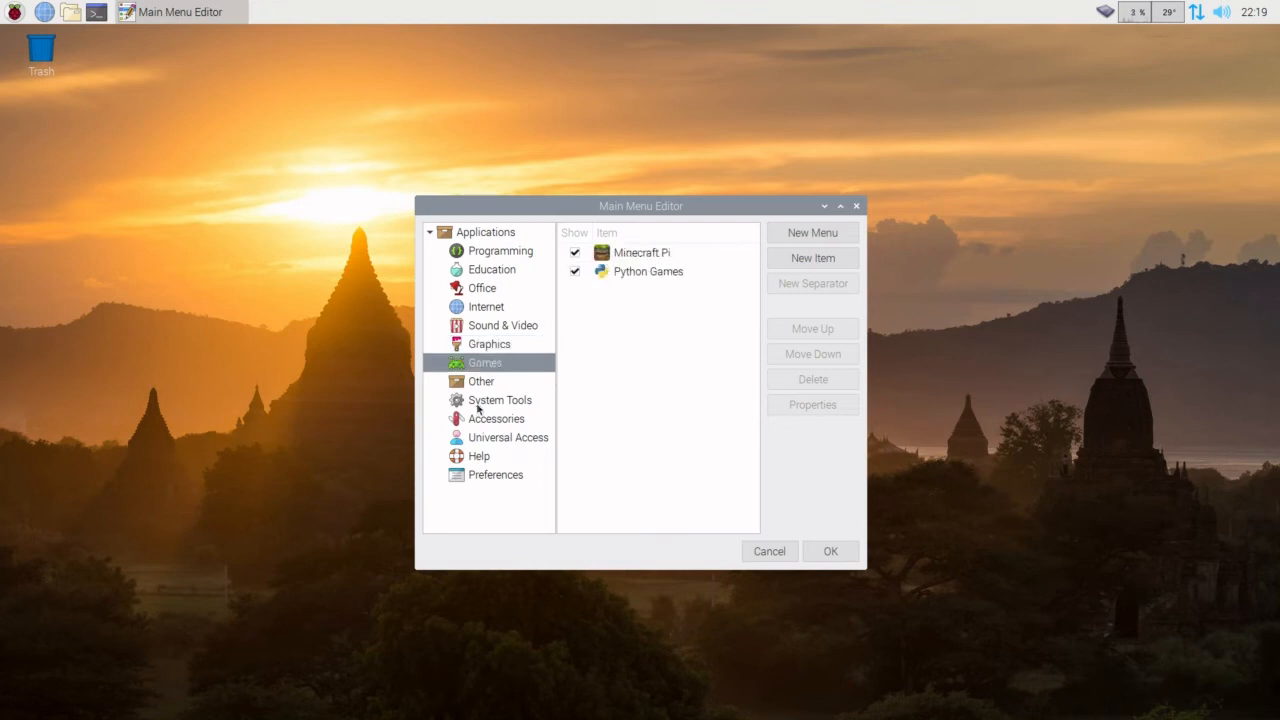
left_click(482, 380)
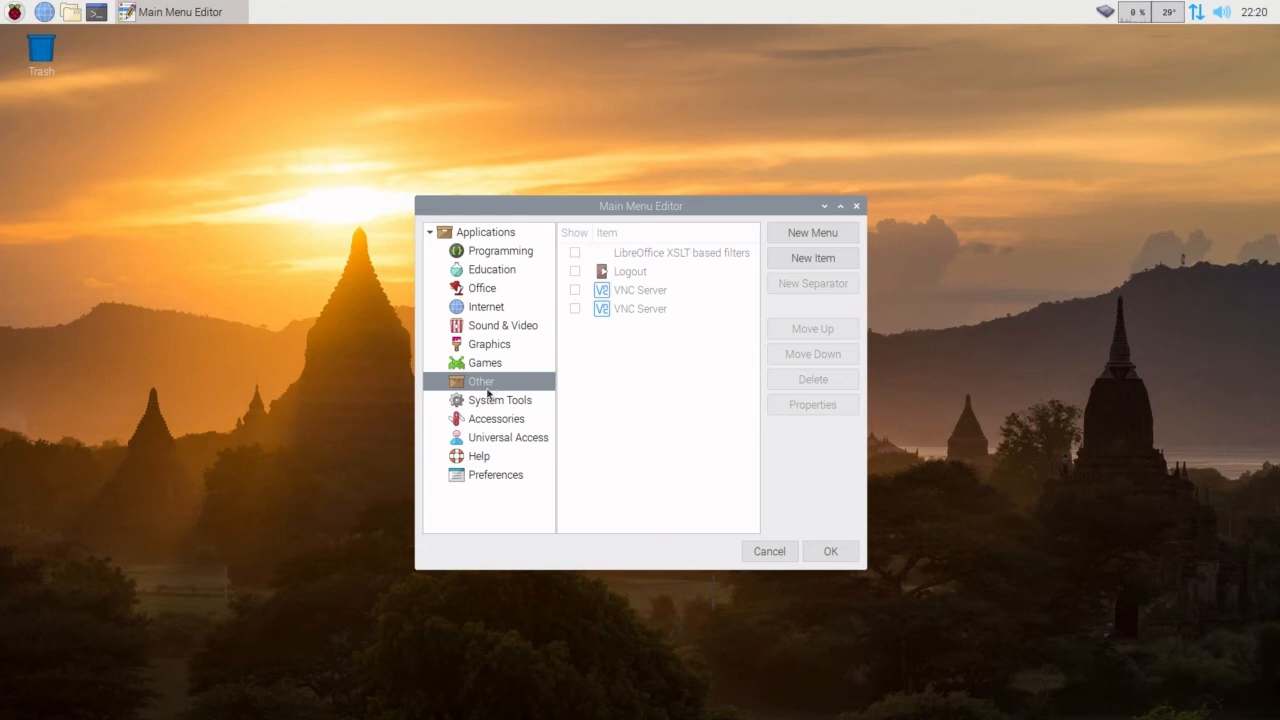
Mark Package Install, Package Log, Package Updater and Software Install as shown in System Tools, then view Accessories.
left_click(500, 400)
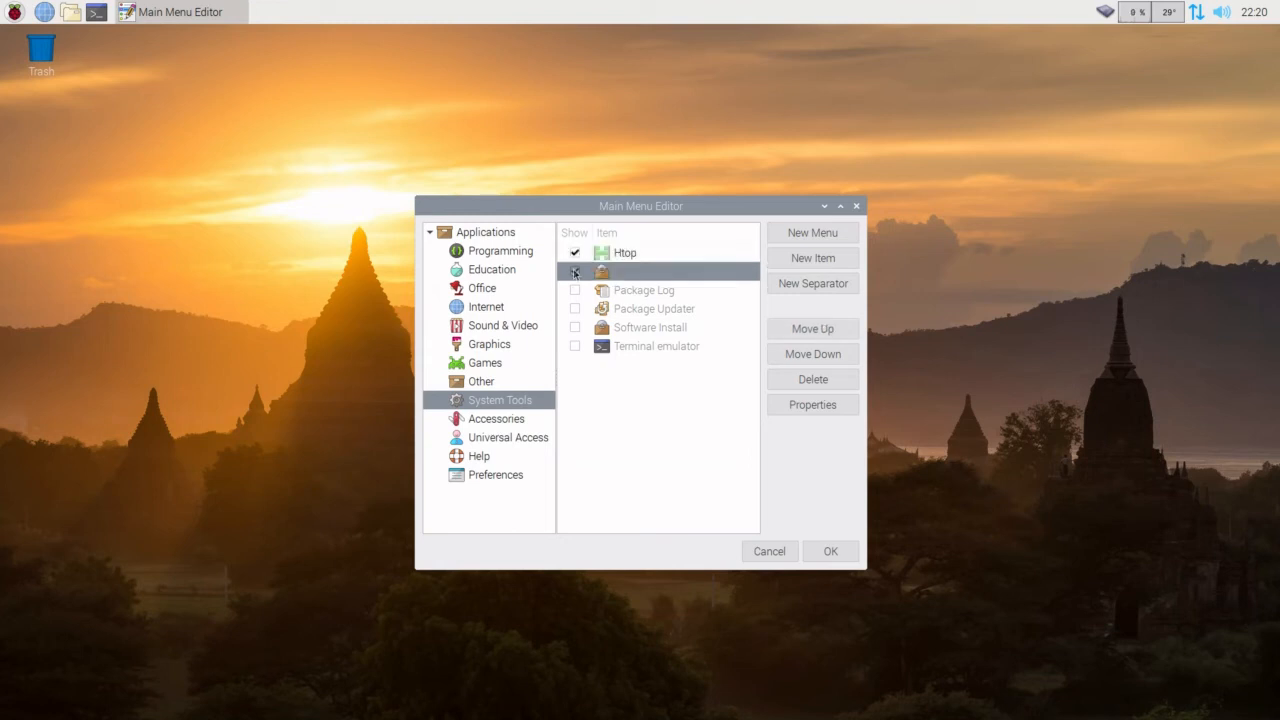
left_click(574, 272)
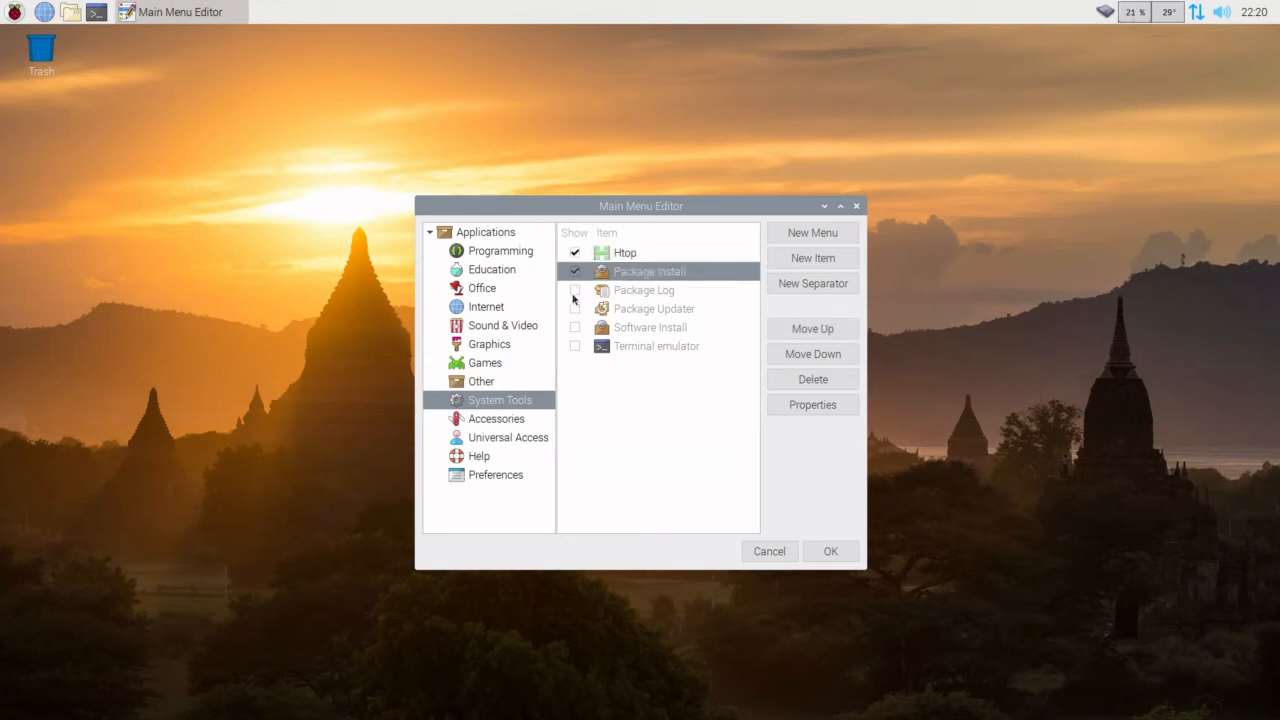
left_click(574, 290)
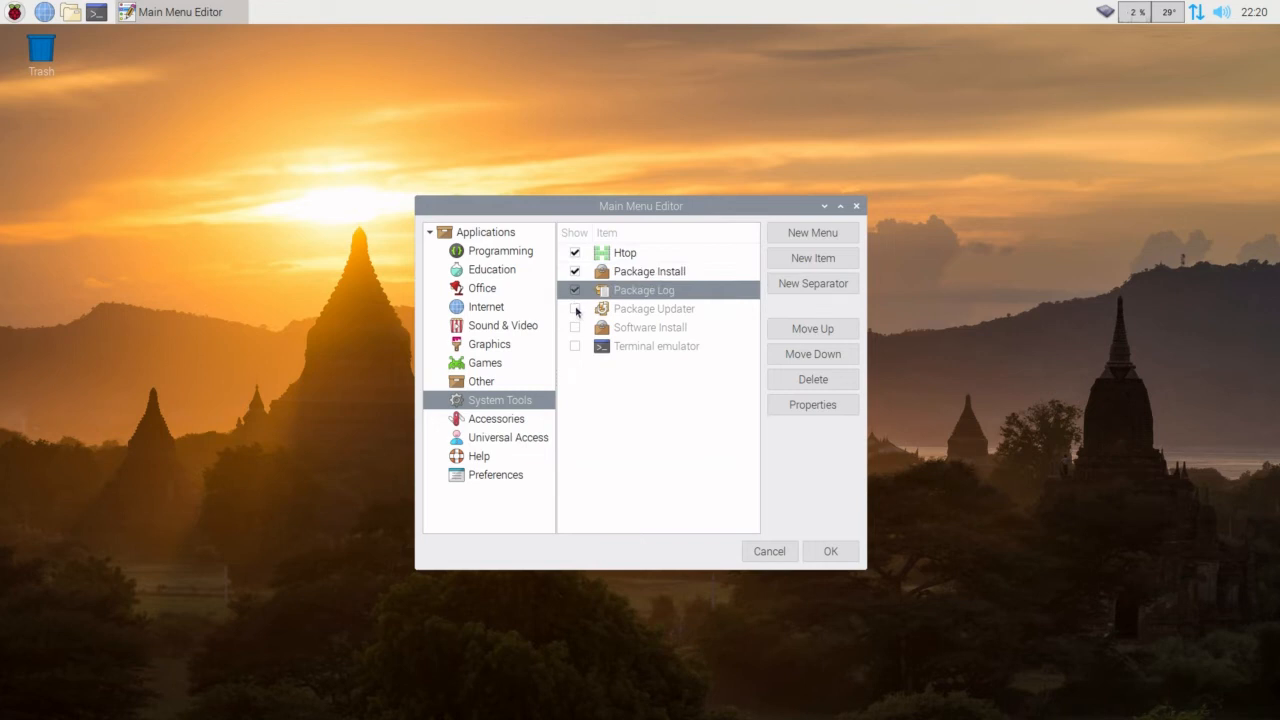
left_click(576, 308)
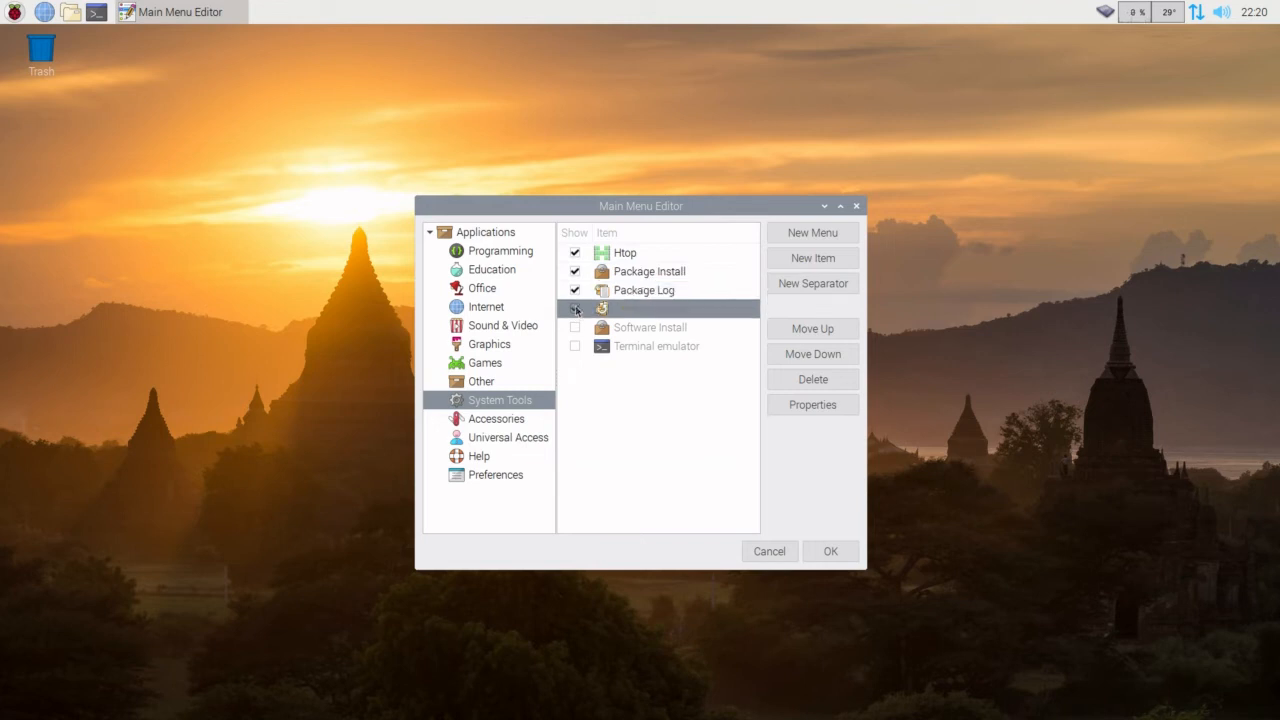
left_click(574, 308)
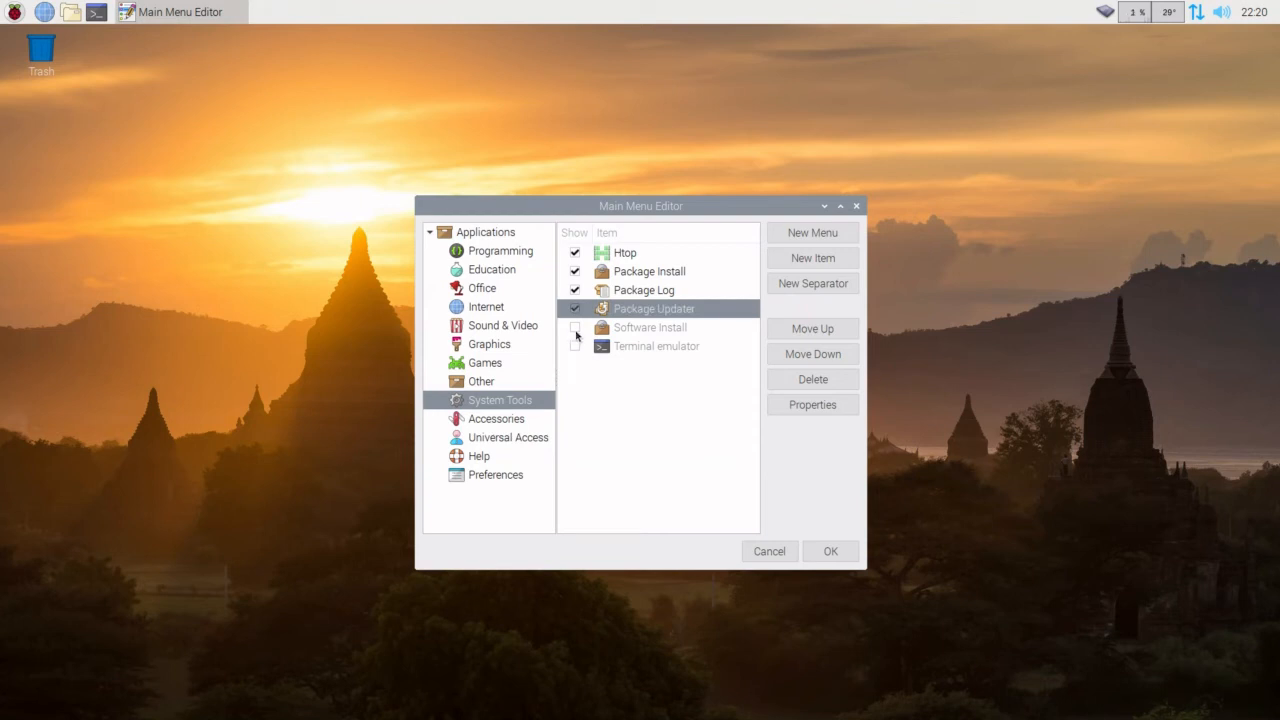
left_click(574, 328)
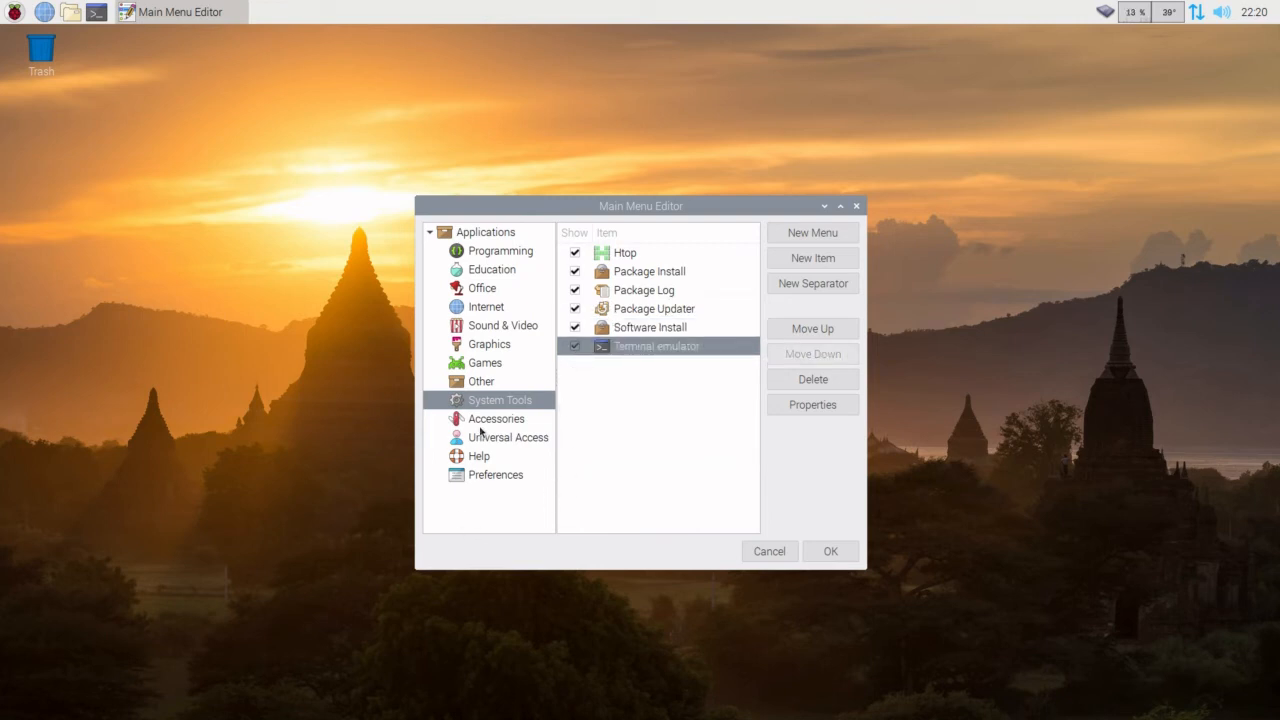
left_click(496, 418)
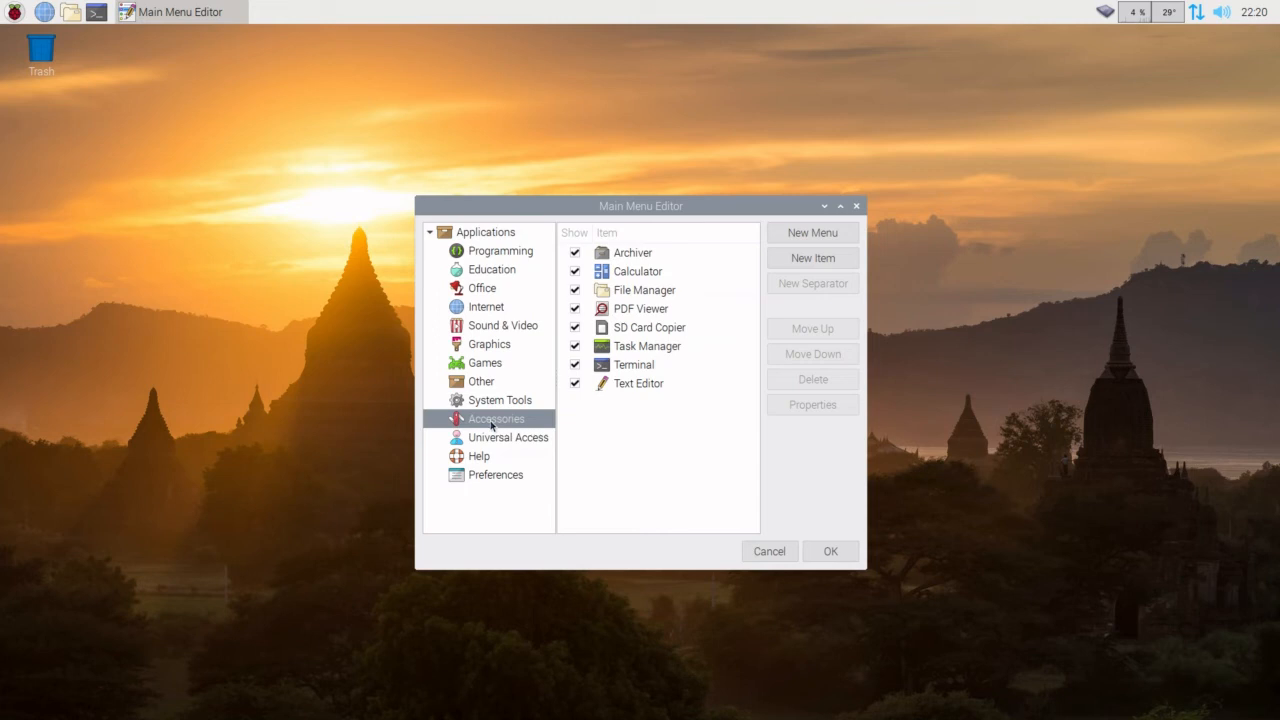
mouse_move(496, 440)
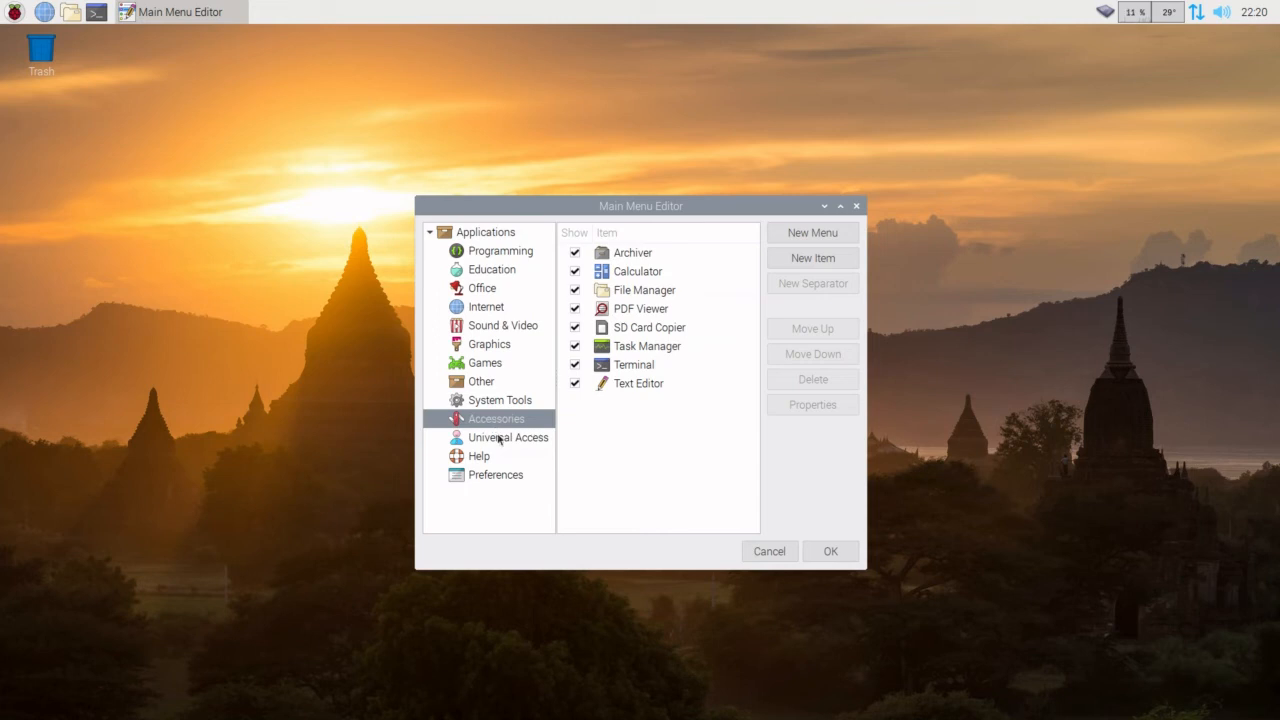
Browse Universal Access and Help, then select the Preferences category.
left_click(508, 436)
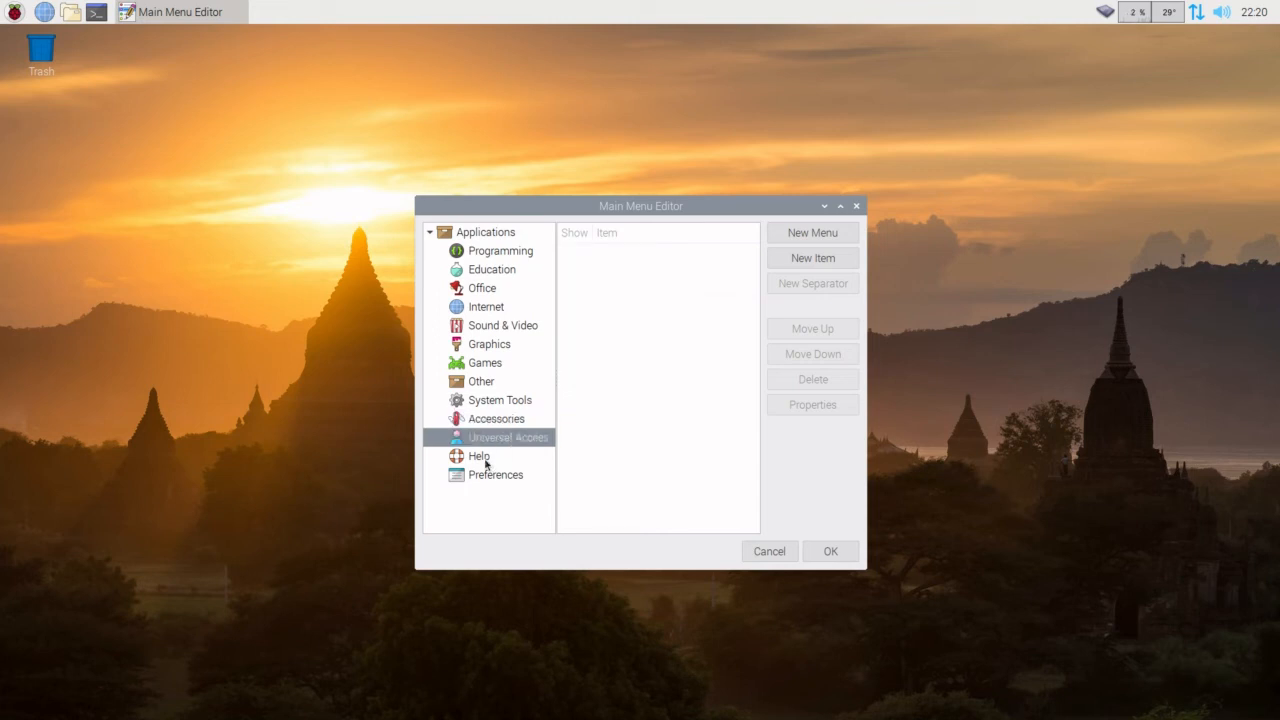
left_click(478, 456)
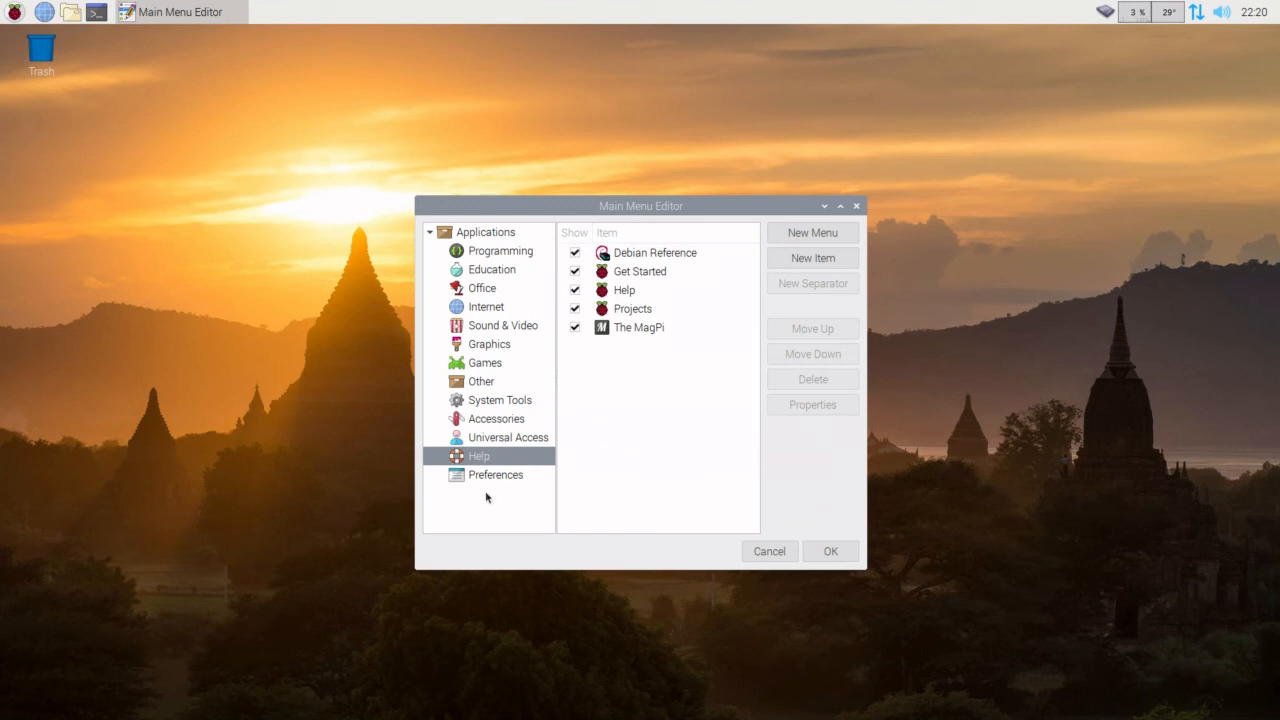
left_click(494, 476)
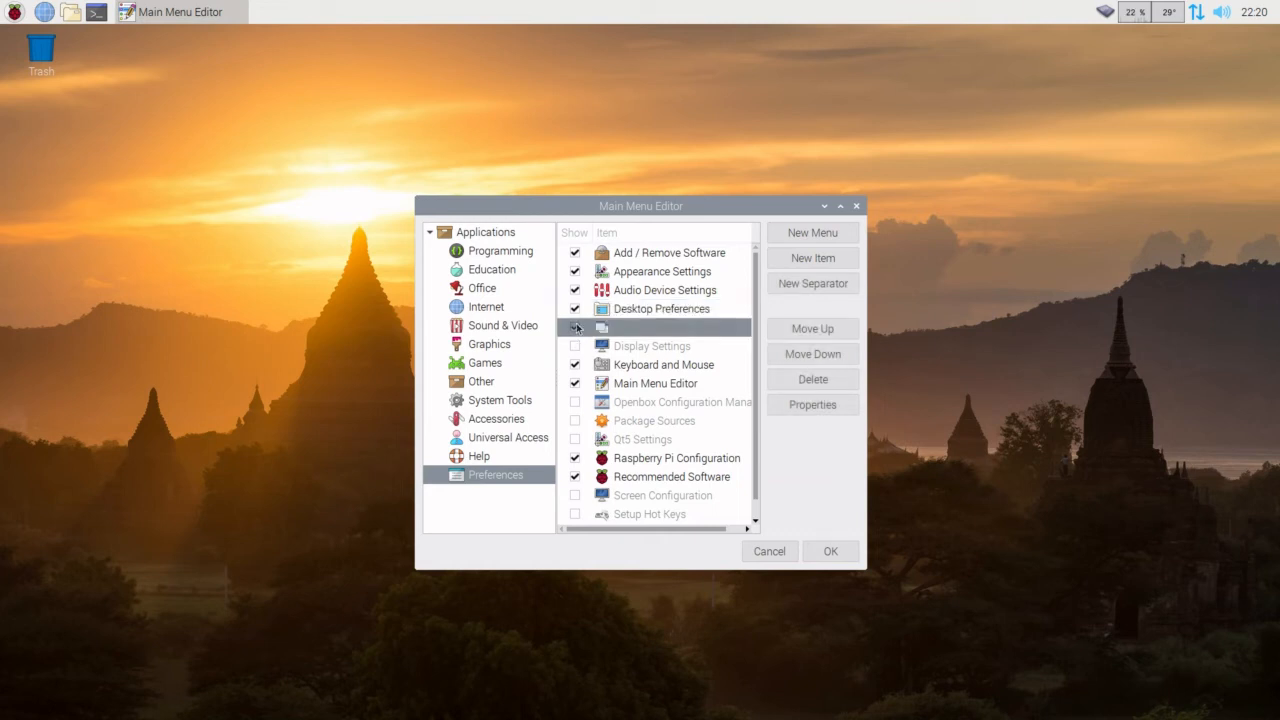
Mark the hidden Preferences entries, including Setup Hot Keys and Theme and Appearance Settings, as shown.
left_click(574, 328)
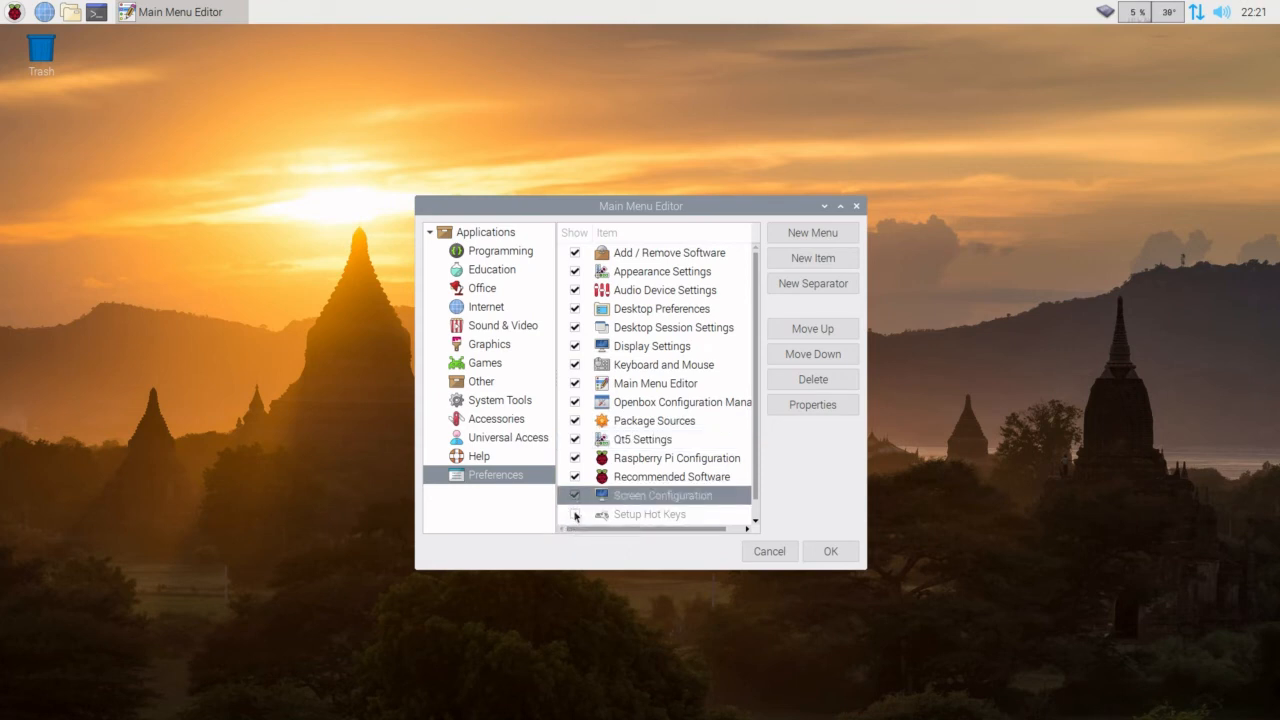
scroll("down", 3)
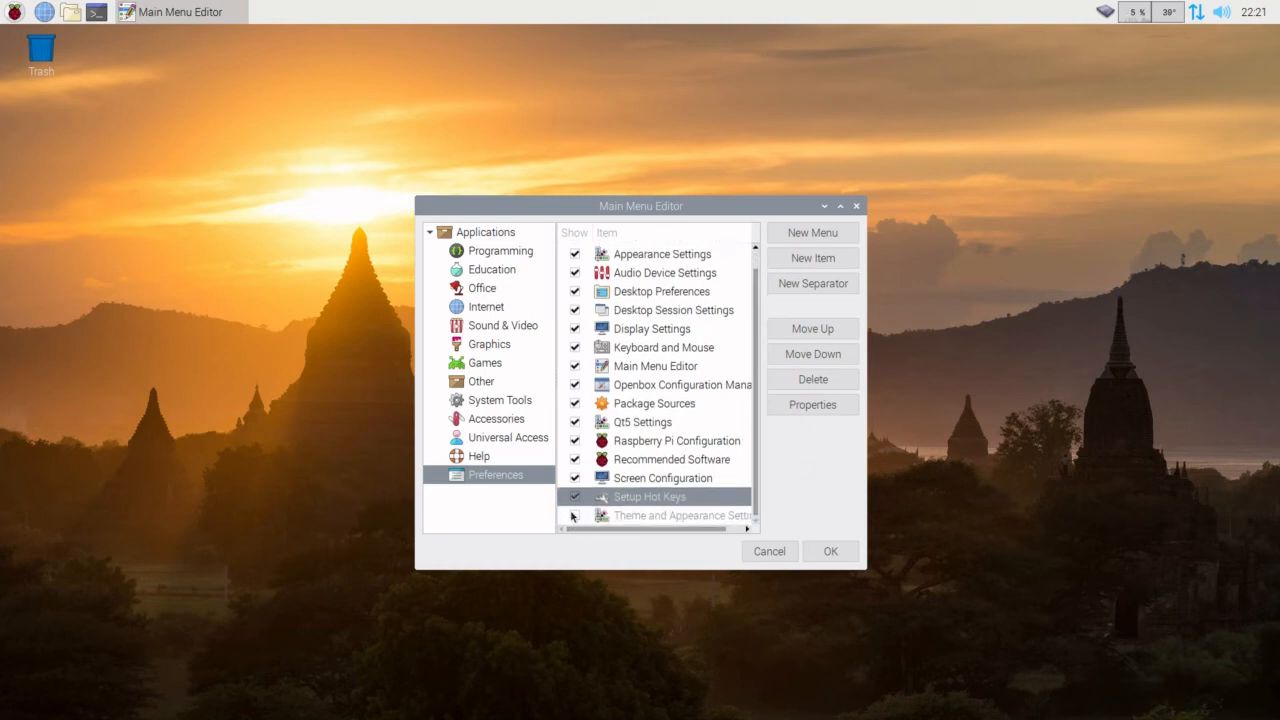
left_click(680, 516)
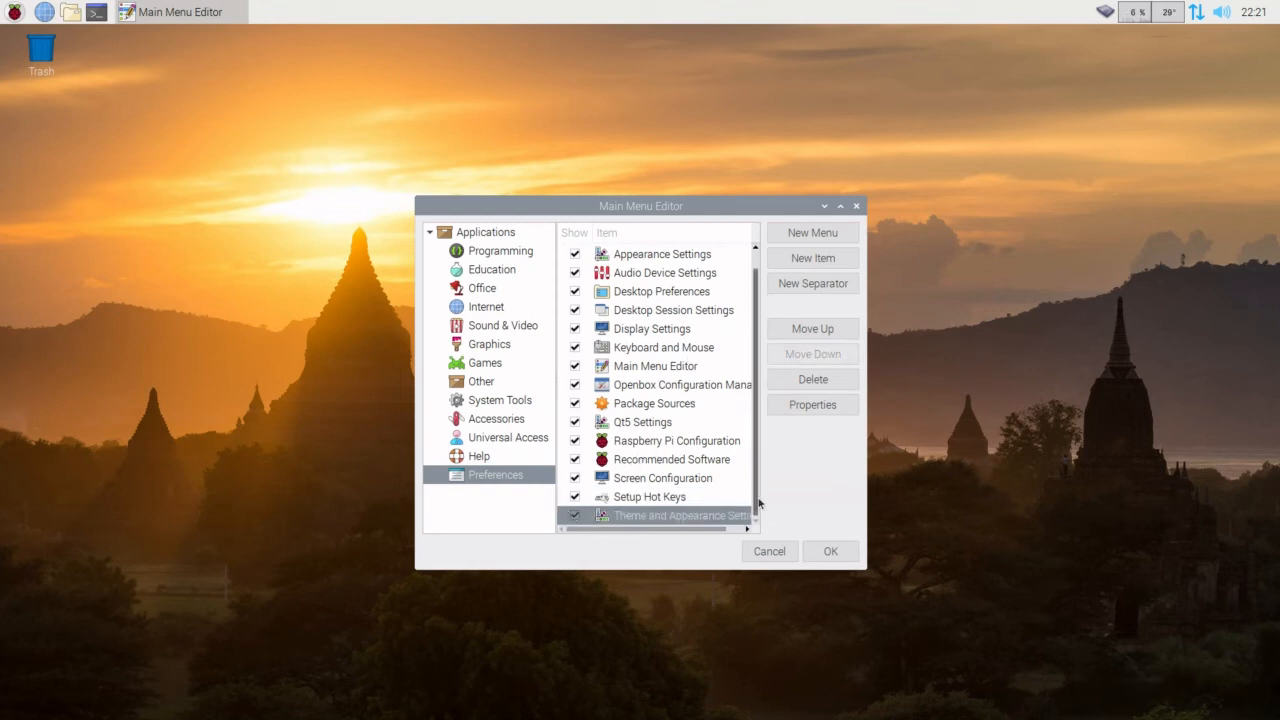
left_click(768, 552)
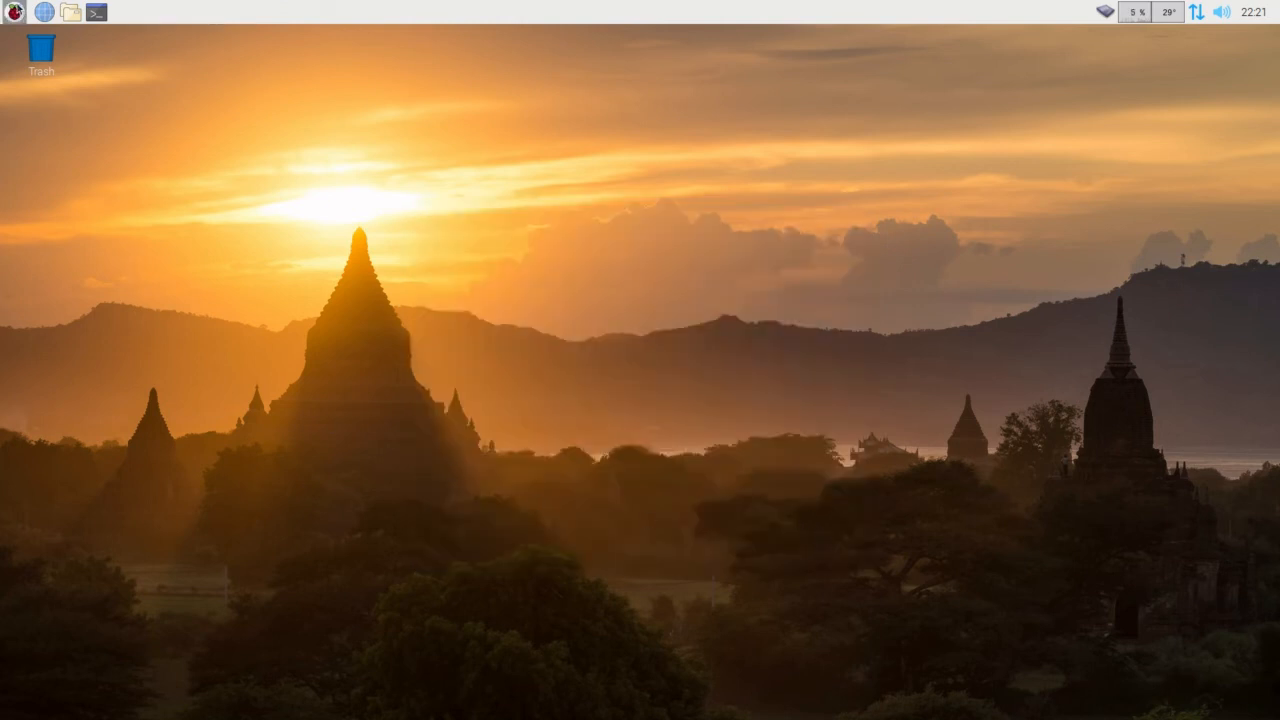
left_click(12, 12)
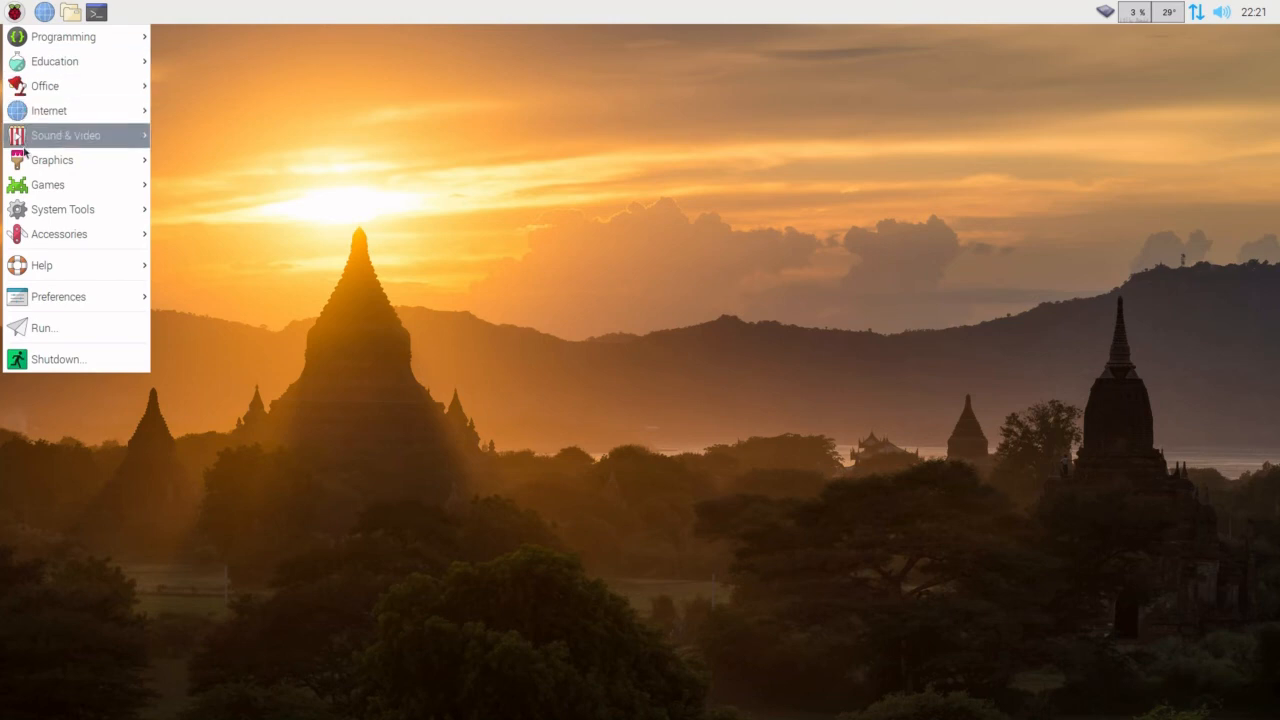
mouse_move(64, 210)
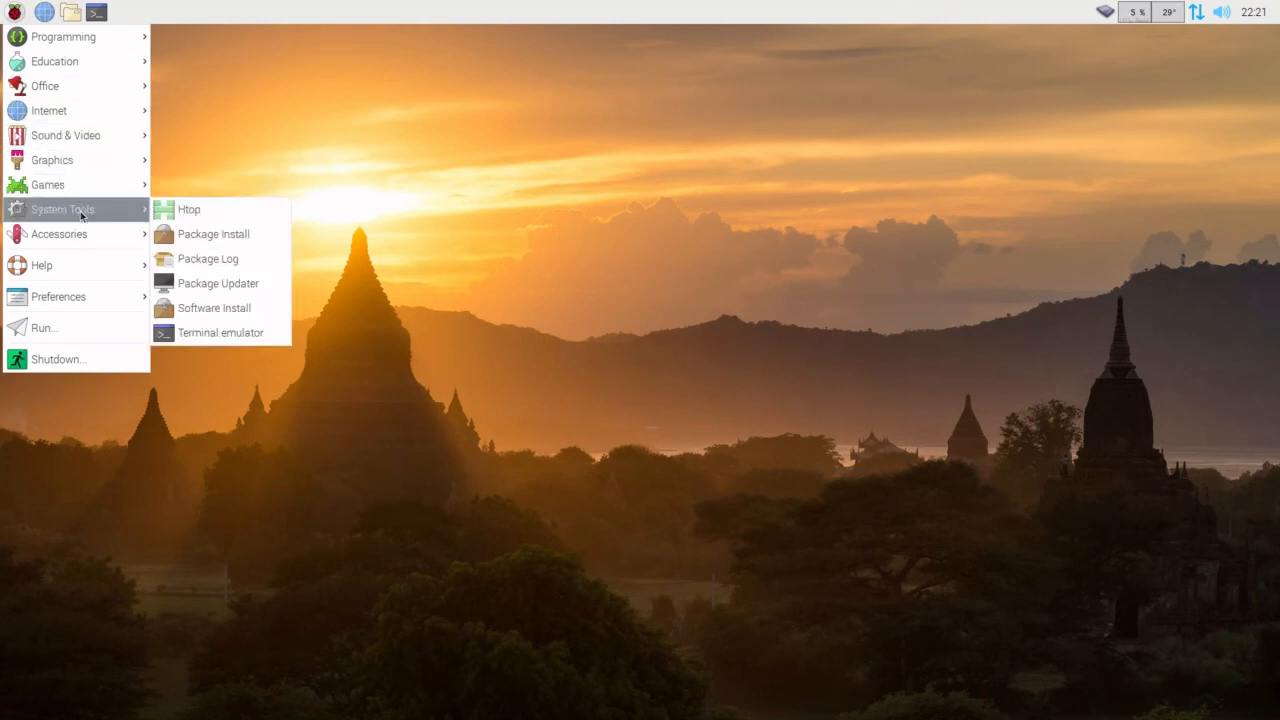
mouse_move(216, 210)
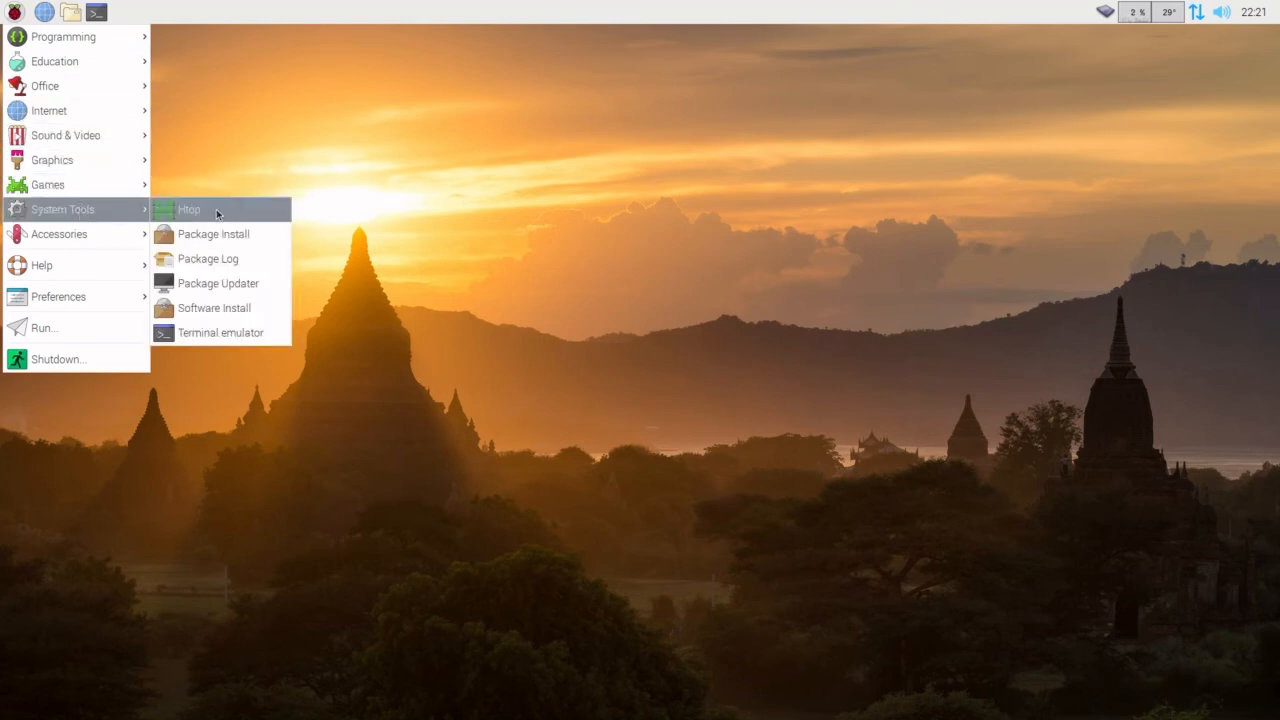
left_click(188, 210)
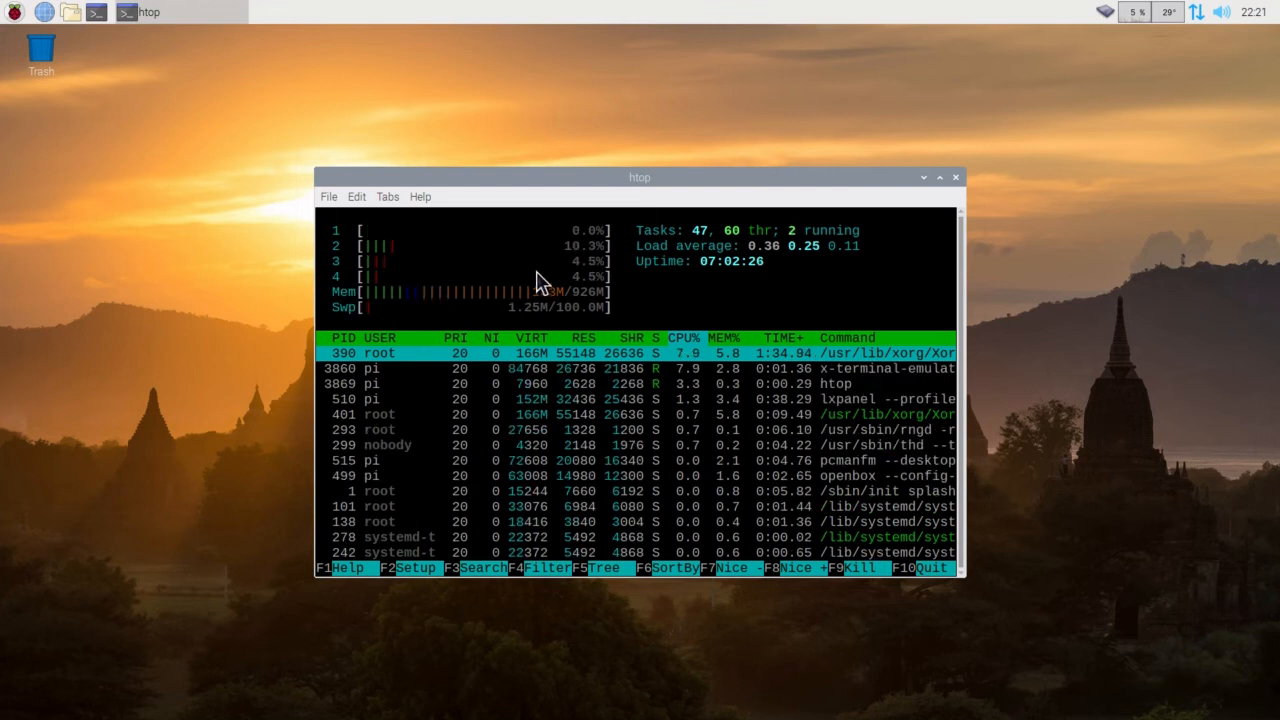
mouse_move(522, 284)
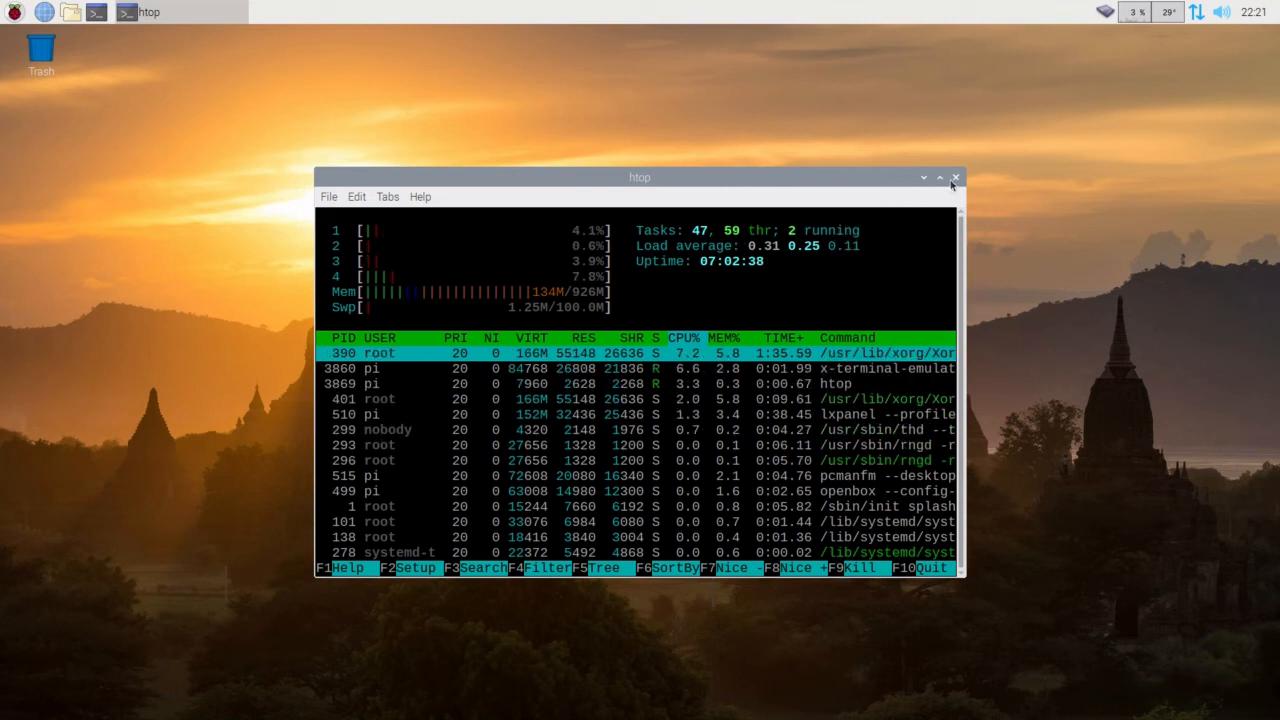
left_click(956, 176)
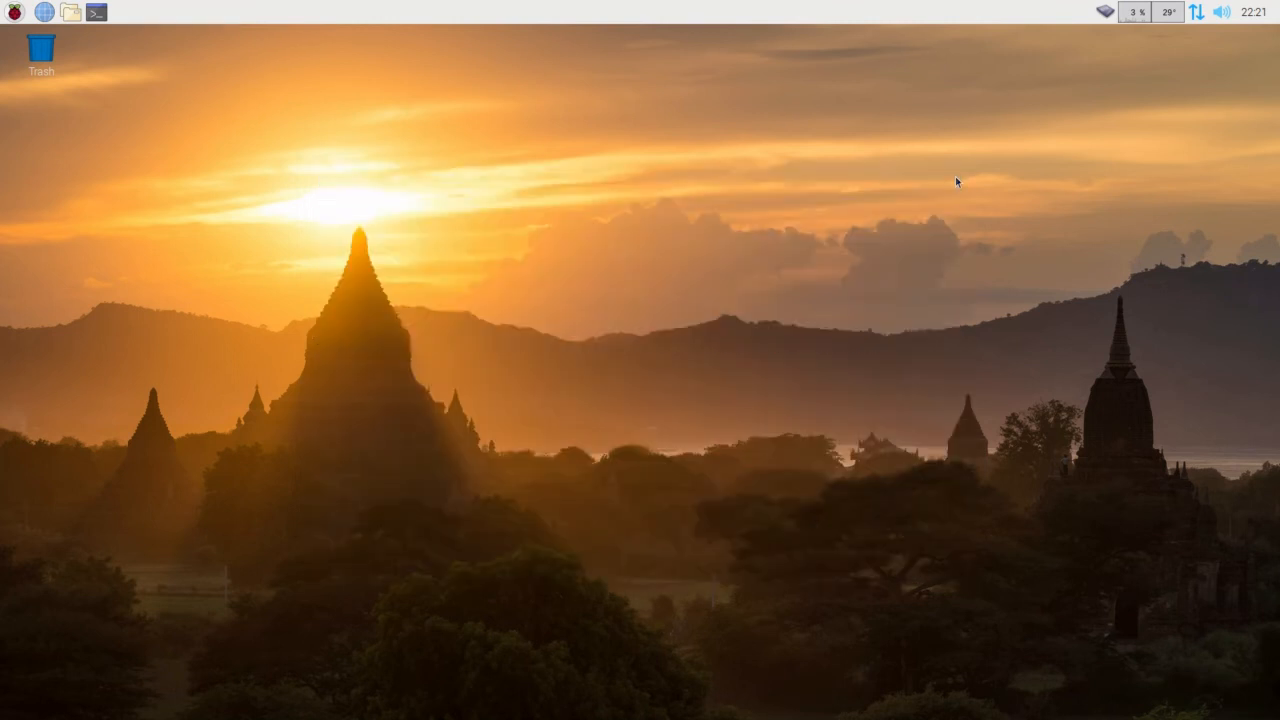
mouse_move(108, 320)
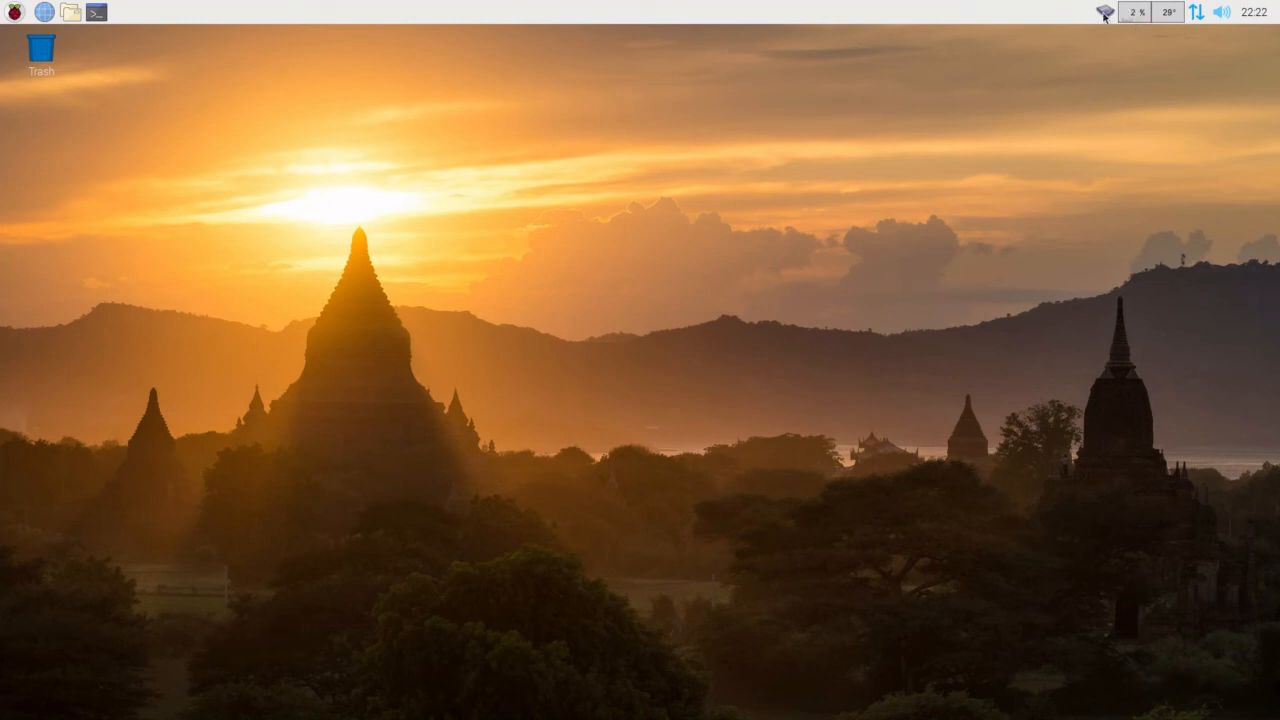
mouse_move(1136, 14)
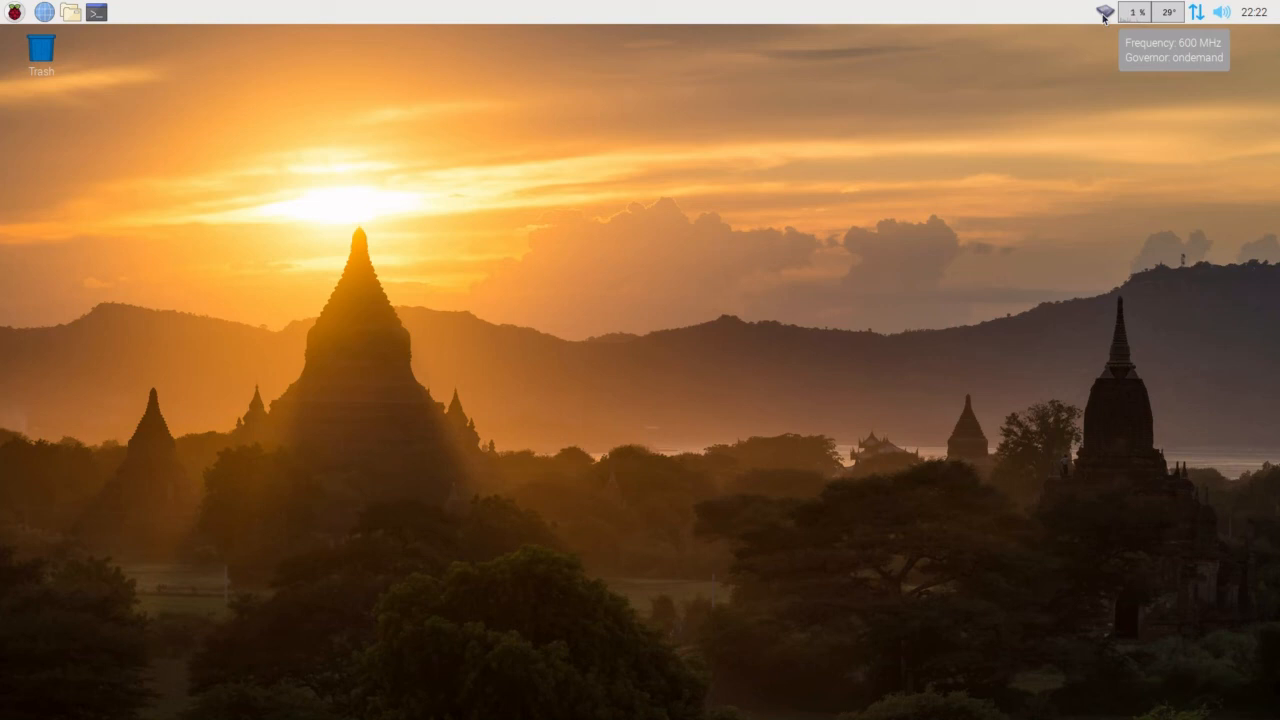
mouse_move(158, 212)
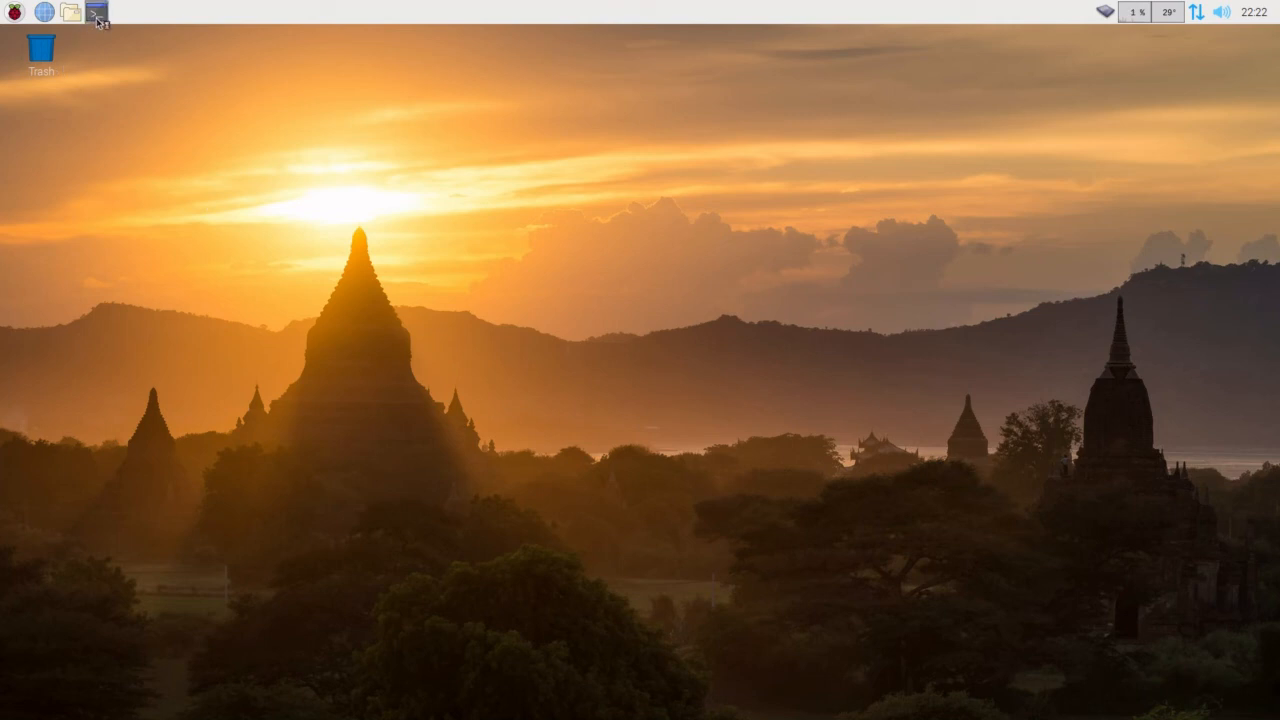
Run neofetch in LXTerminal to show the Raspbian Buster system summary, then close the terminal.
left_click(100, 16)
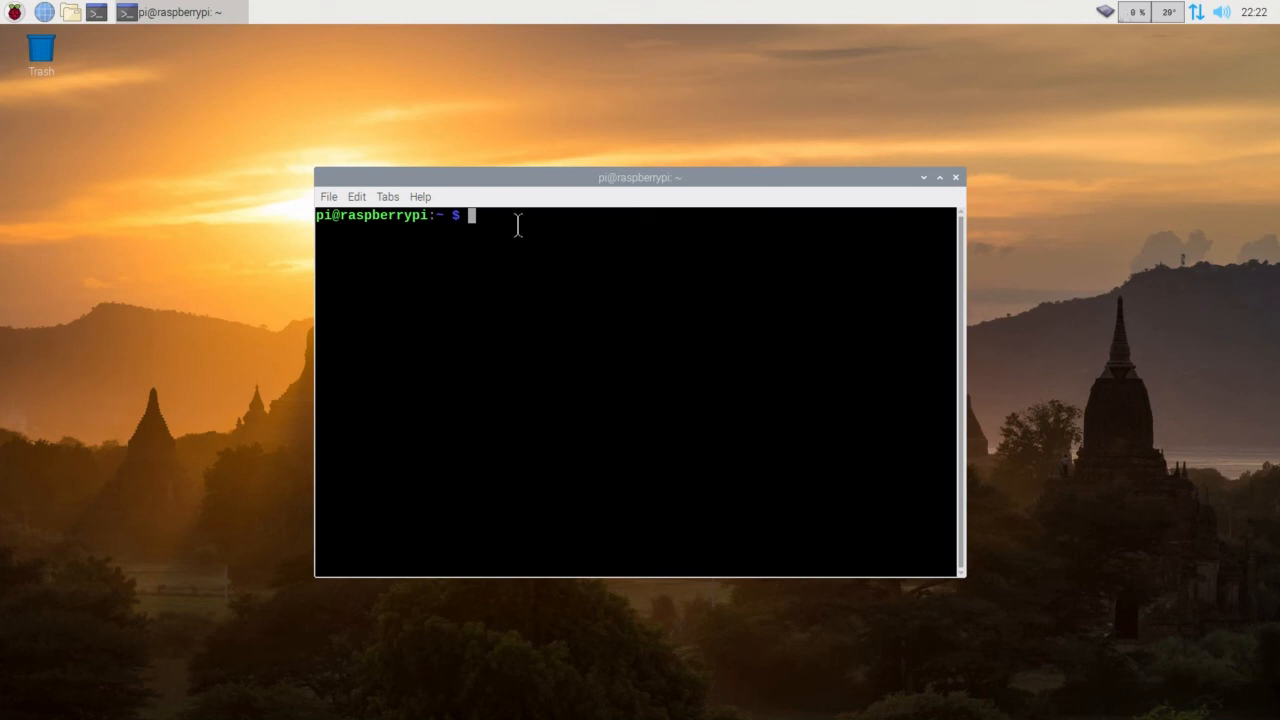
type("neof")
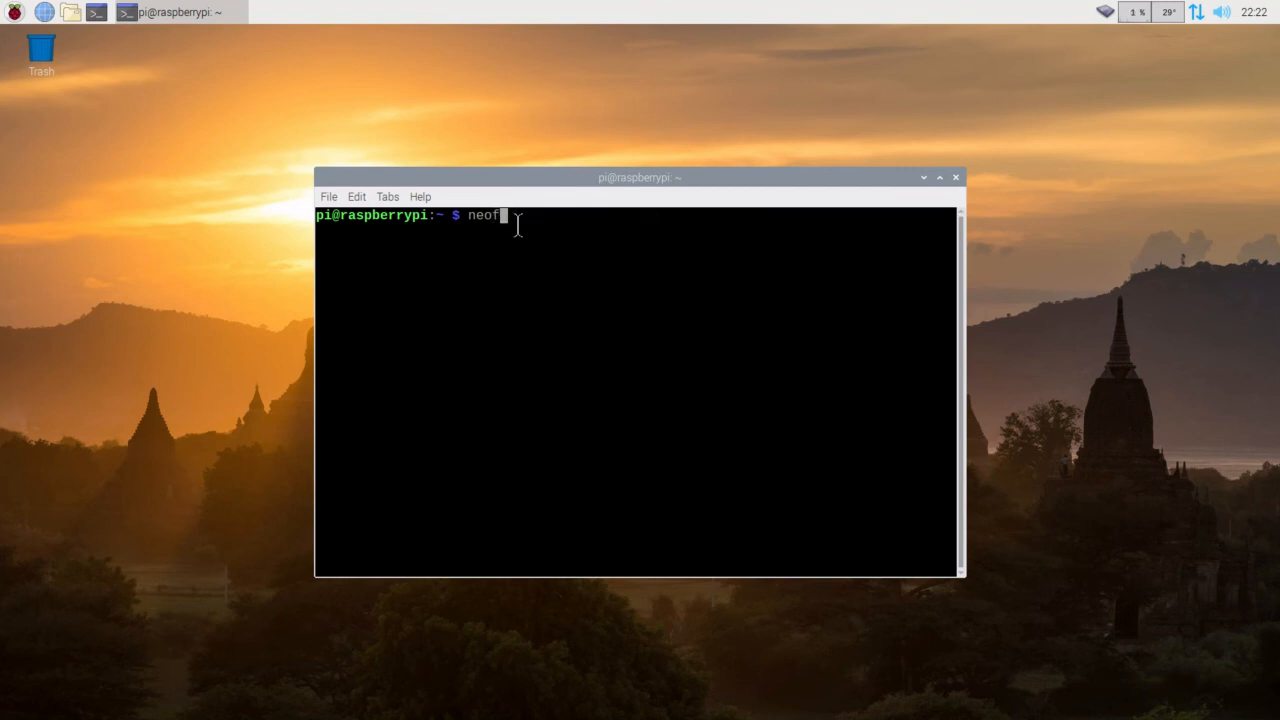
type("etch")
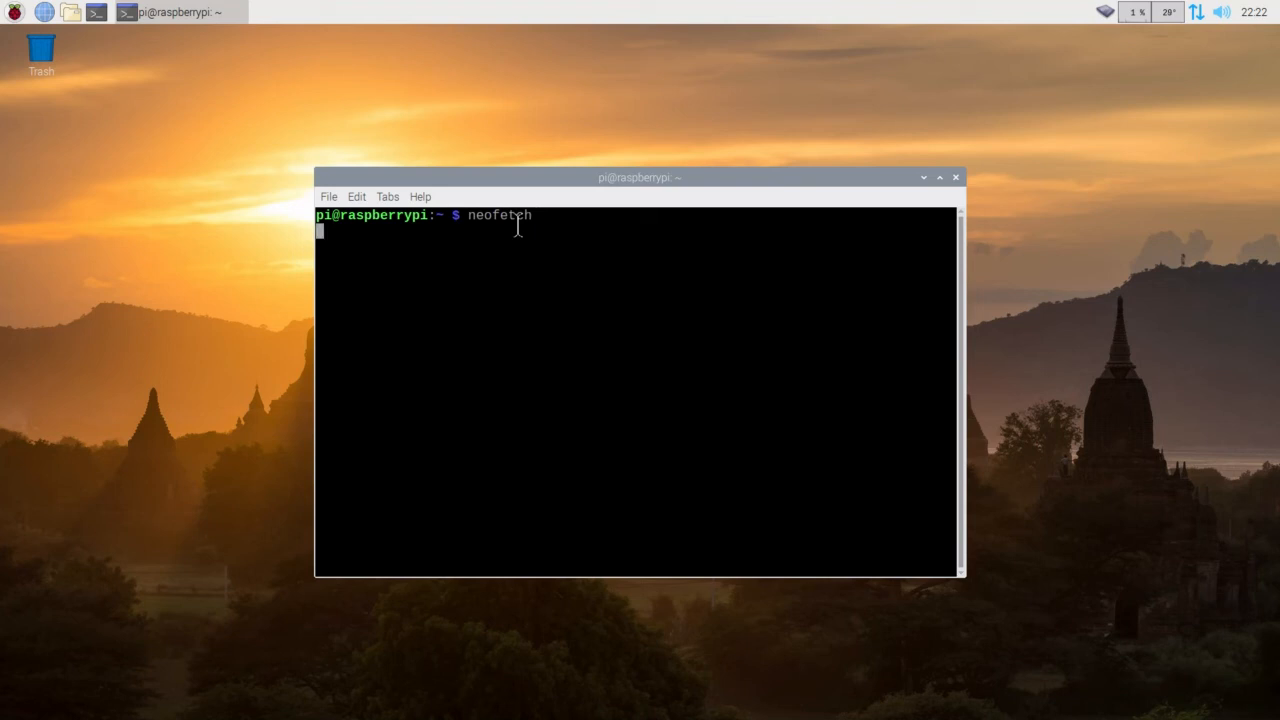
key("Return")
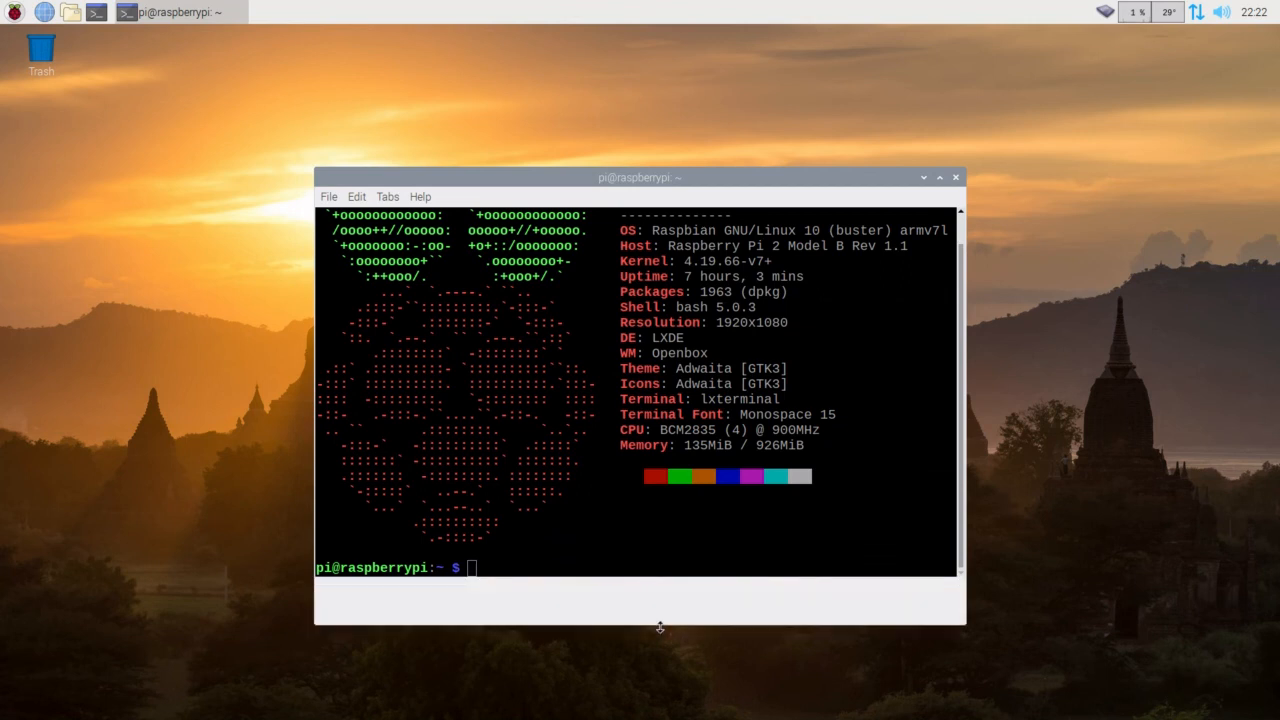
type("neofetch")
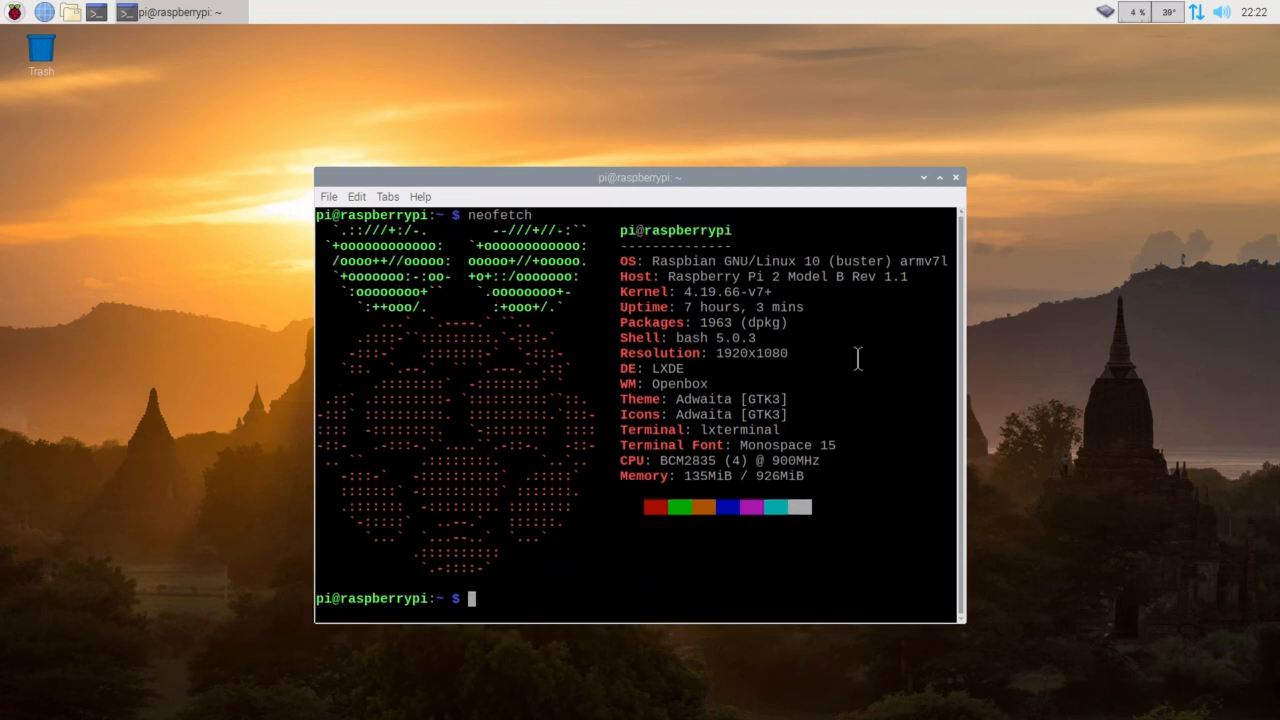
mouse_move(772, 276)
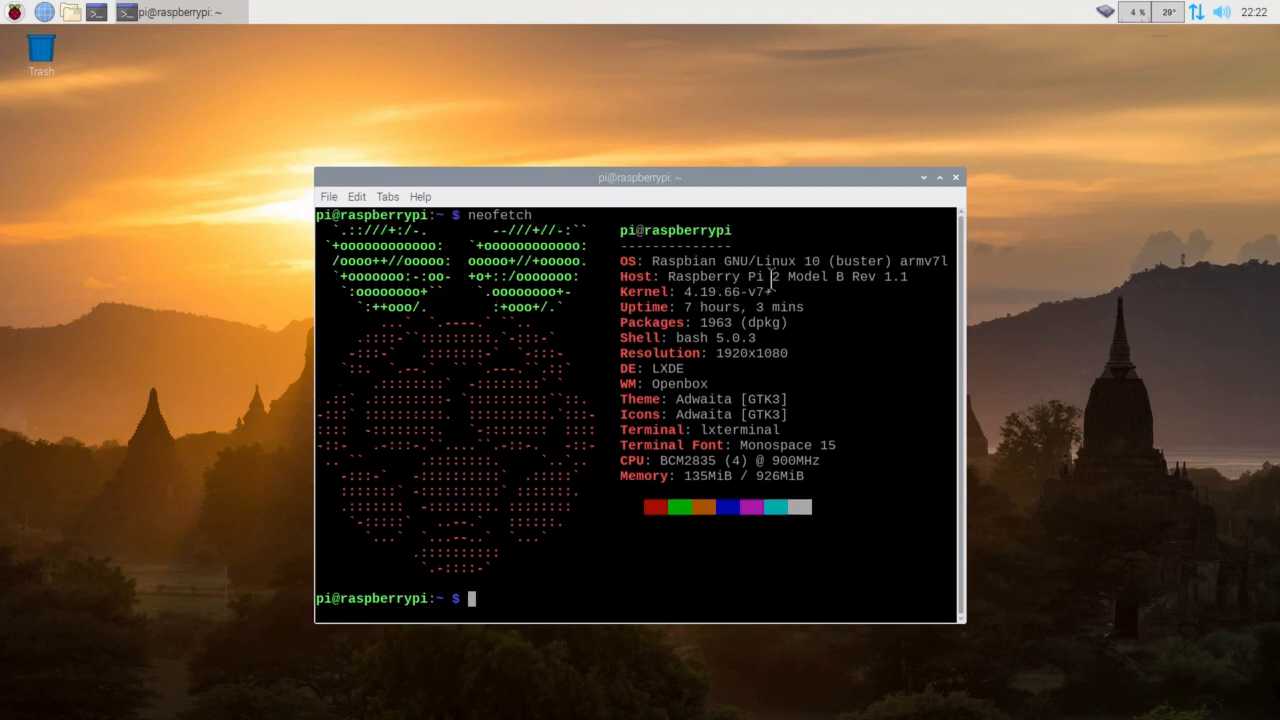
mouse_move(856, 282)
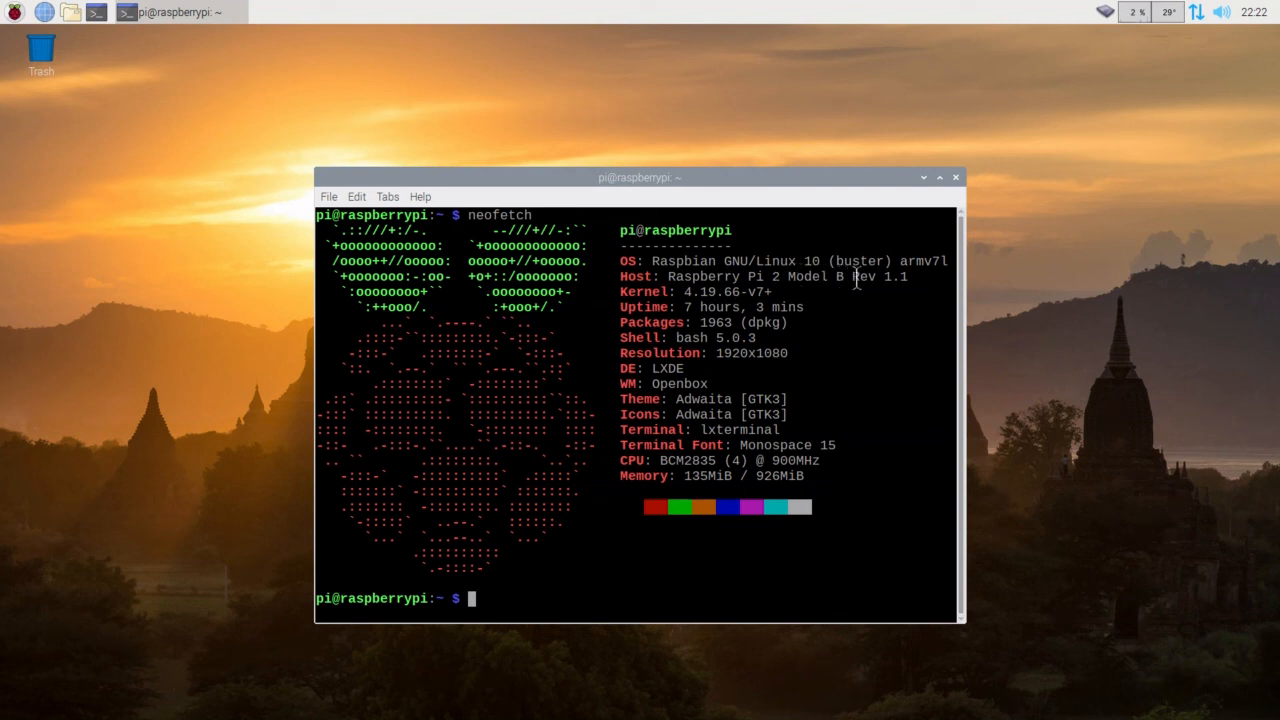
mouse_move(904, 320)
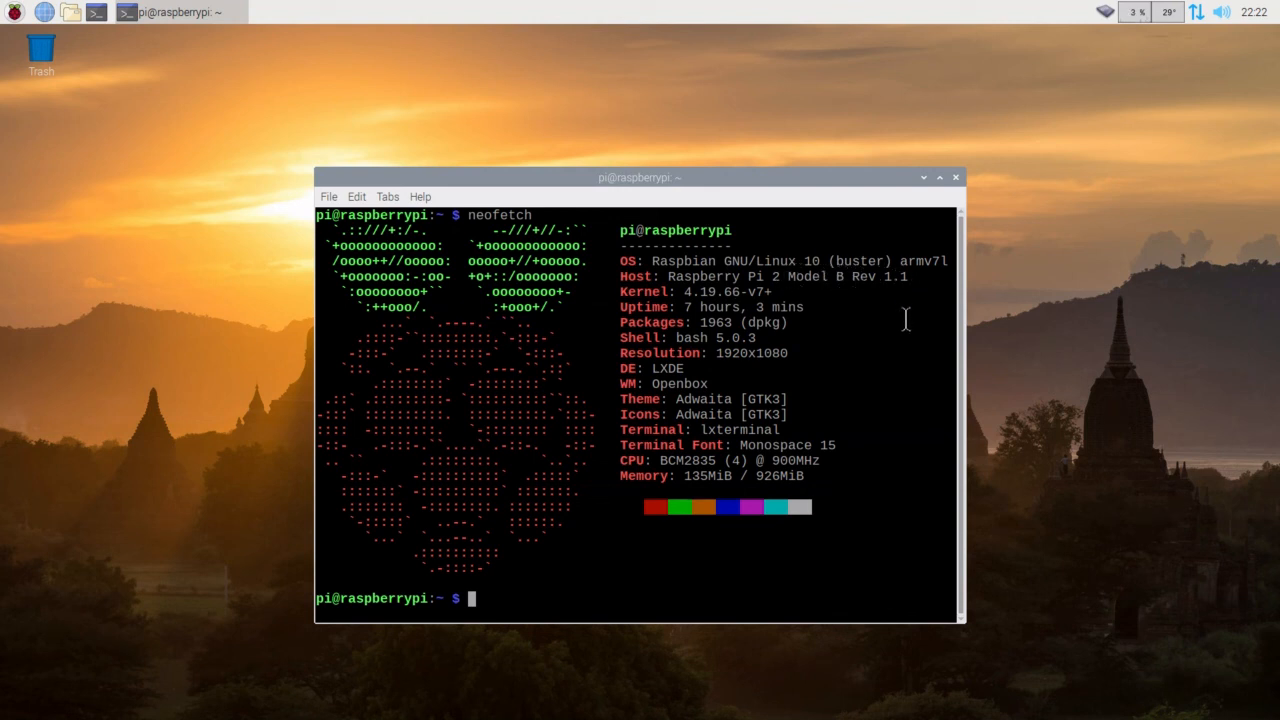
mouse_move(888, 328)
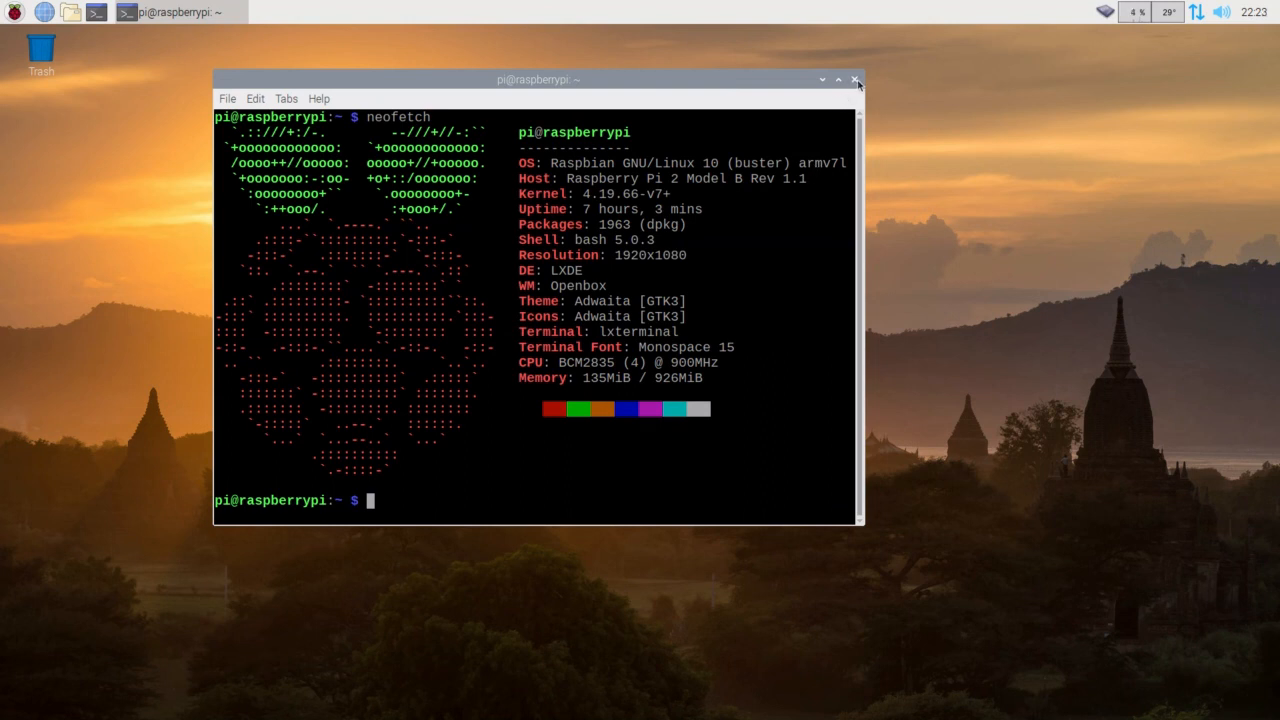
left_click(856, 80)
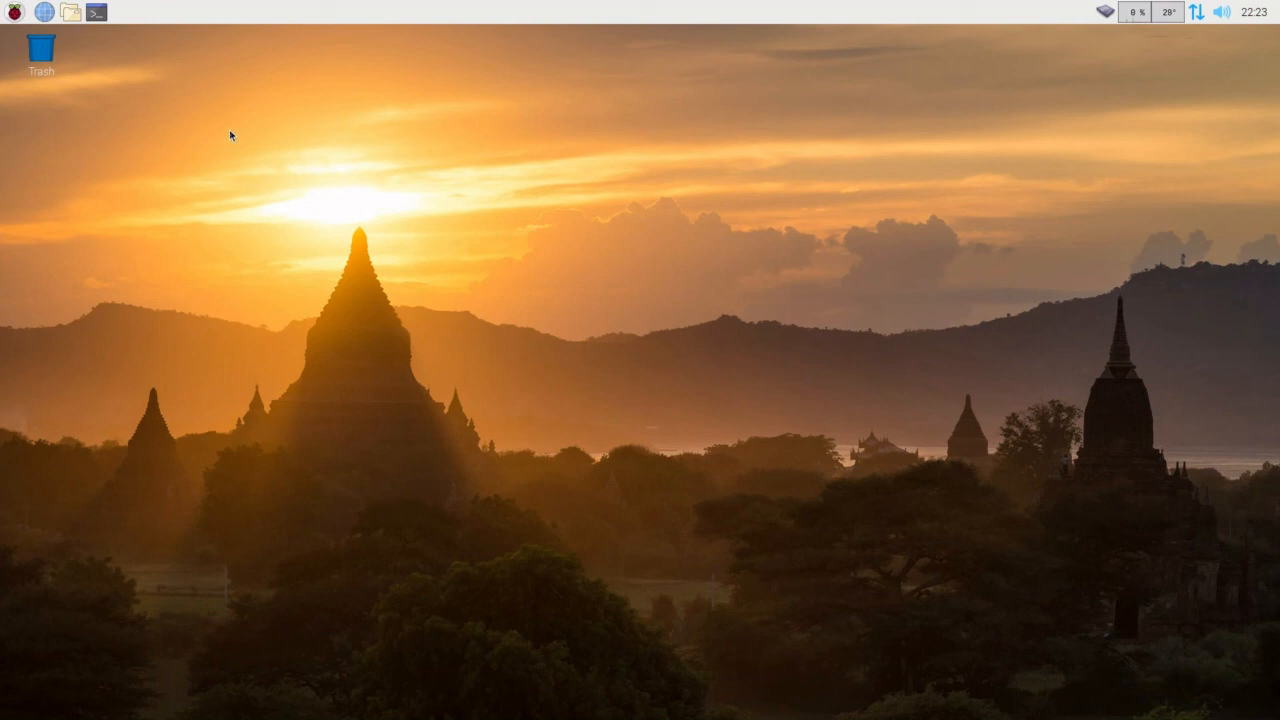
mouse_move(224, 122)
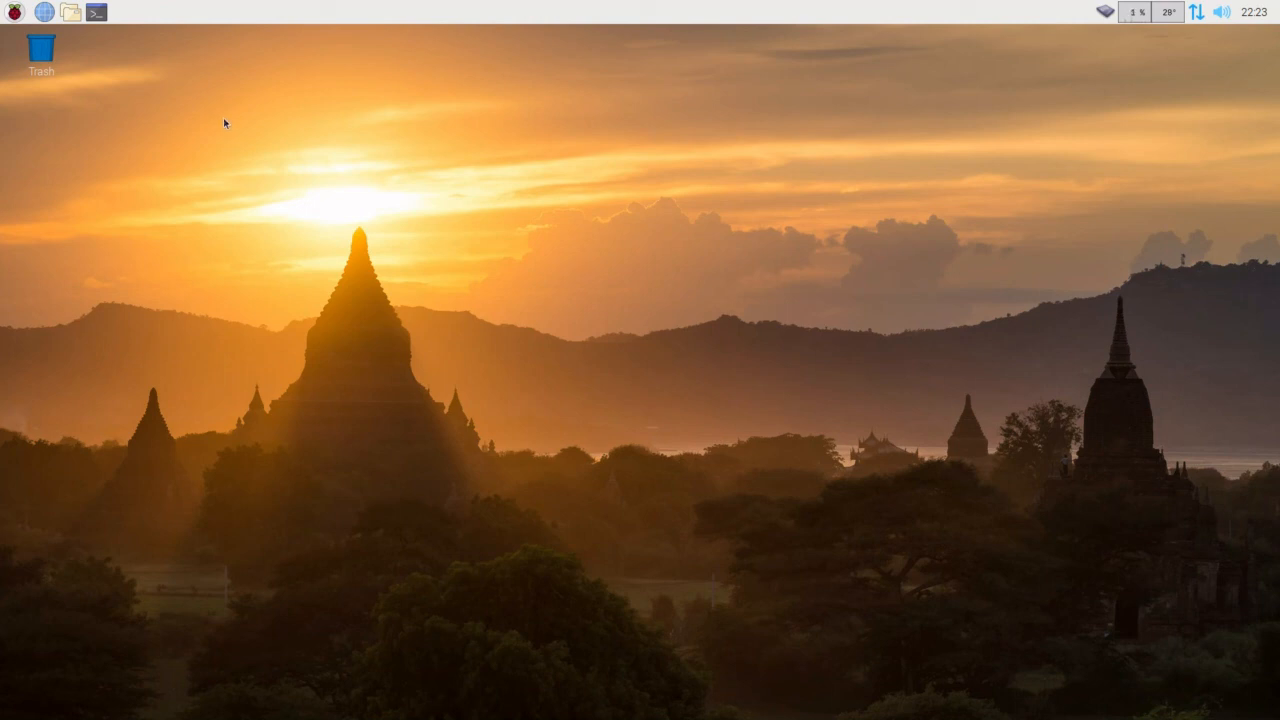
mouse_move(210, 124)
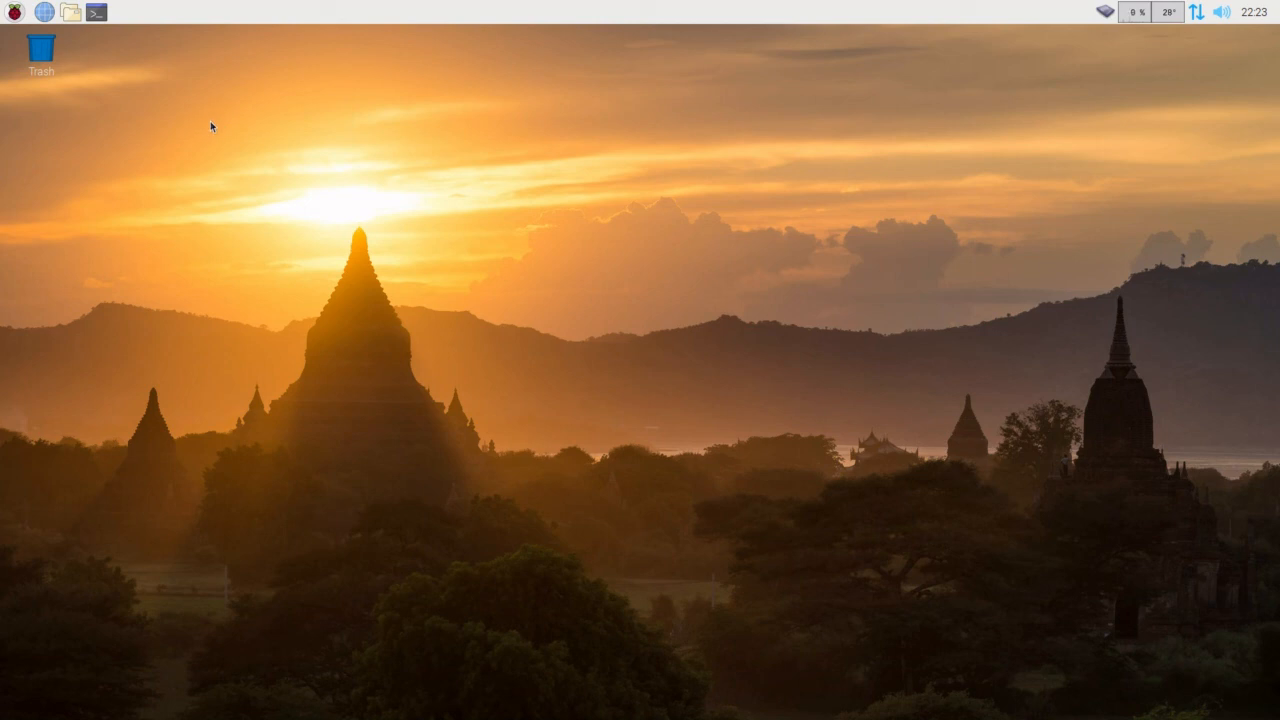
mouse_move(190, 144)
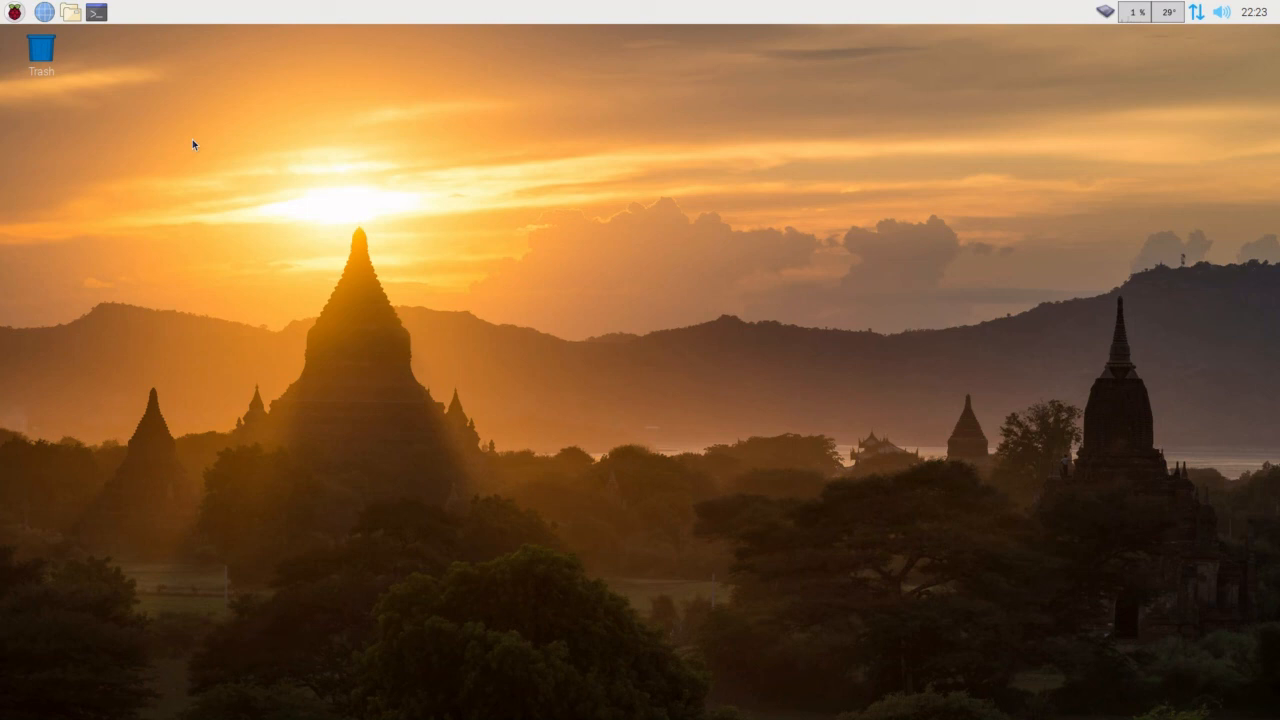
mouse_move(168, 130)
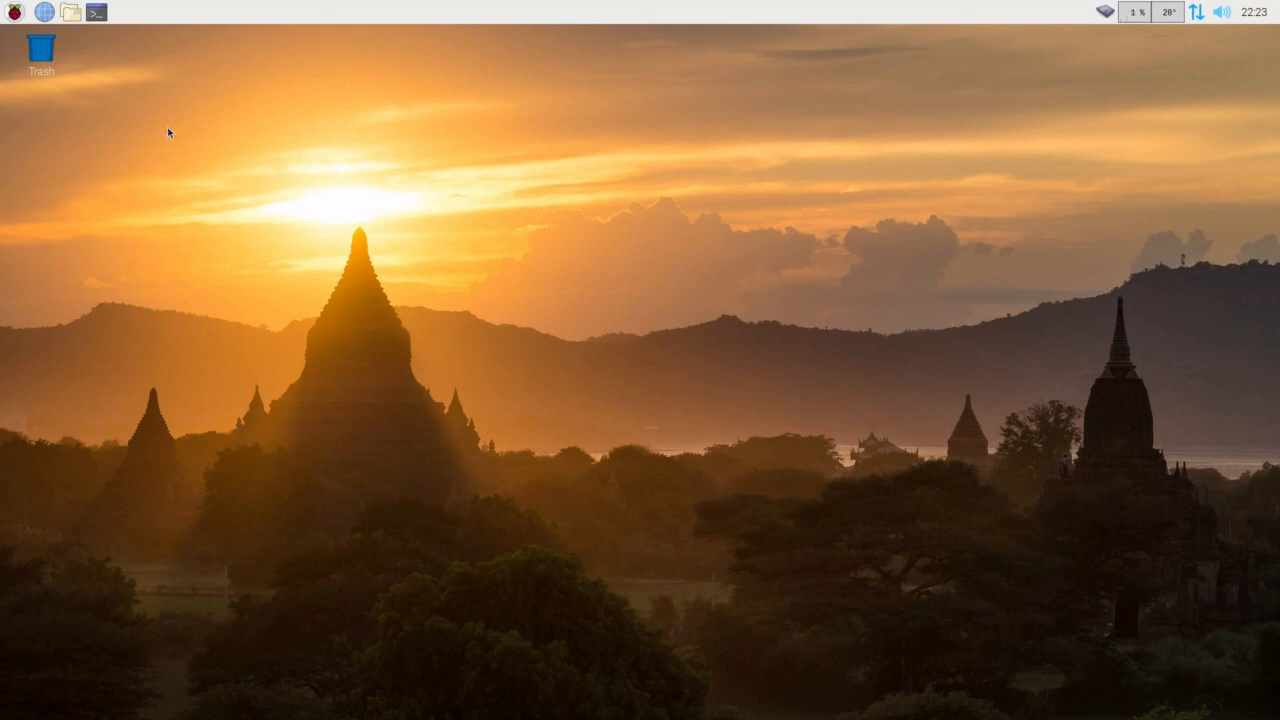